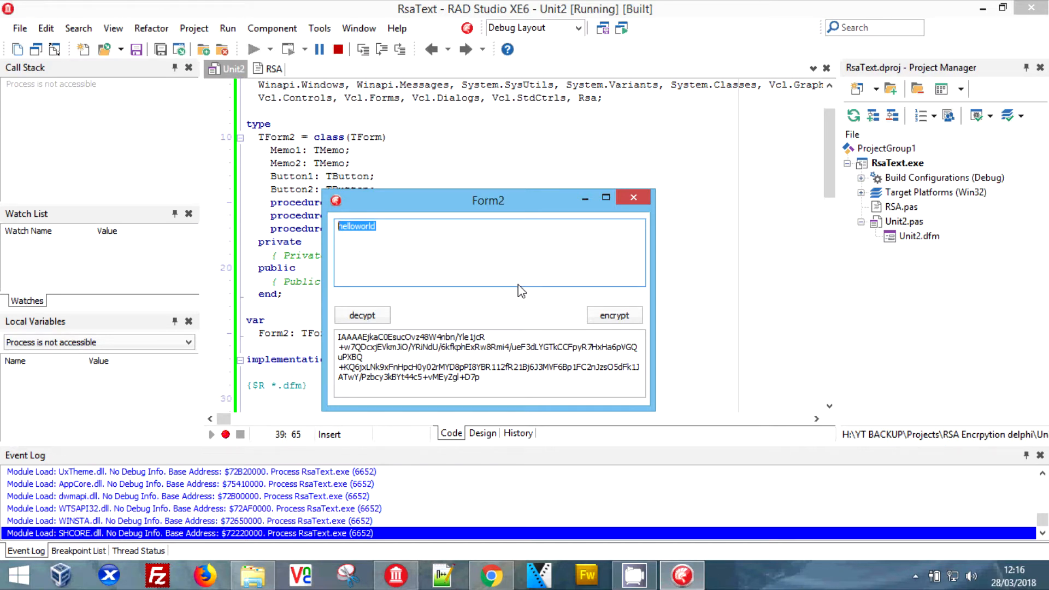
Stop the running RsaText program to get back to the Form2 designer.
left_click(337, 49)
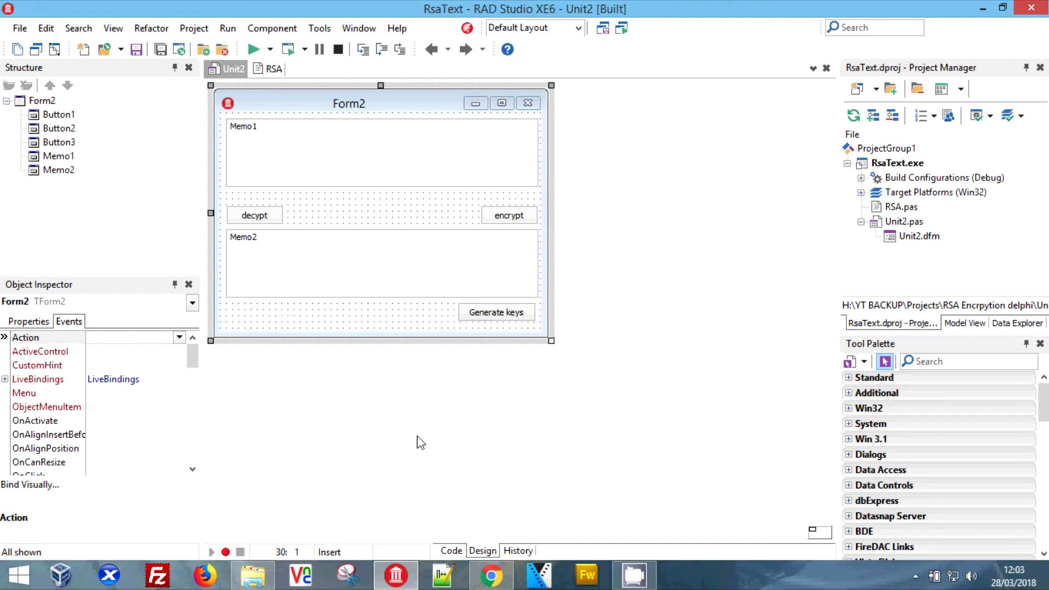
mouse_move(411, 358)
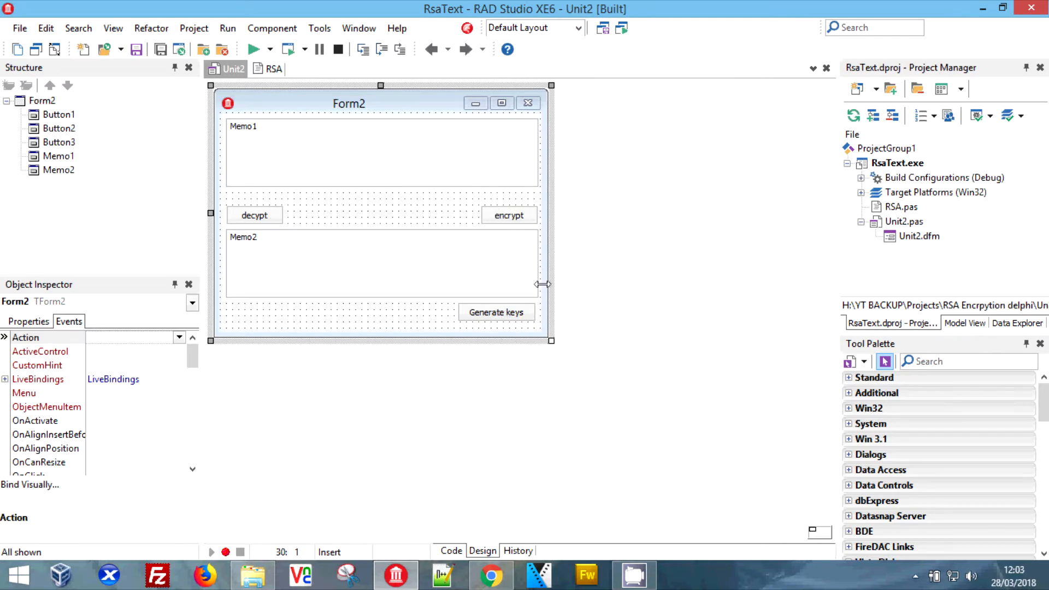
mouse_move(172, 15)
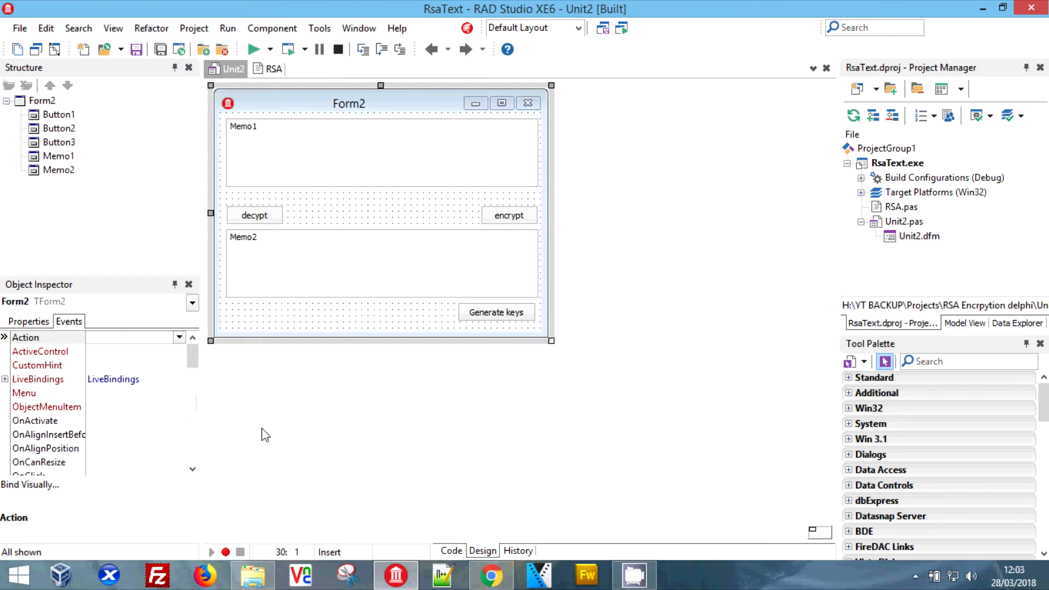
left_click(194, 28)
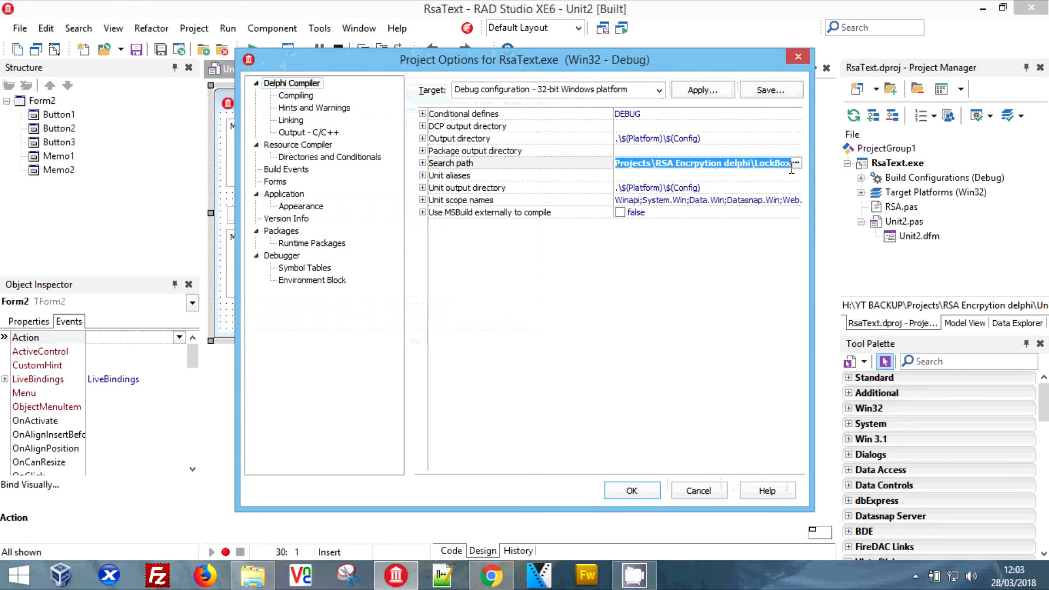
left_click(795, 163)
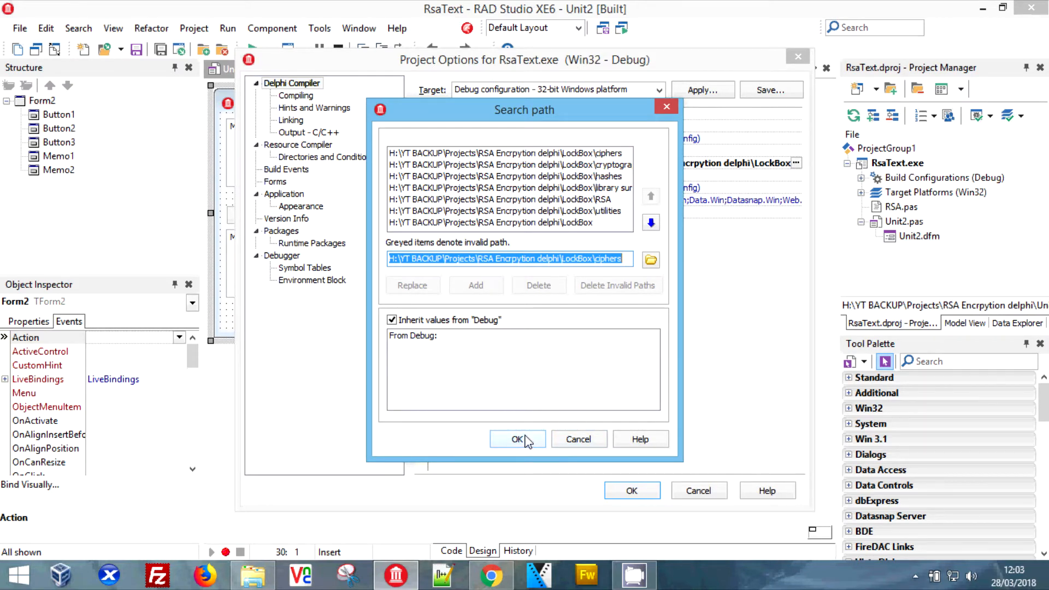
left_click(517, 440)
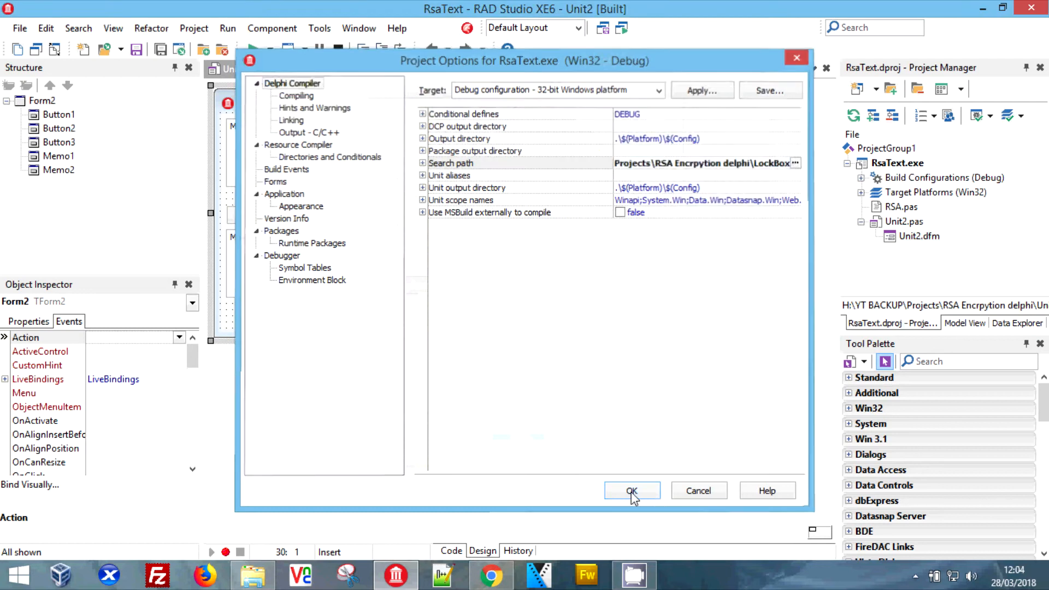
left_click(631, 490)
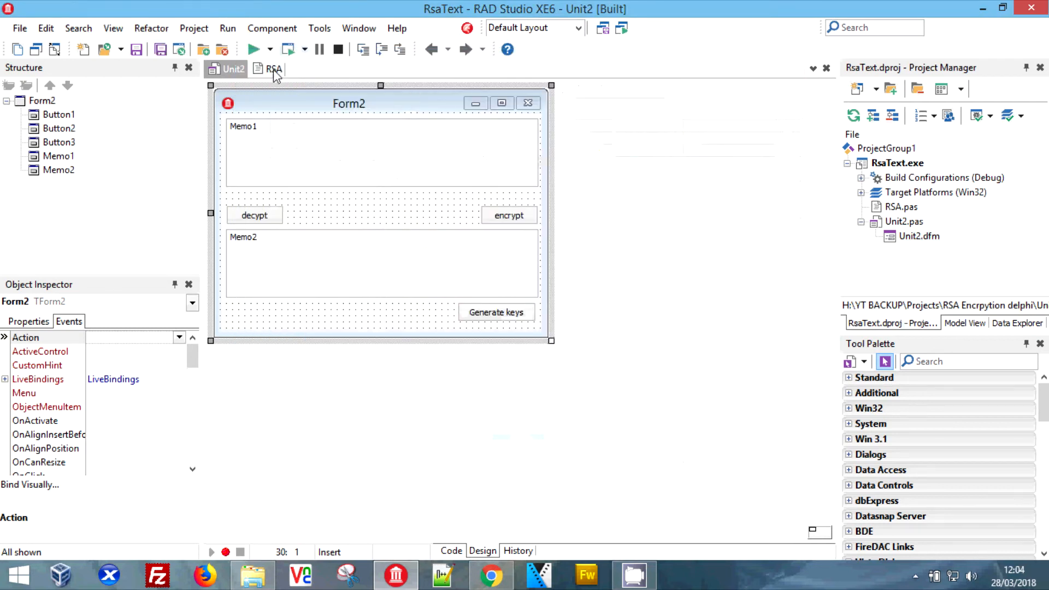
left_click(273, 67)
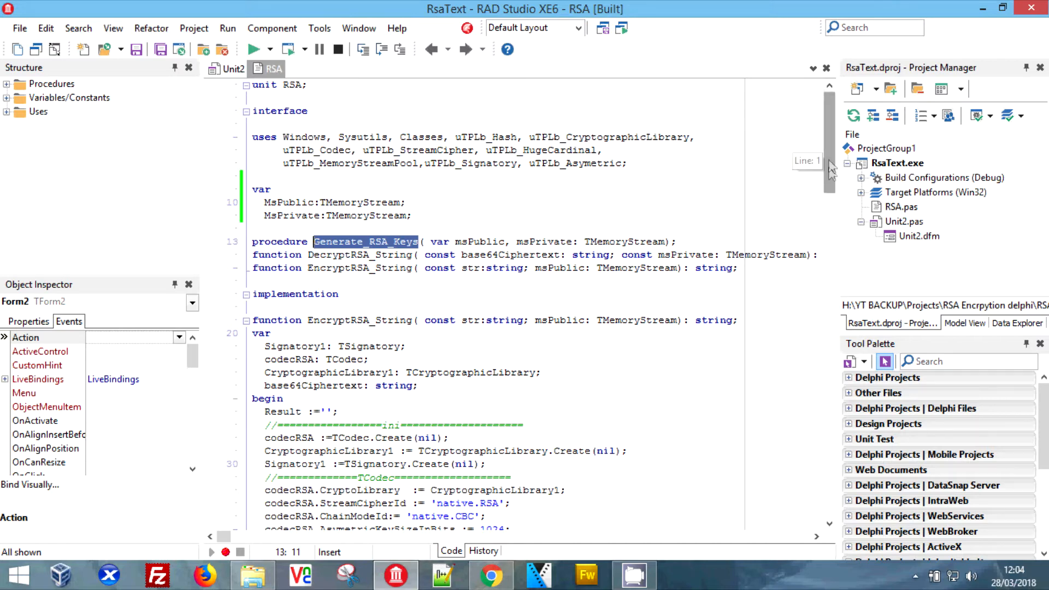
left_click_drag(829, 167, 829, 469)
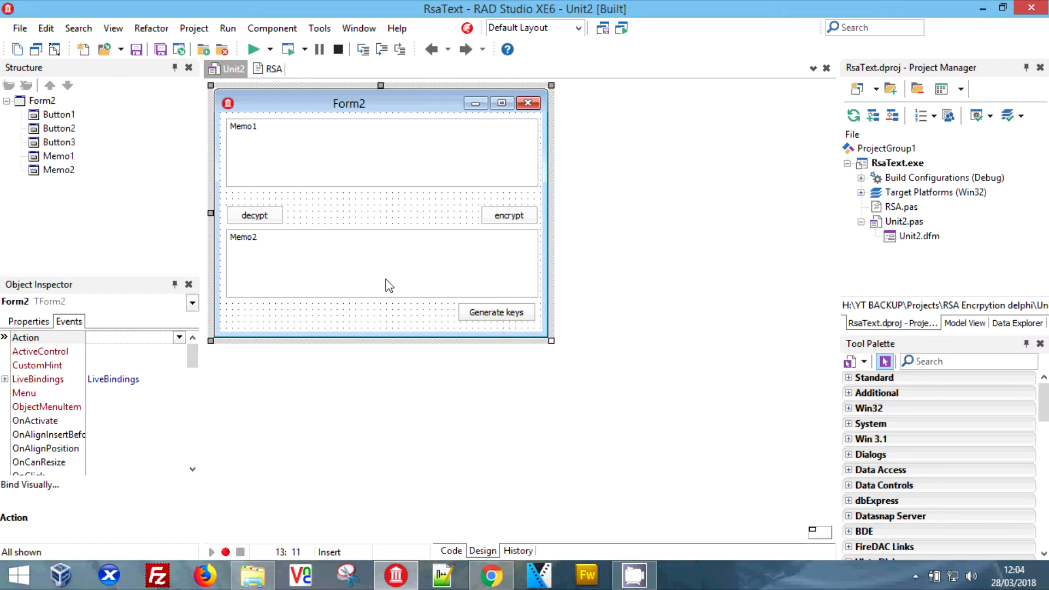
mouse_move(539, 368)
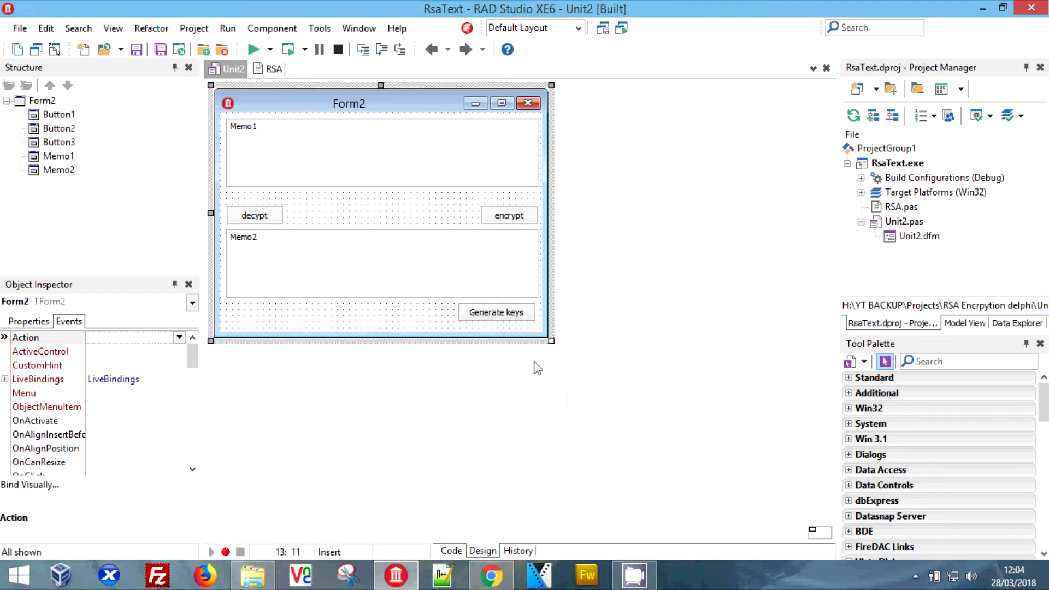
mouse_move(496, 313)
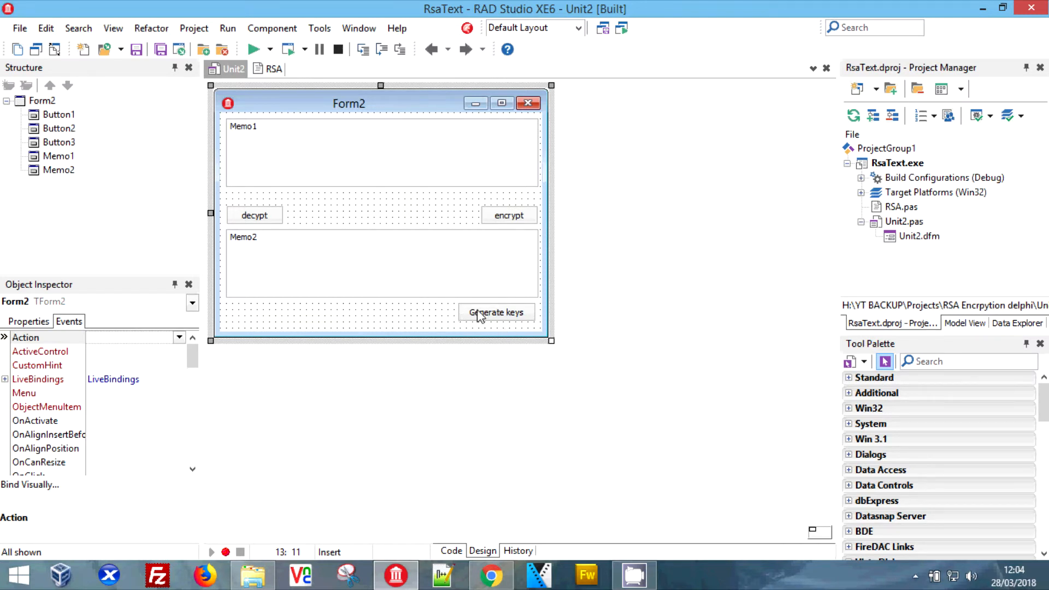
Delete the Generate keys button, shrink Form2 and try to open its OnShow handler.
left_click(29, 322)
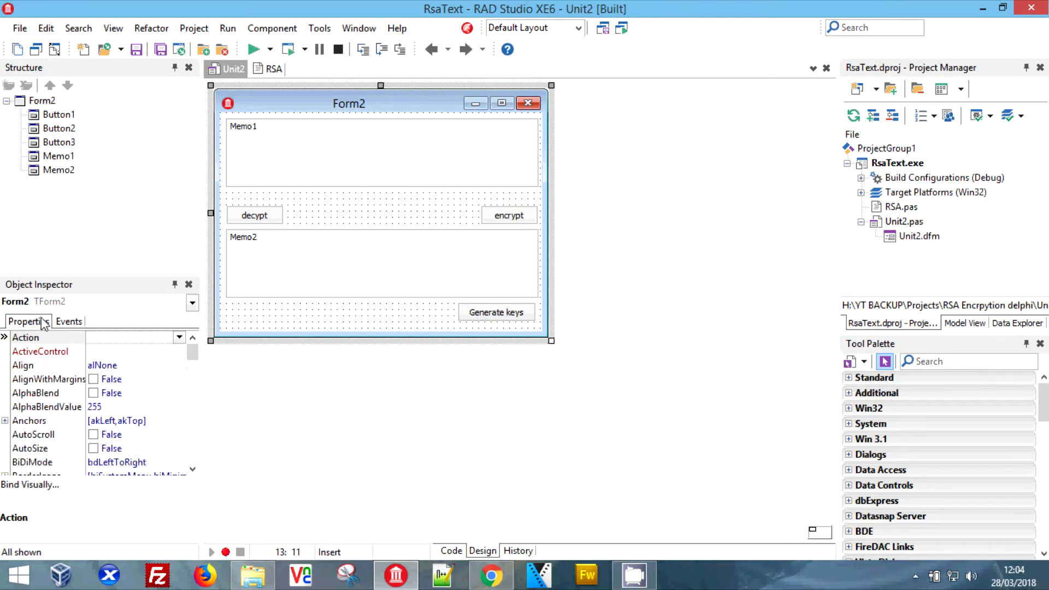
left_click(68, 321)
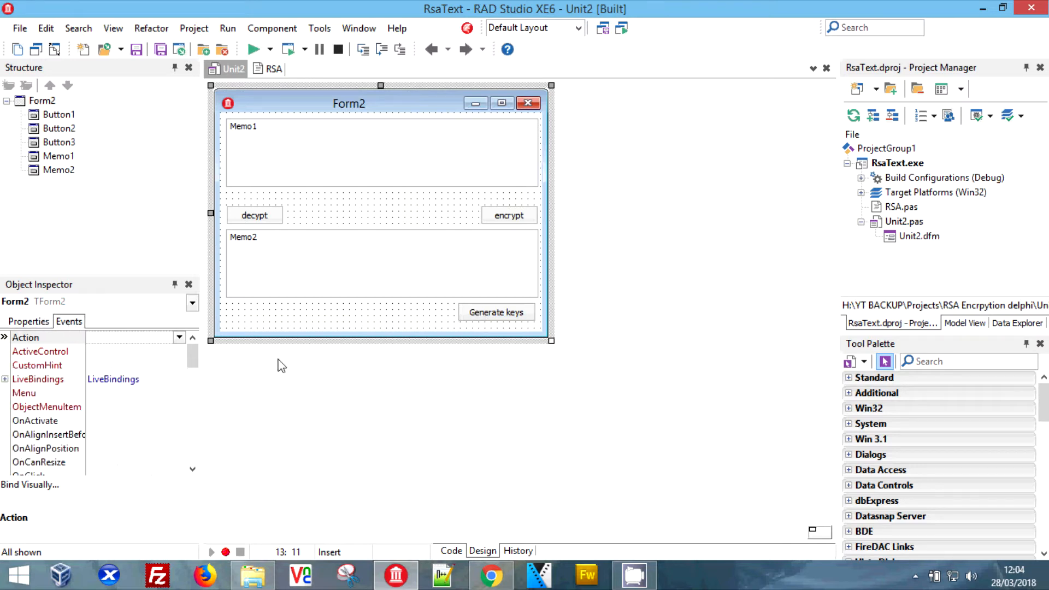
left_click(255, 215)
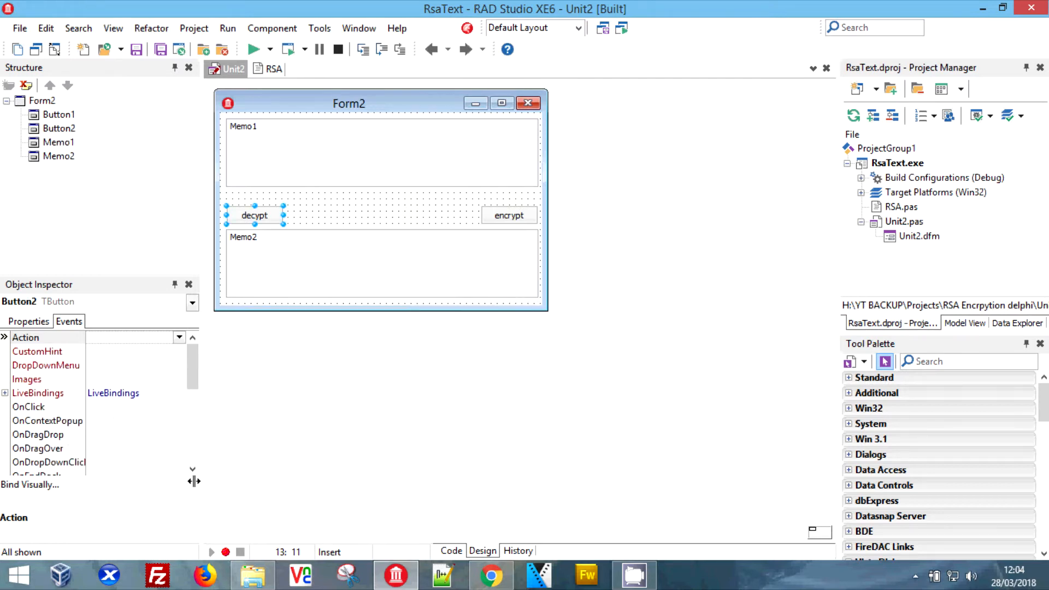
scroll("down", 3)
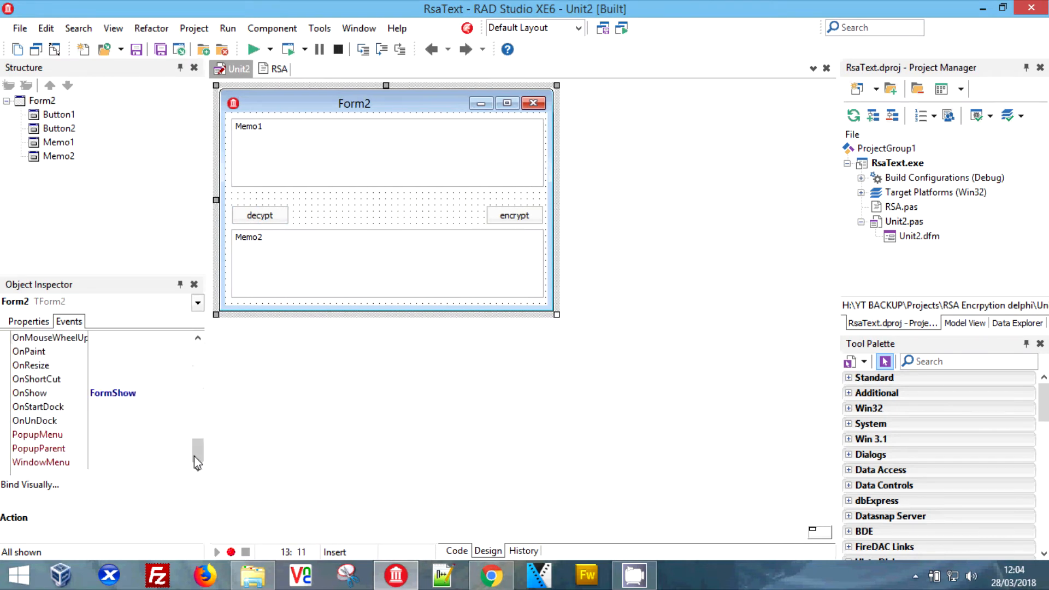
left_click(114, 392)
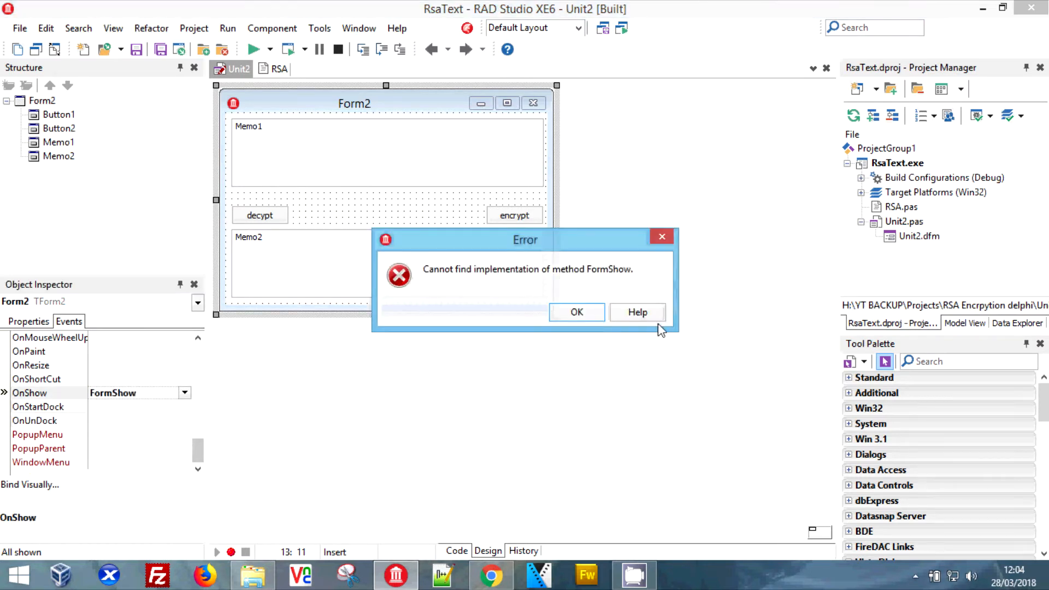
Dismiss the missing FormShow error and generate an empty FormCreate handler for OnCreate.
left_click(576, 313)
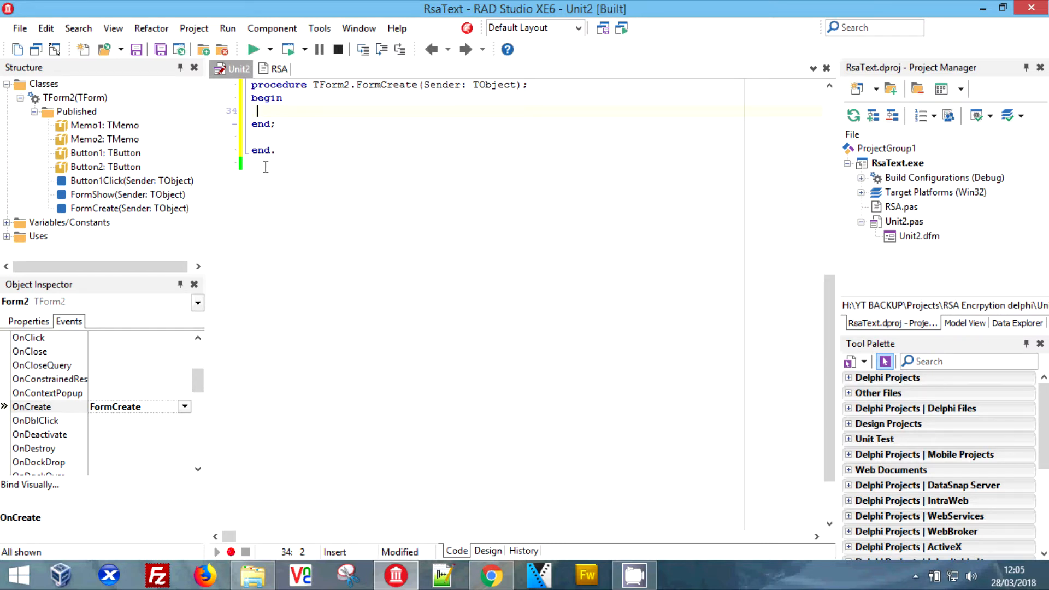
left_click(279, 68)
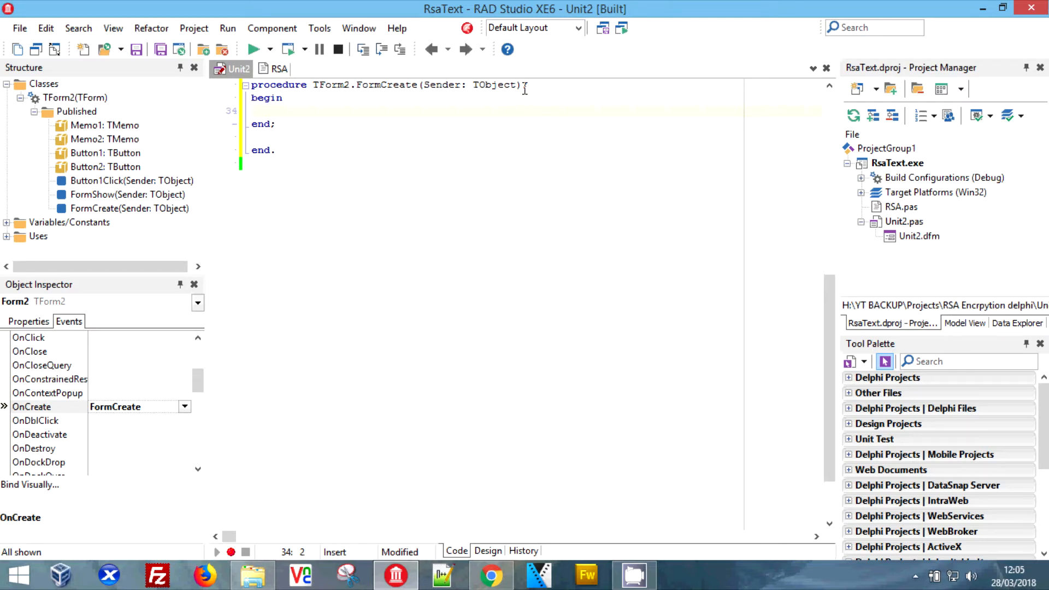
Declare var KeysExist: Boolean in FormCreate and set KeysExist := False after begin.
type("var")
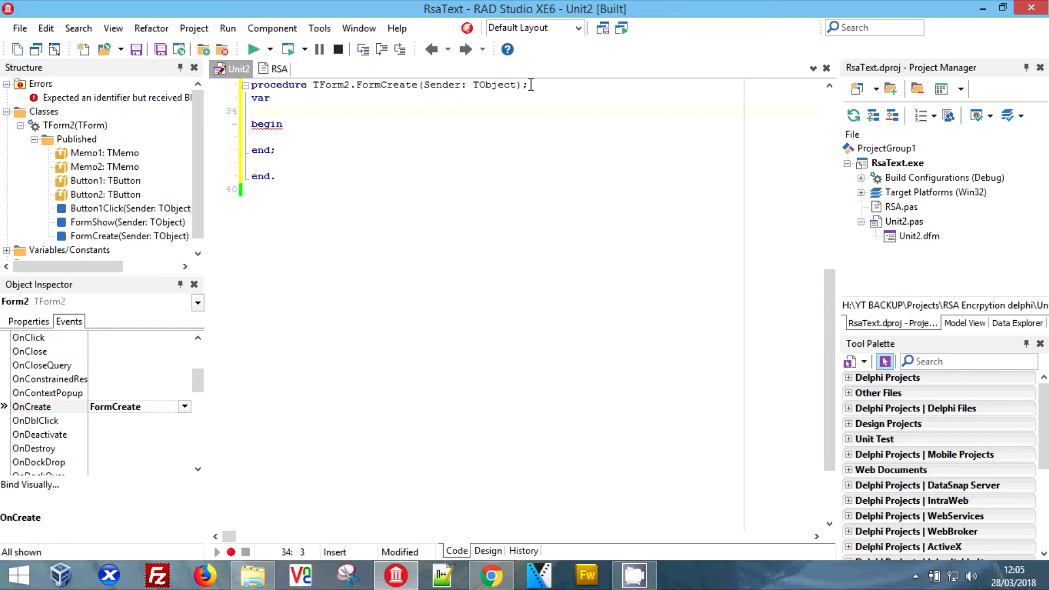
type("KeysEst")
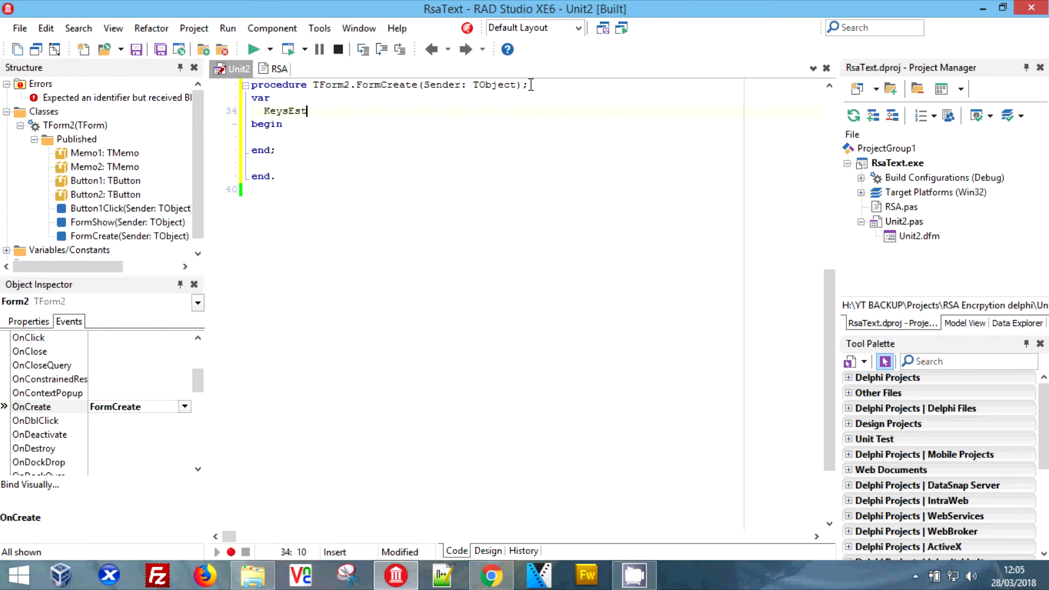
type("ist")
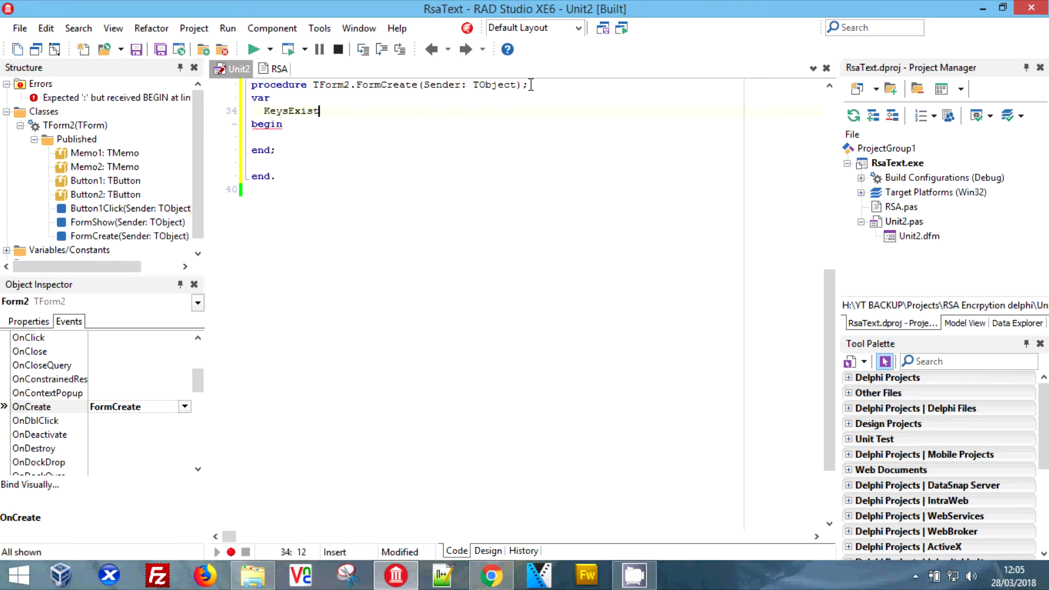
type(":Bo")
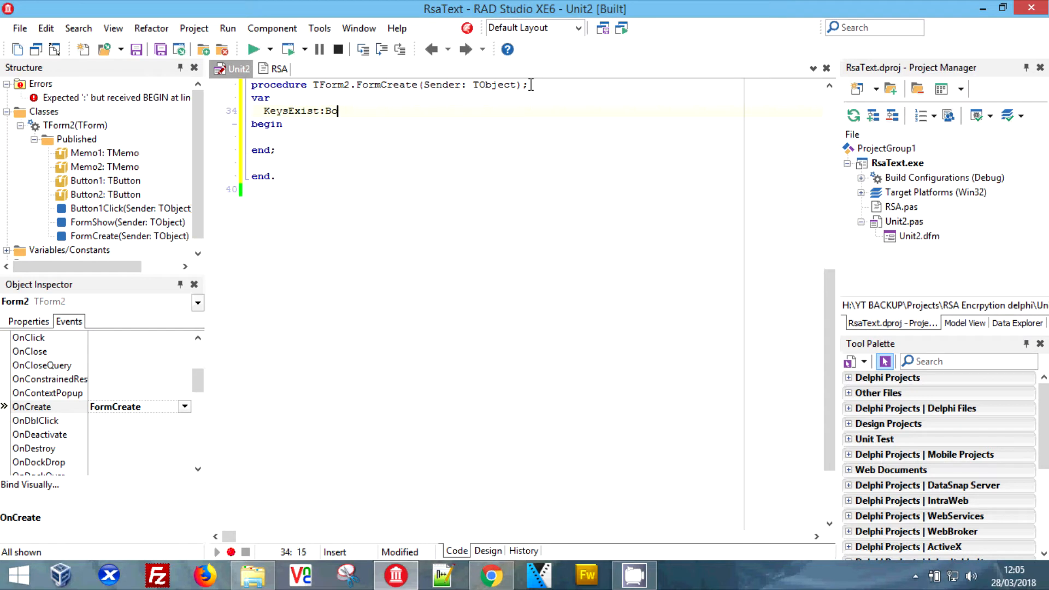
type("olean;")
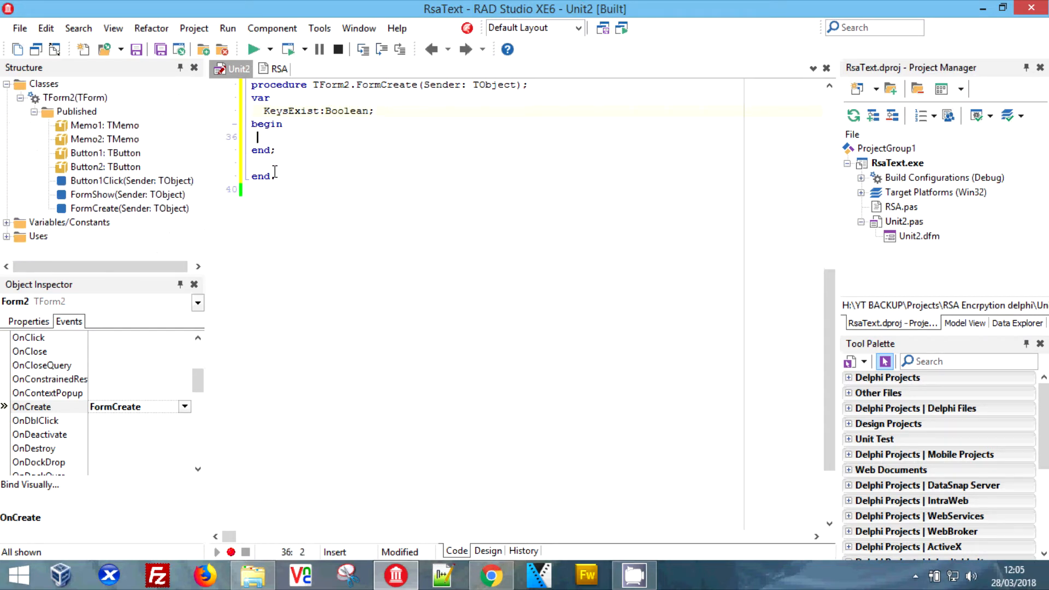
type("Key")
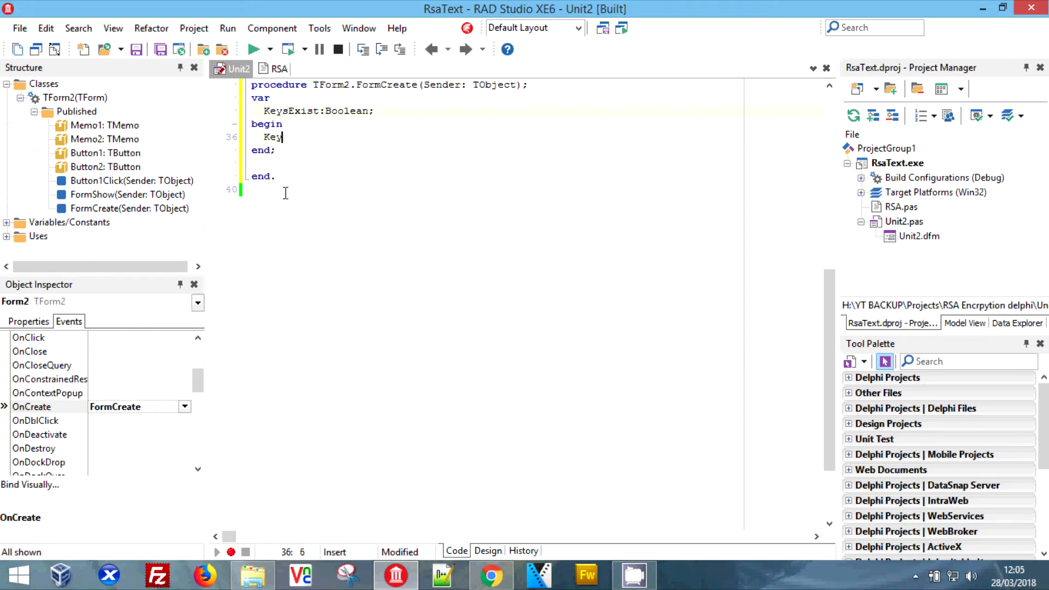
type("sExist := F")
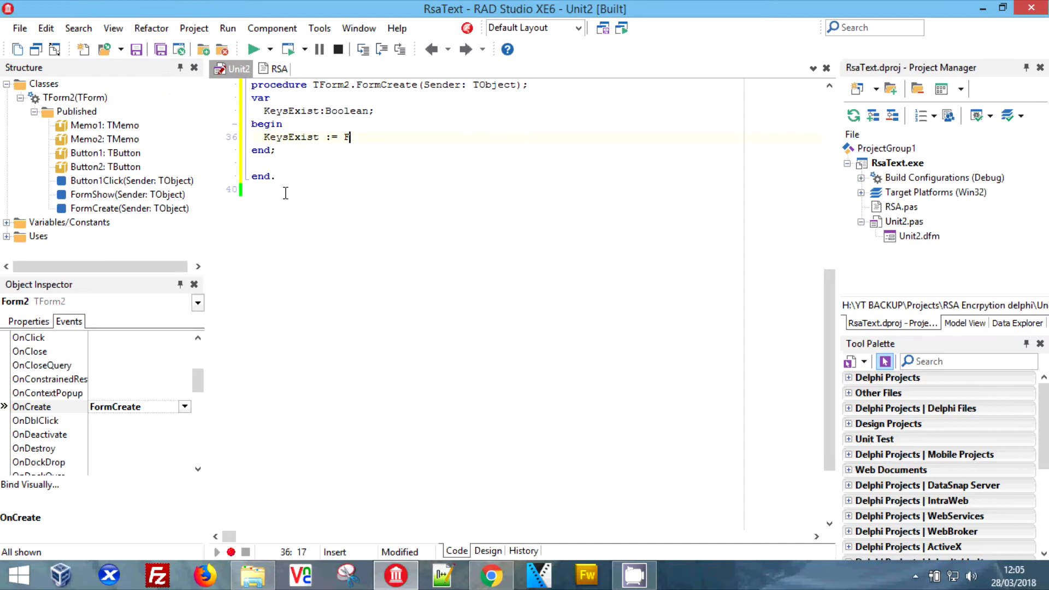
type("alse;")
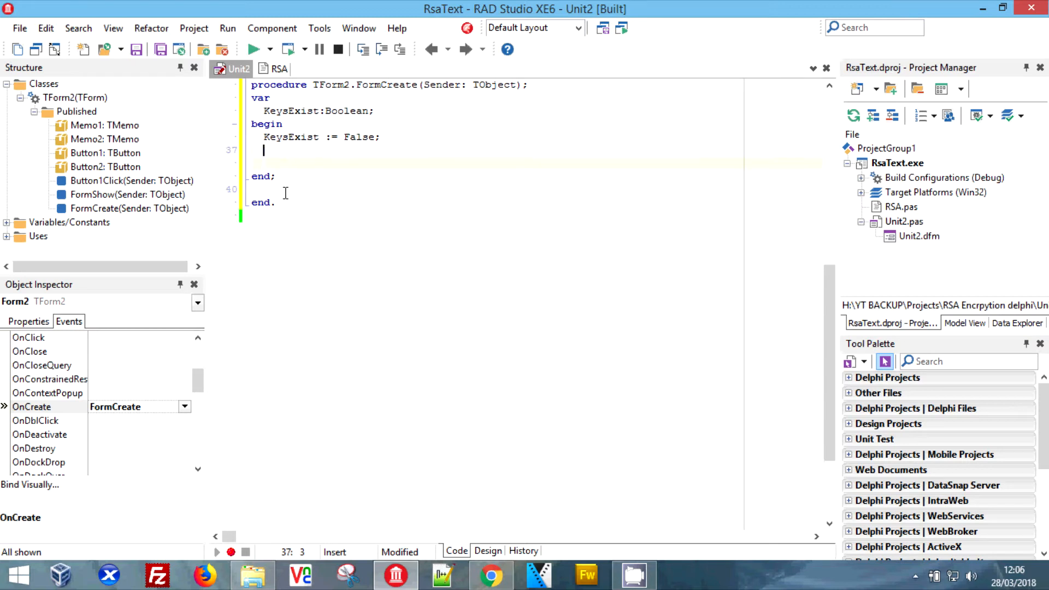
Add if FileExists('Public.key') then MsPublic.LoadFromFile('Public.key') to FormCreate.
type("if True then")
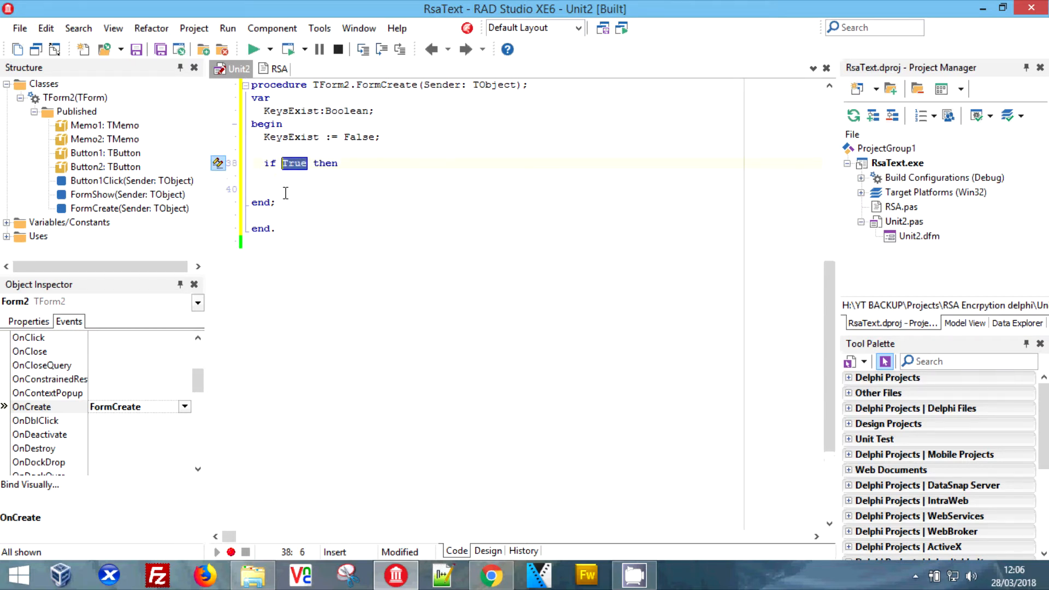
type("FileExist")
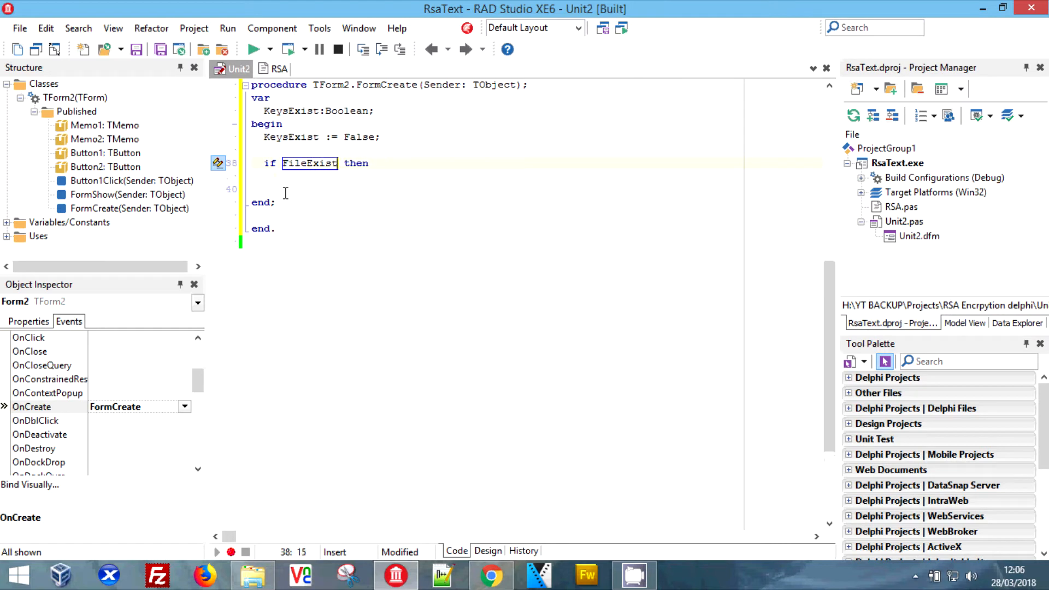
type("(")
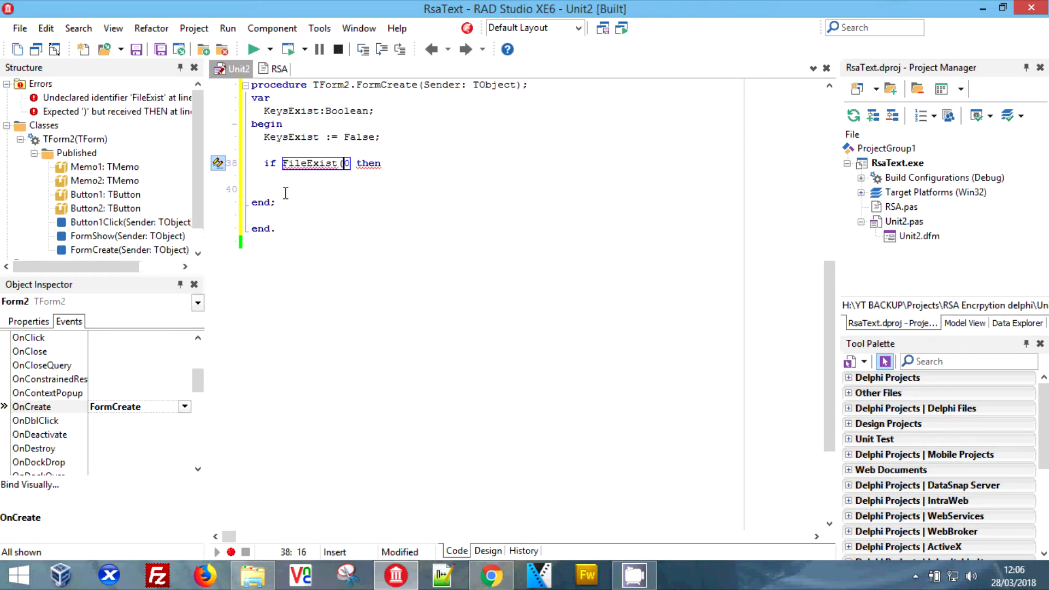
type("''")
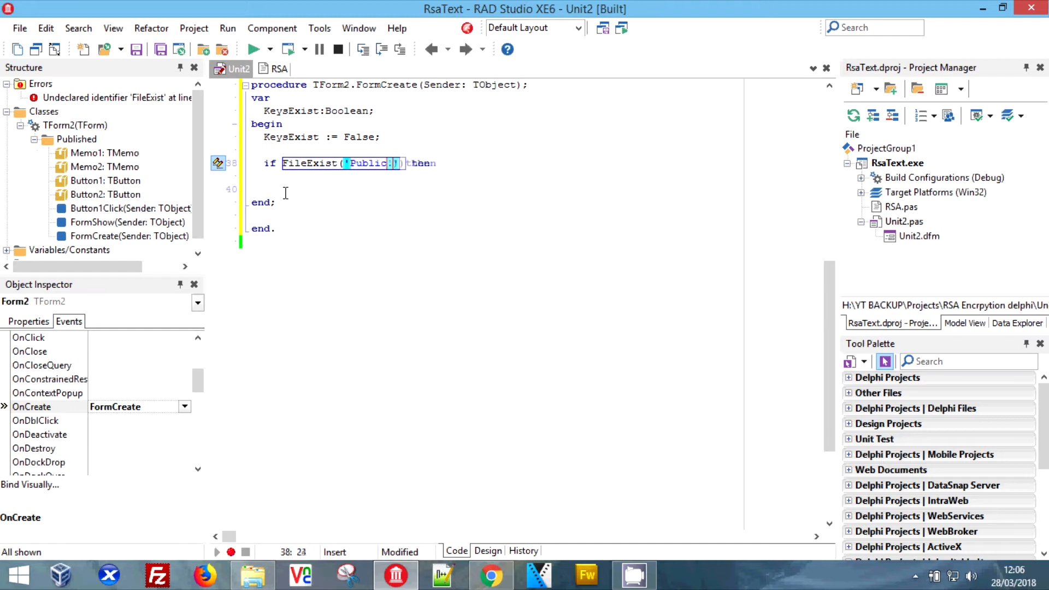
type("key")
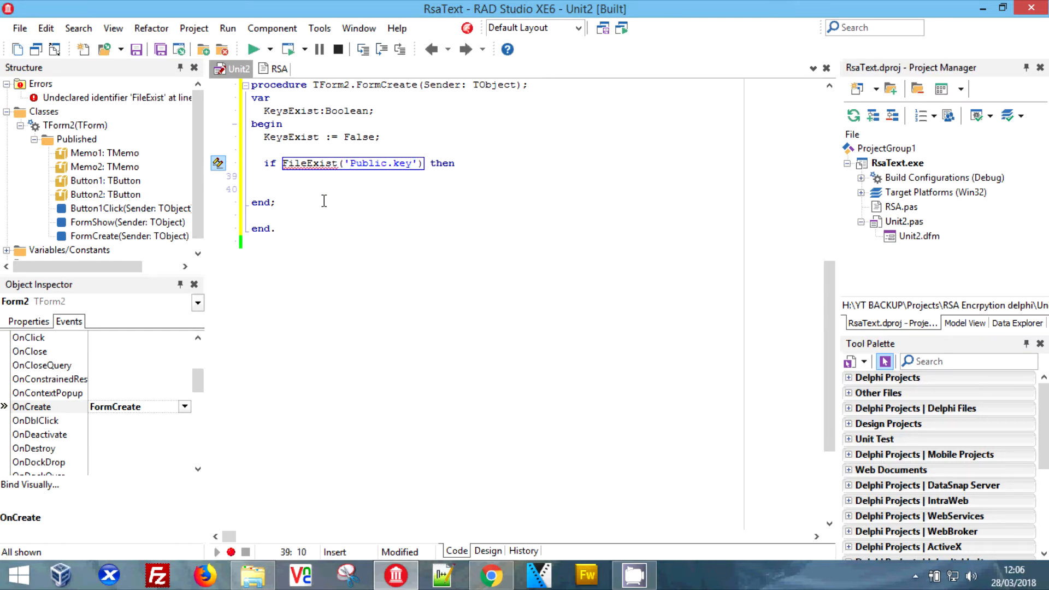
type("s")
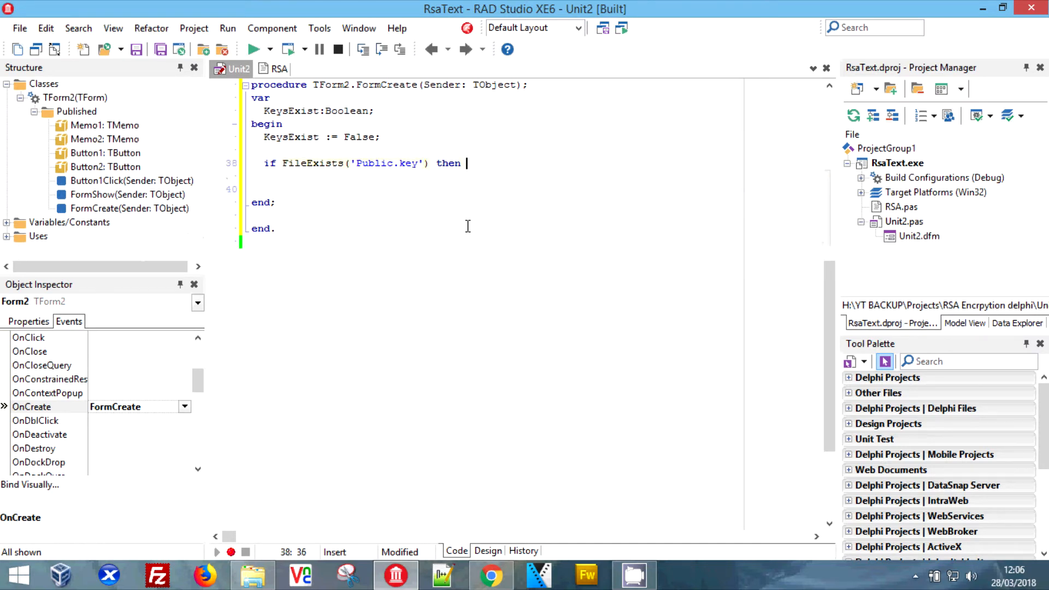
type("M")
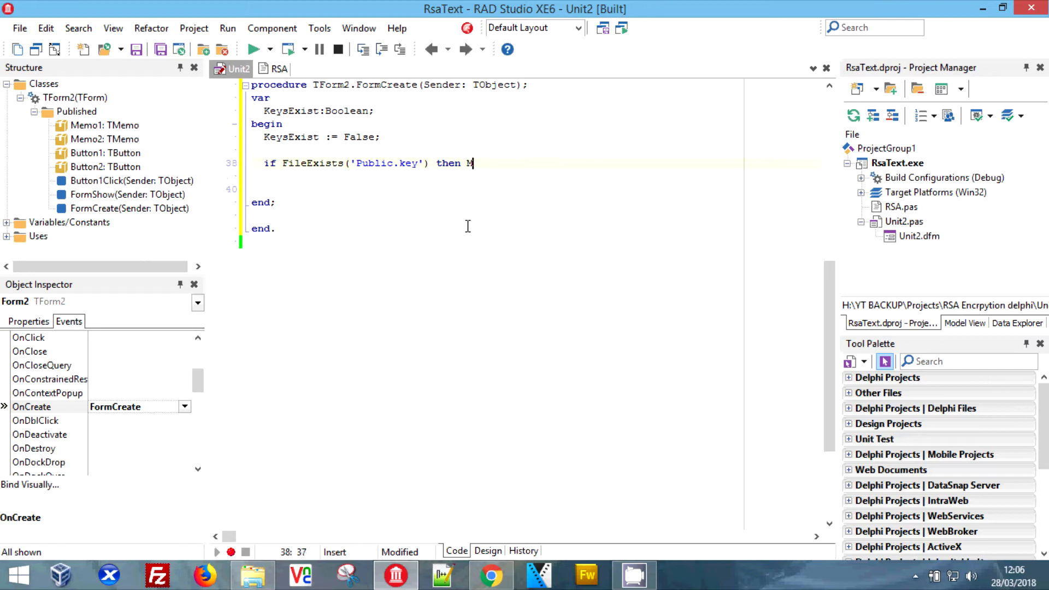
type("s")
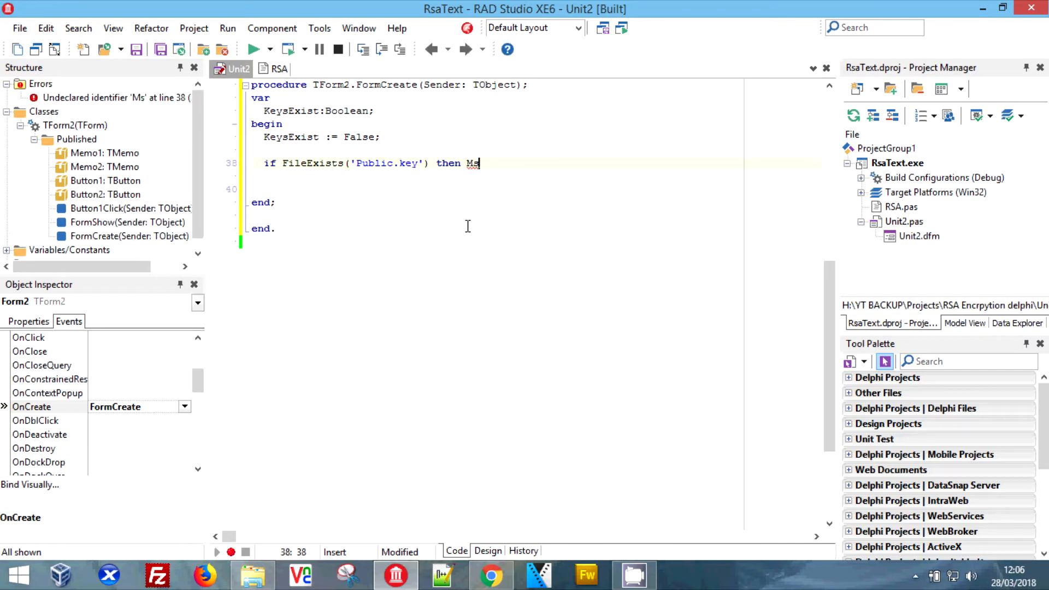
type("Public.")
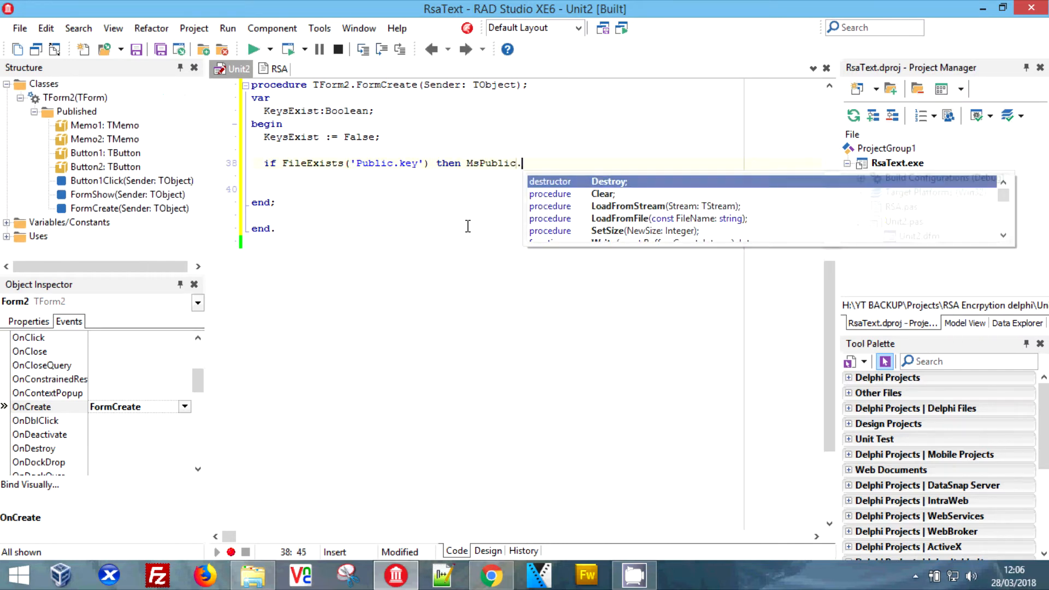
type("LoadFromFile();")
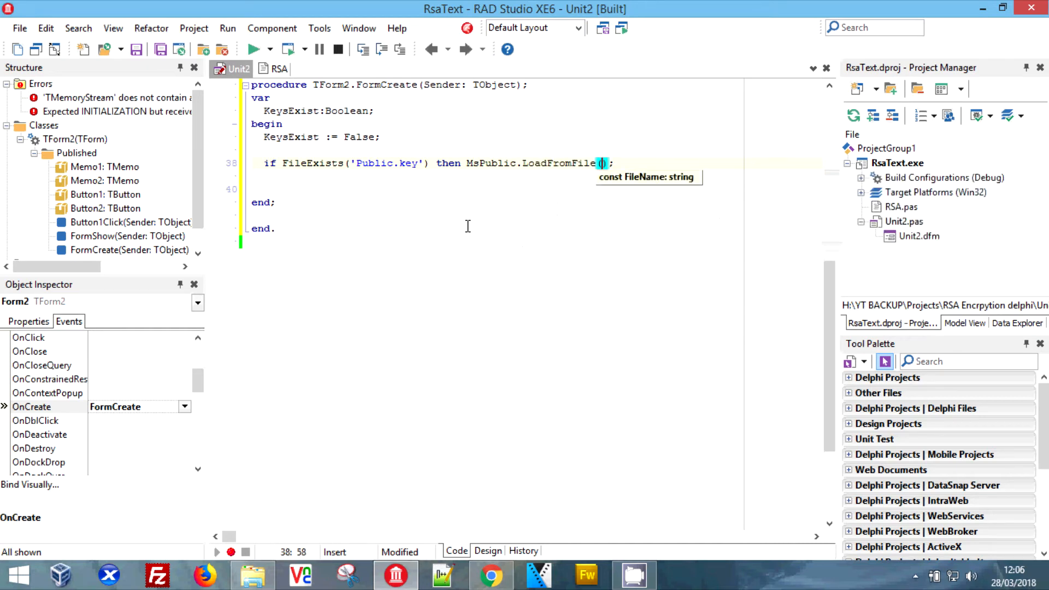
type("'")
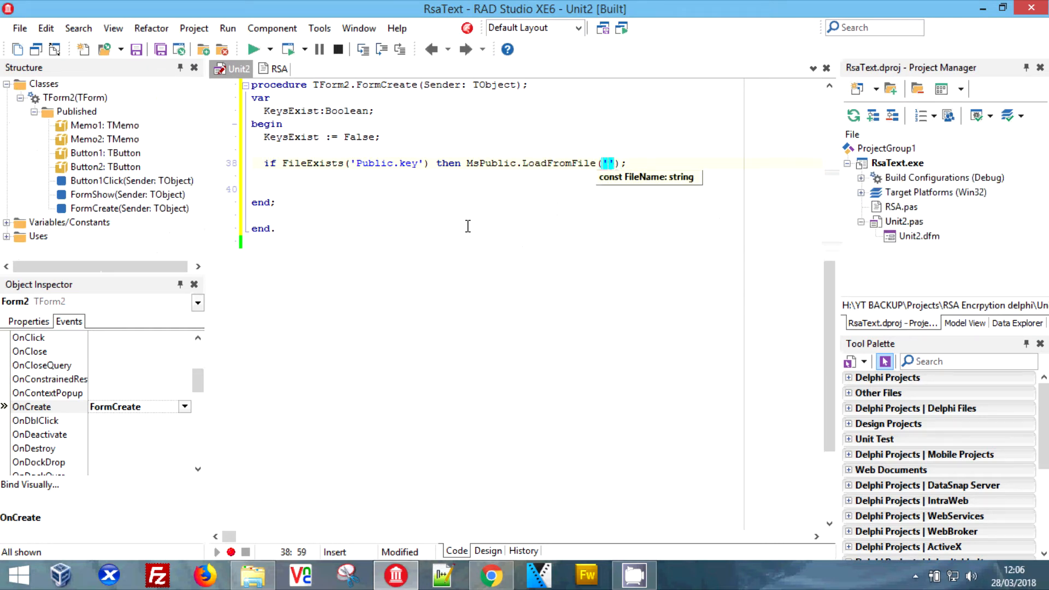
type("Public")
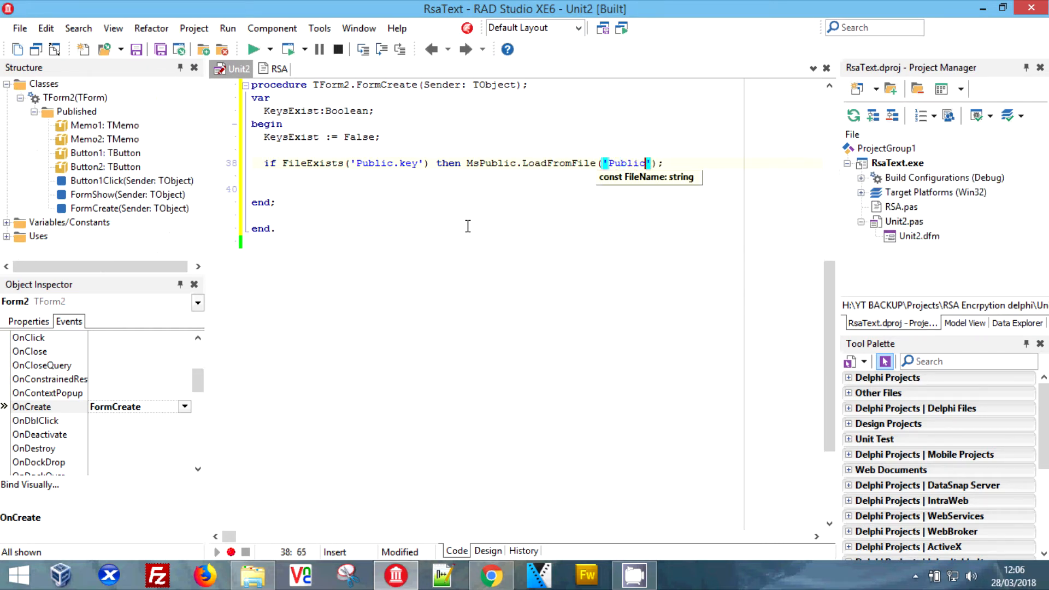
type(".key")
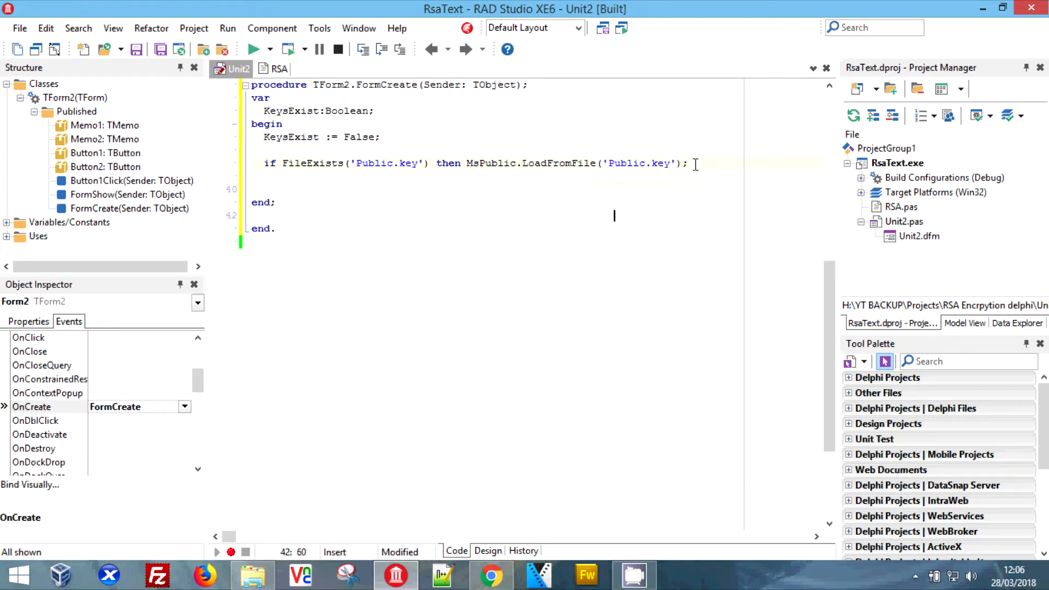
Add a matching FileExists('Private.key') check that loads it into MsPrivate.
type("if True then")
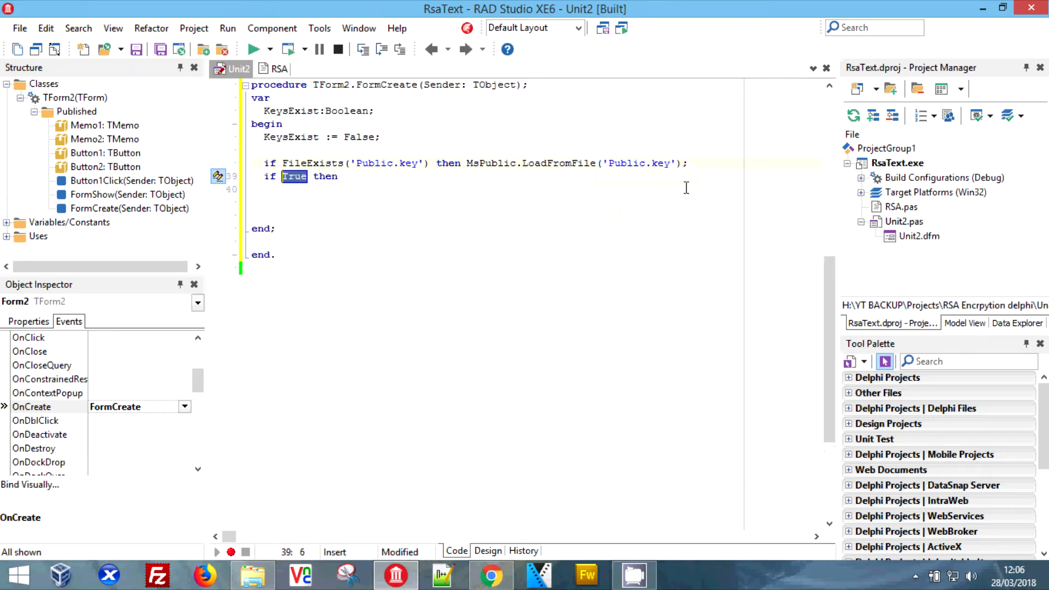
type("Exis")
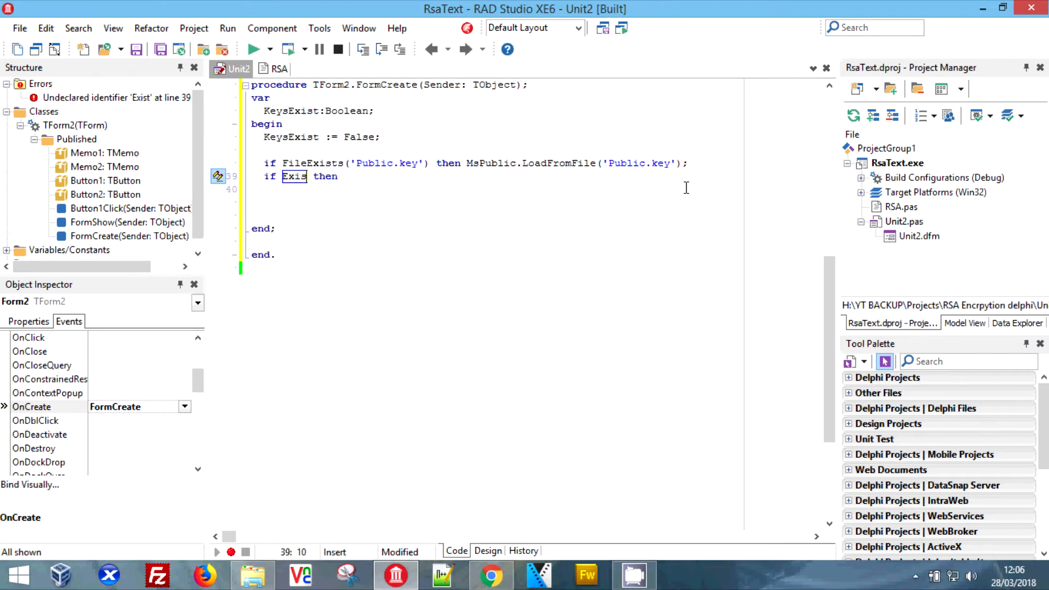
type("FileE")
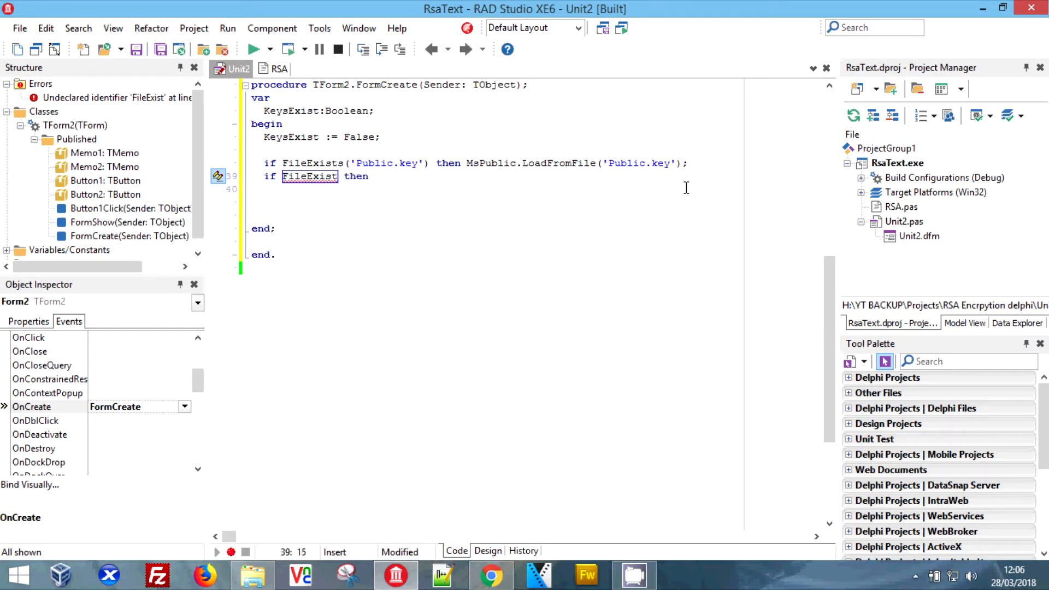
type("s(")
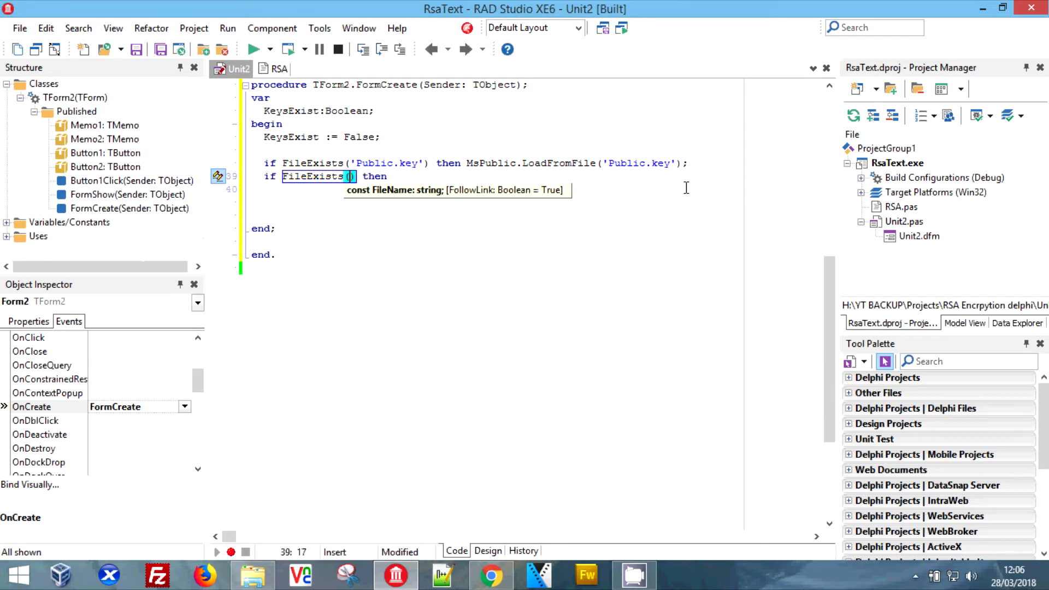
type("''")
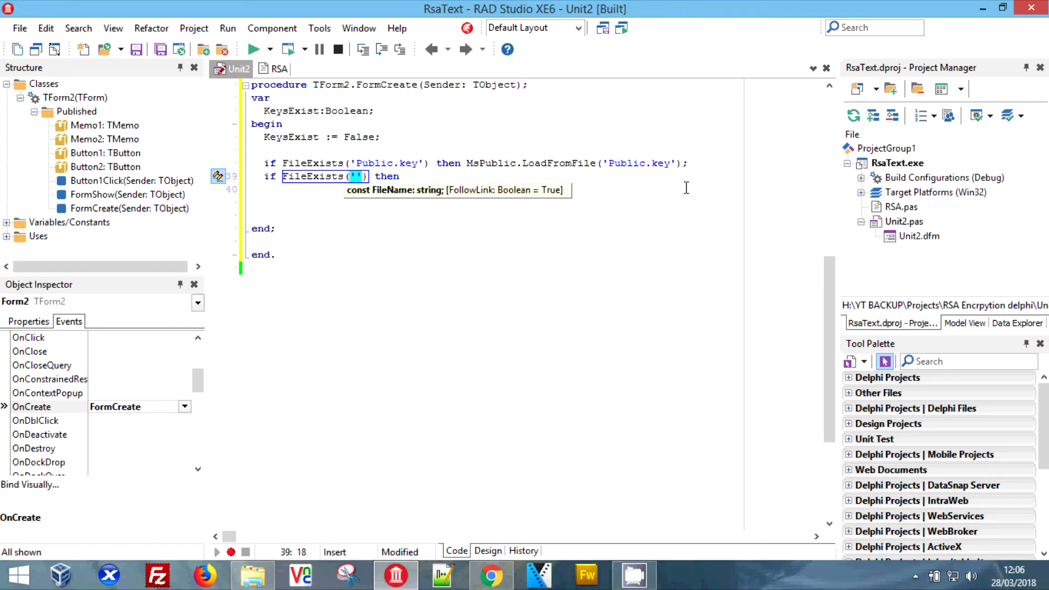
type("Pivate.key")
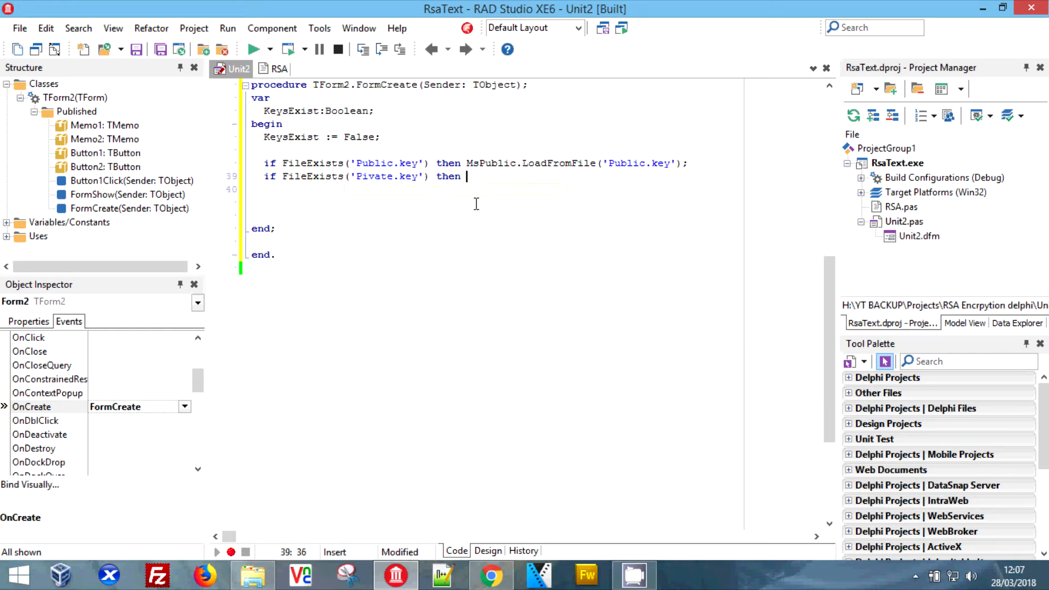
type("Ms")
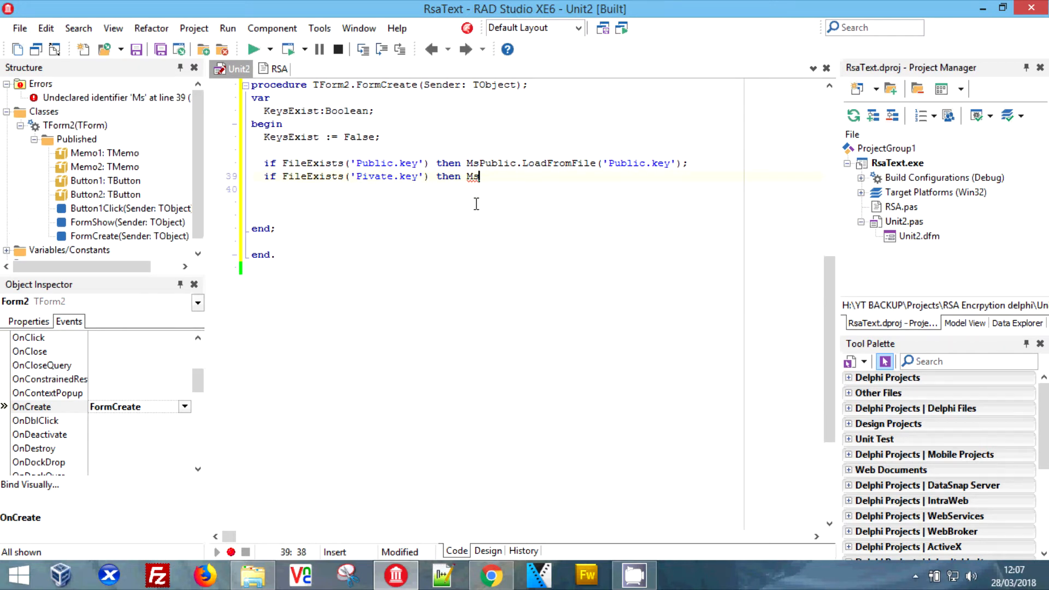
type("Pviate")
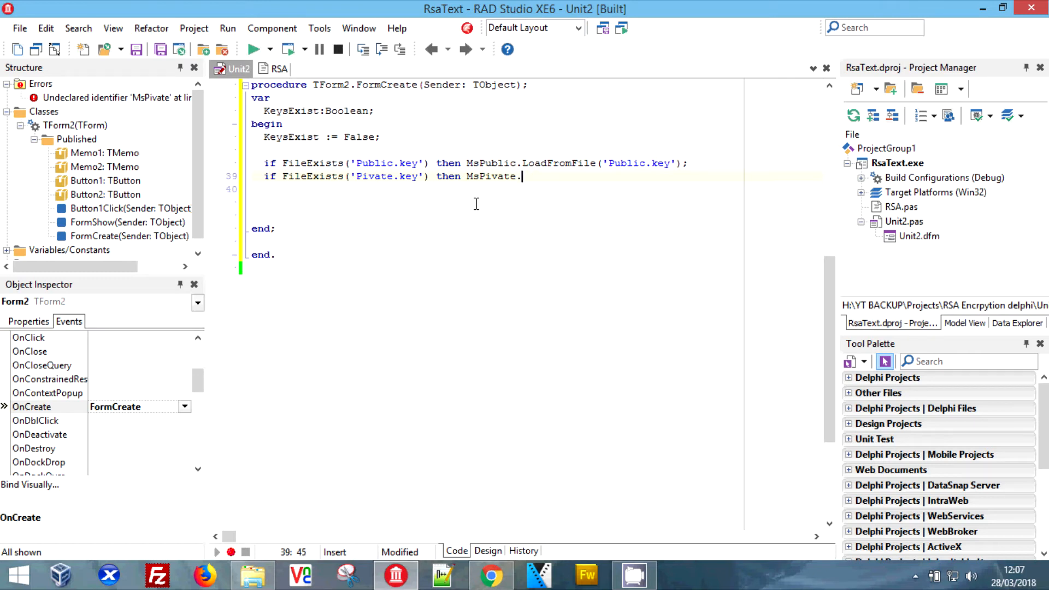
key("Backspace")
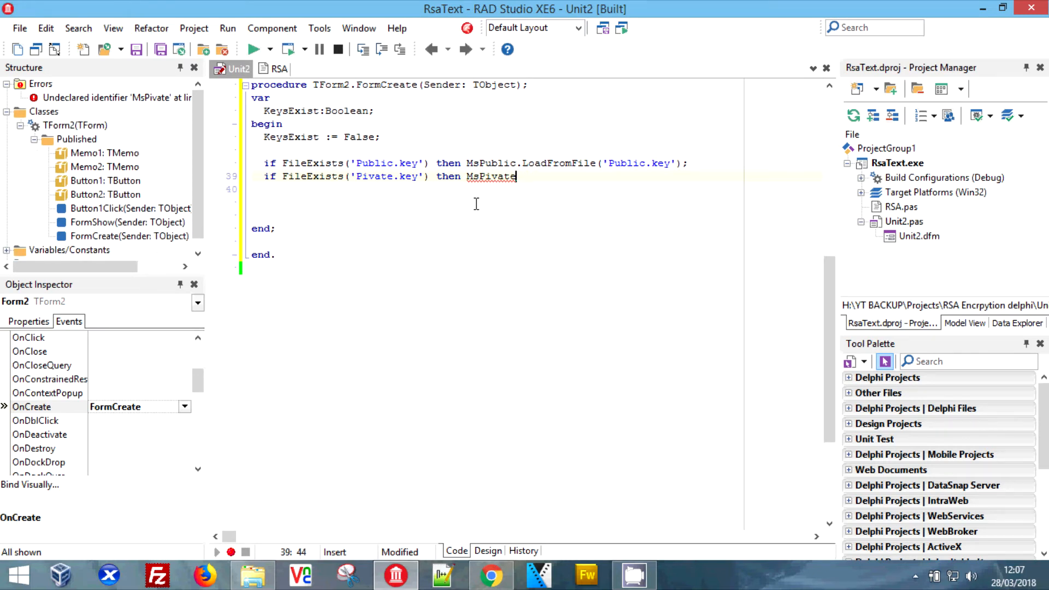
key("Backspace")
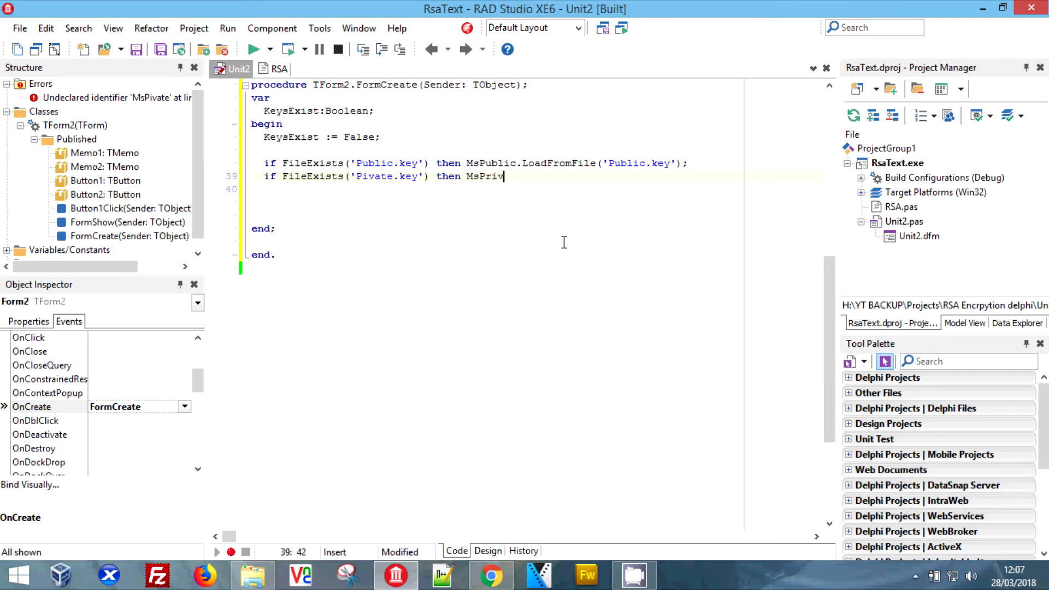
type("ate")
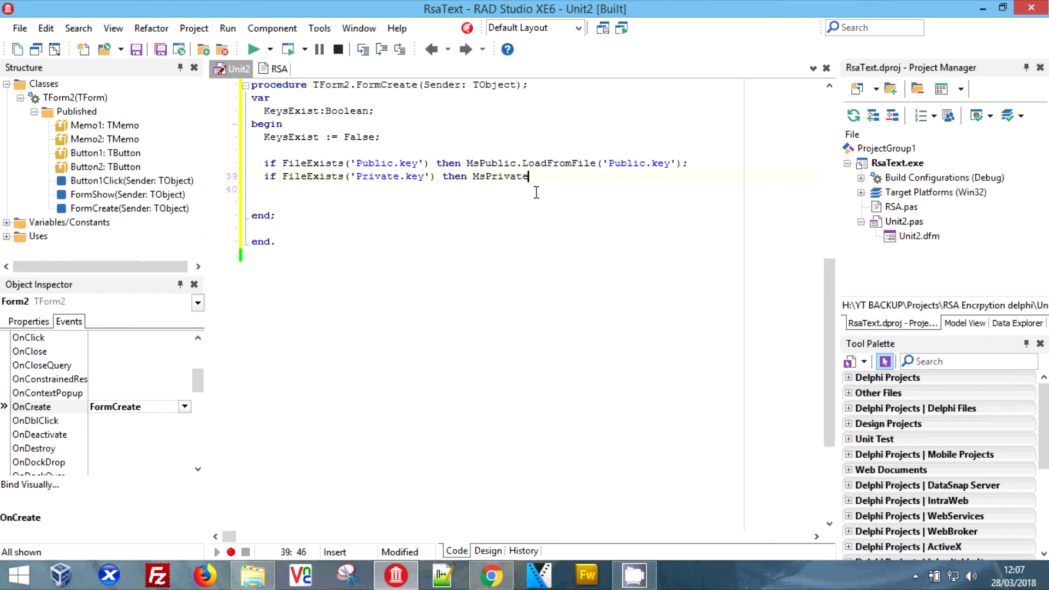
type(".loc")
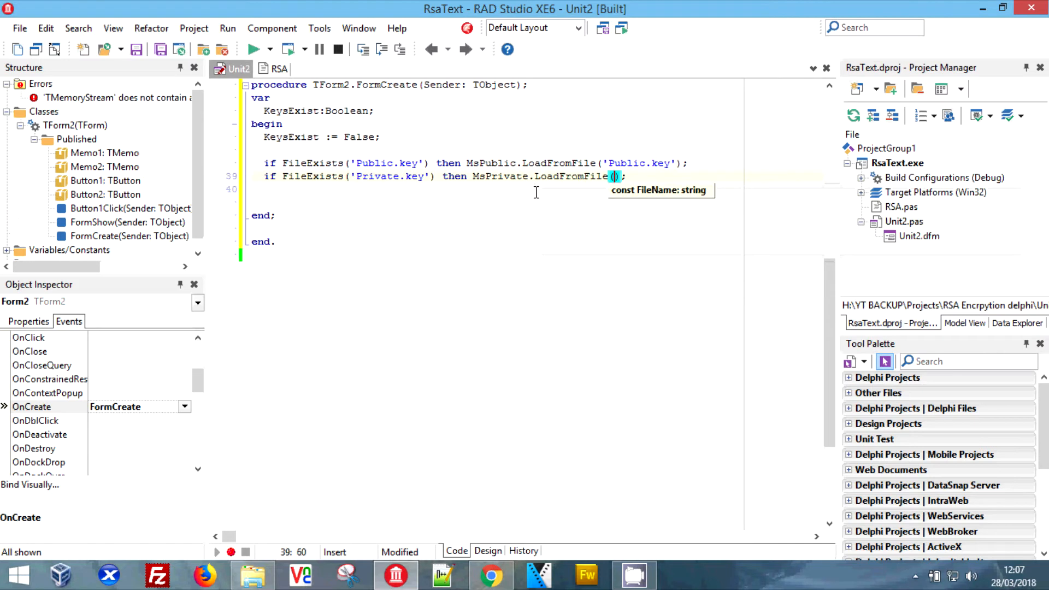
type("'Private.key")
type("begin")
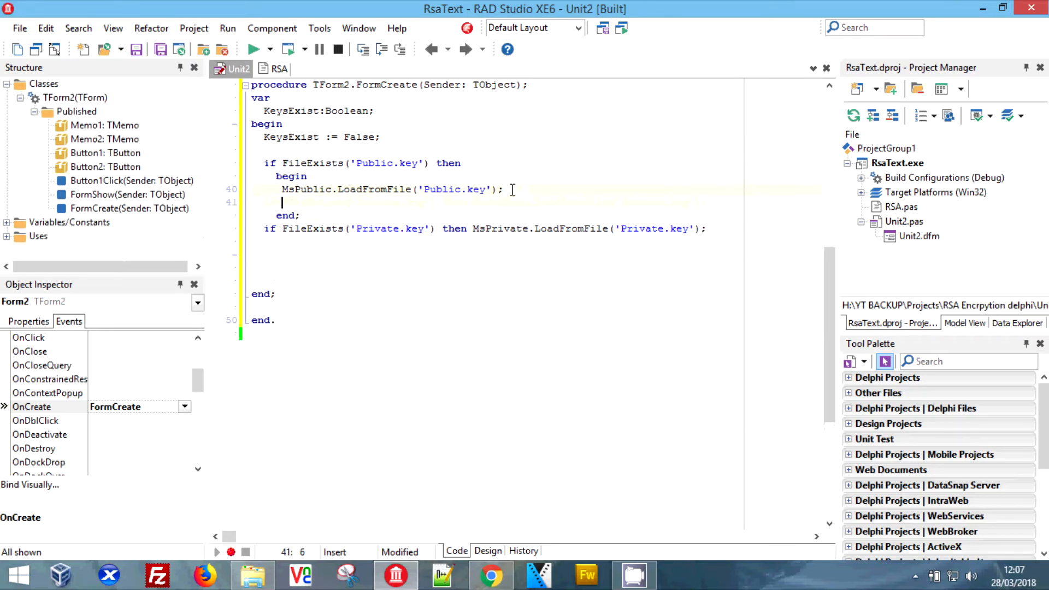
Set KeysExist := True after loading Public.key and start an 'if not KeysExist then begin' block.
type("Keys")
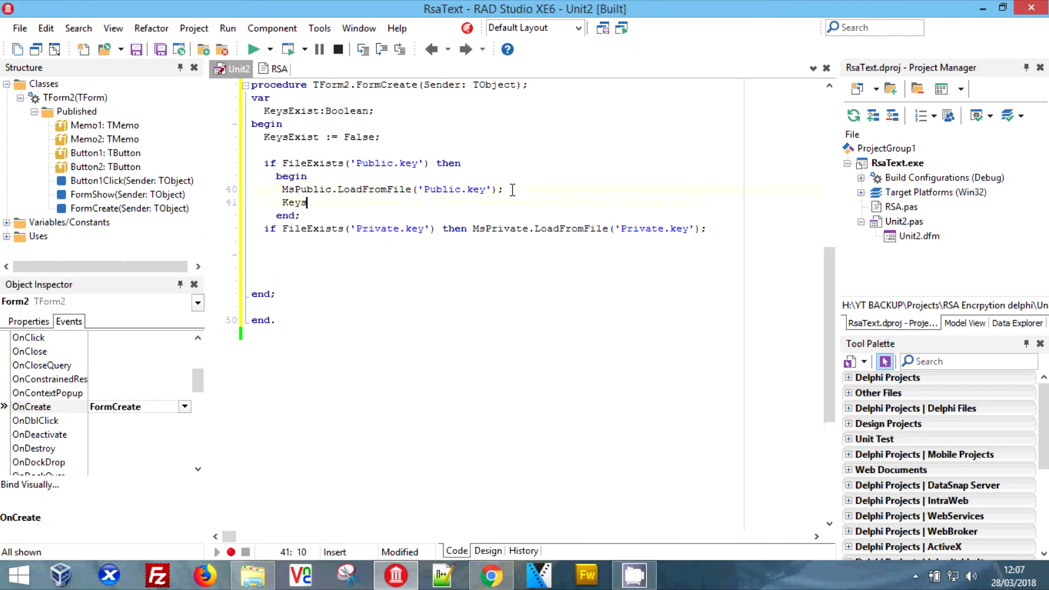
type("Exists")
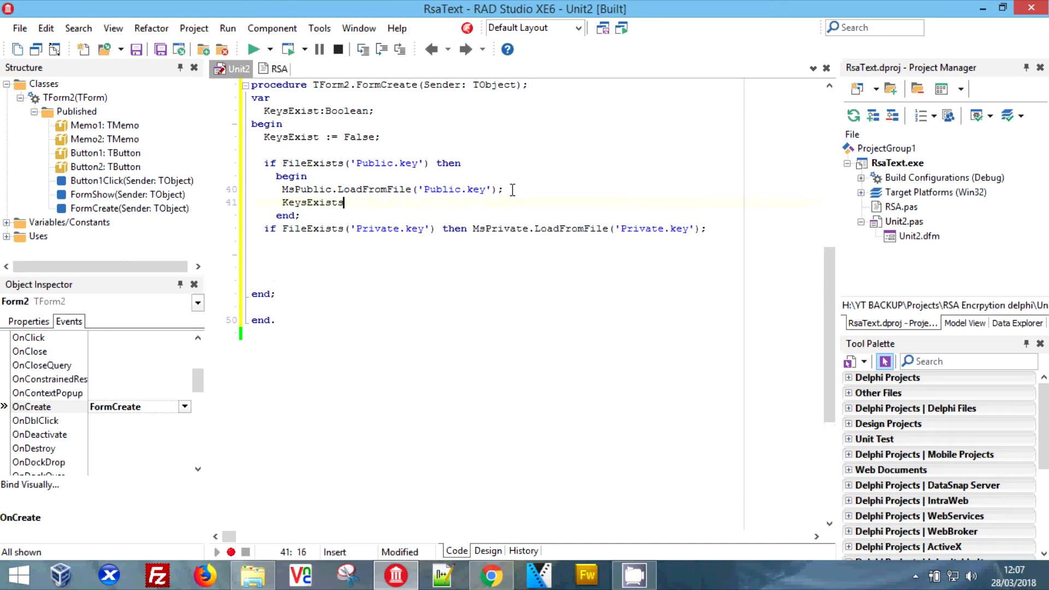
type(":= Tr")
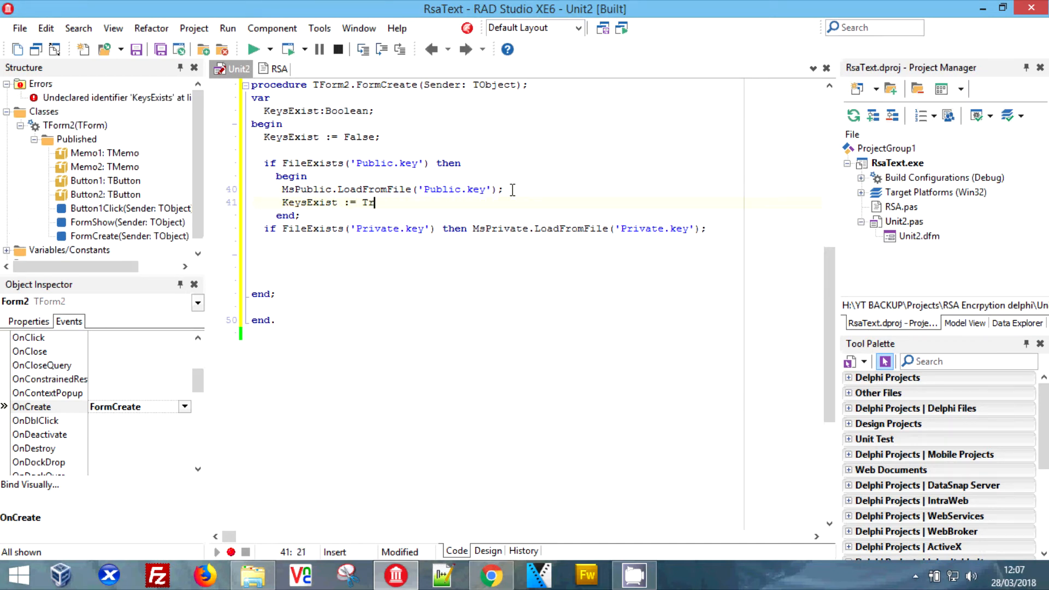
type("ue;")
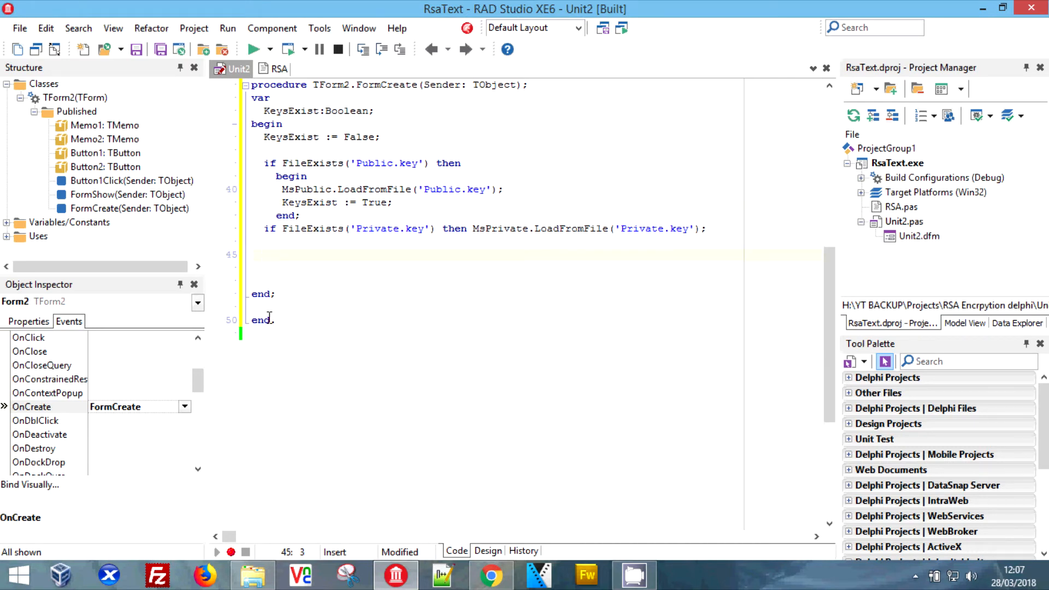
type("If")
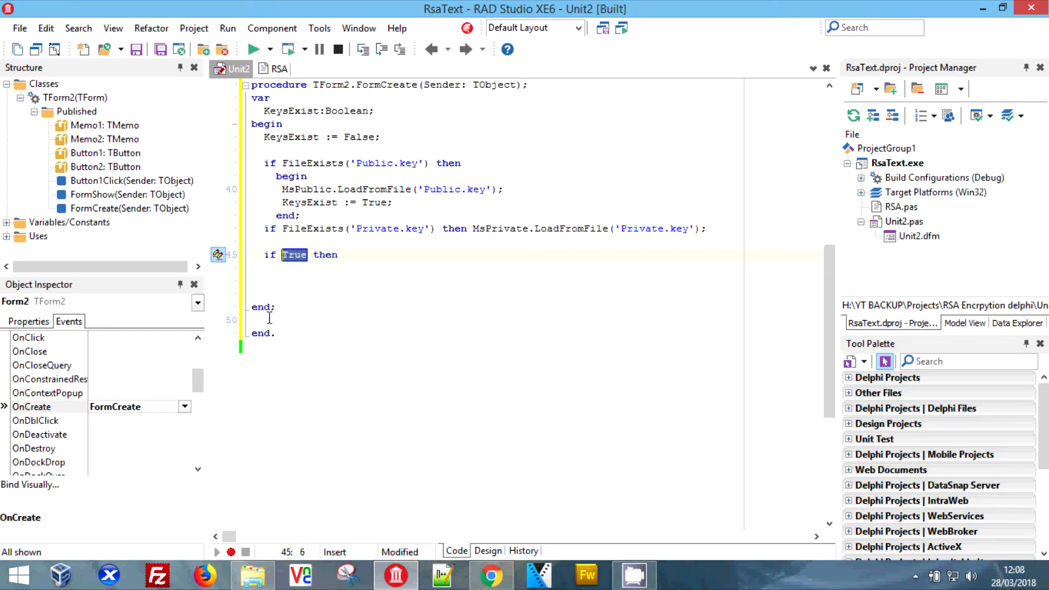
type("not KeysExist")
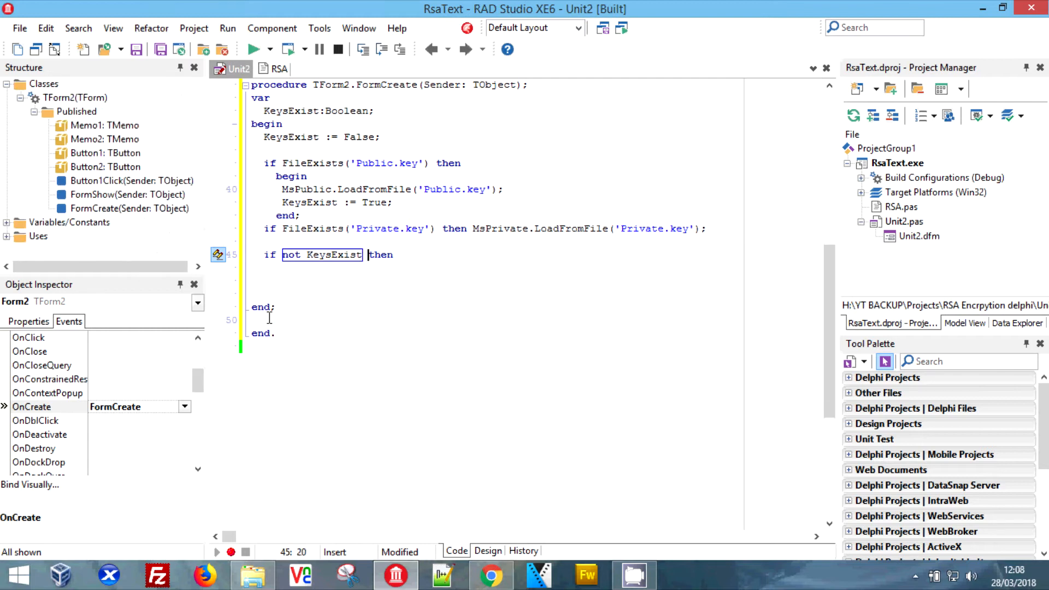
type("begin")
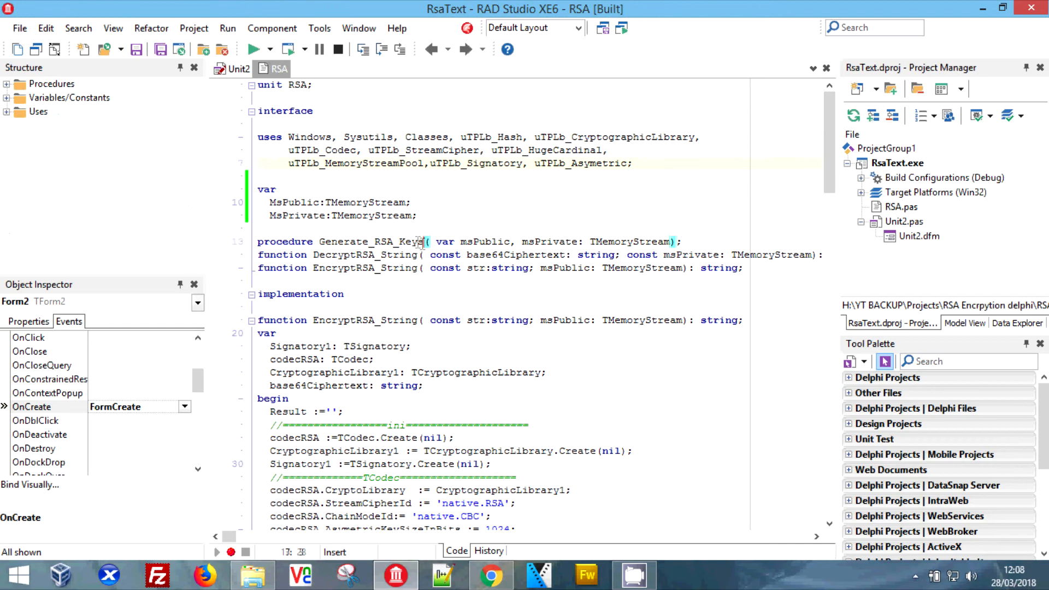
Call Generate_RSA_Keys(MsPublic, MsPrivate) inside the no-keys block, copying the name from the RSA unit.
double_click(370, 242)
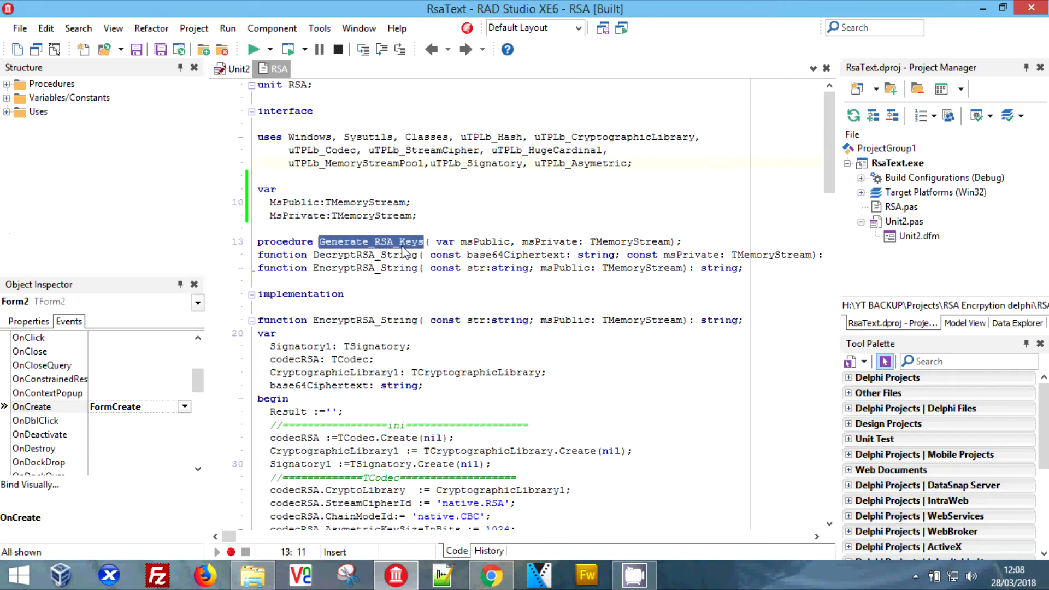
left_click(237, 68)
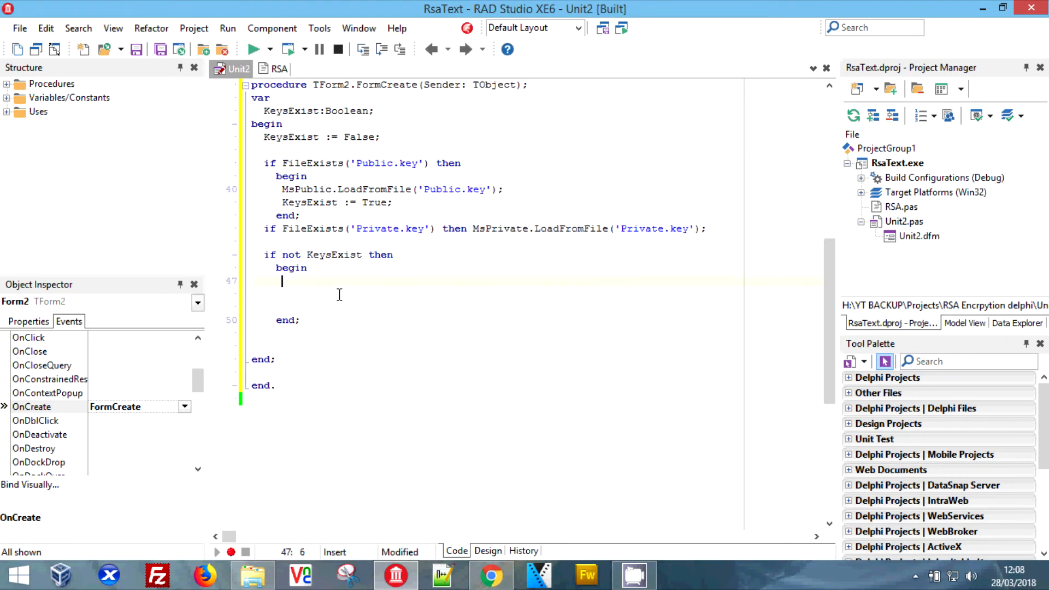
type("Generate_RSA_Keys(")
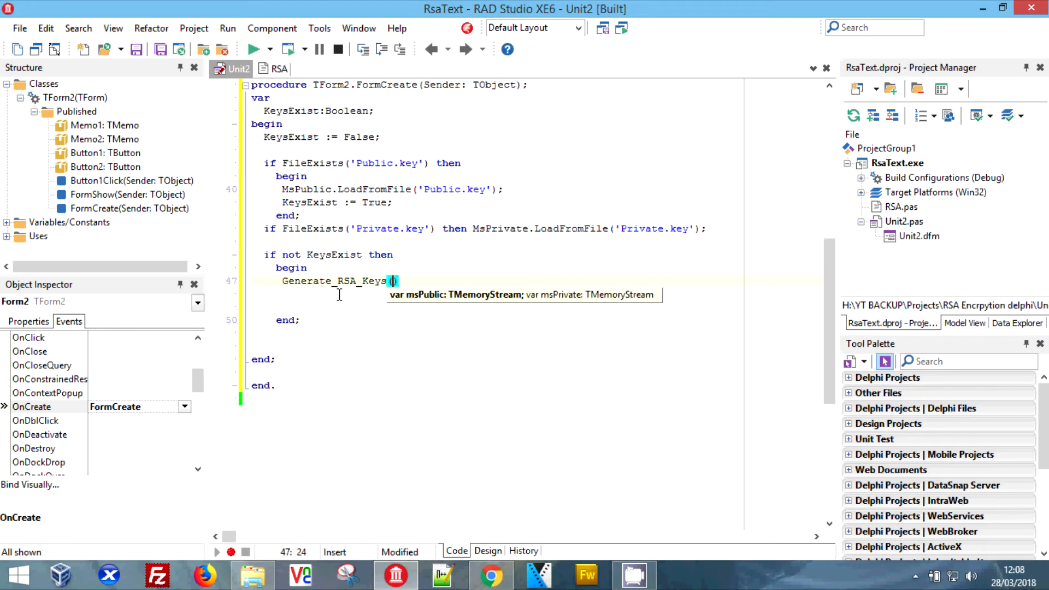
type("MsPublic, MsPr")
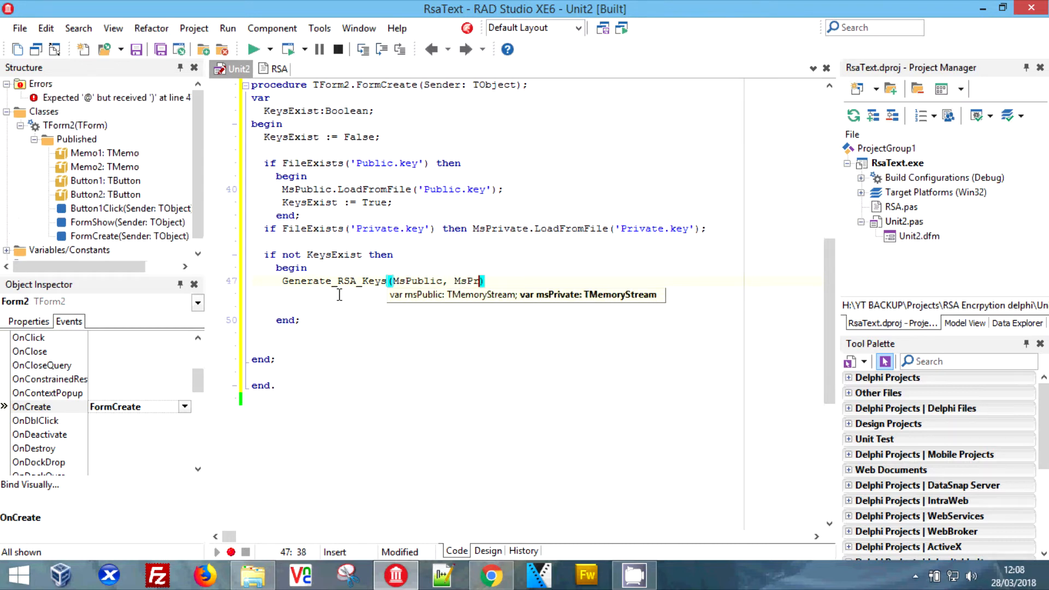
type("ivate")
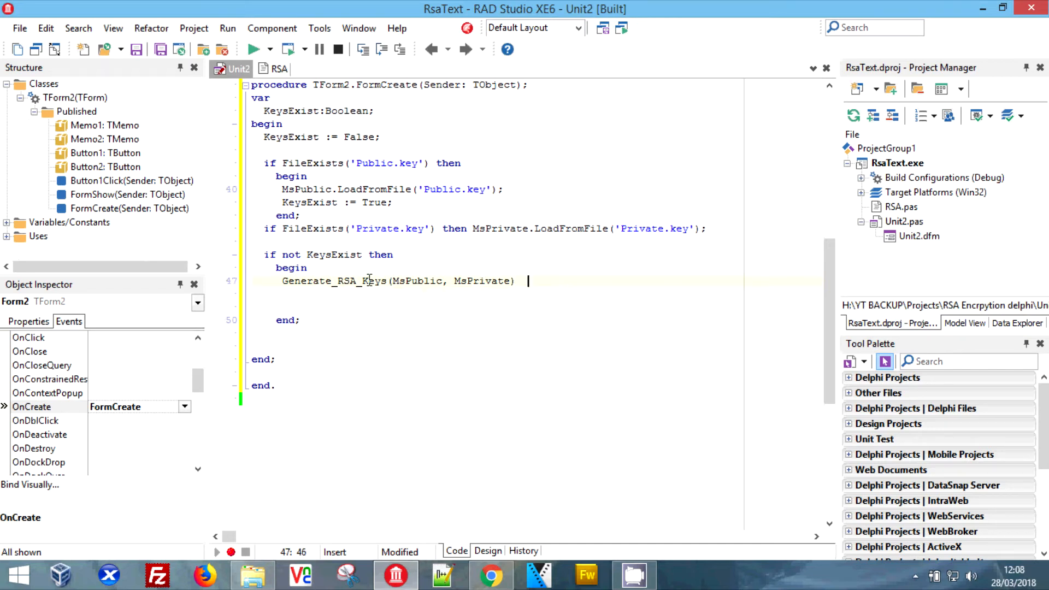
type(";1")
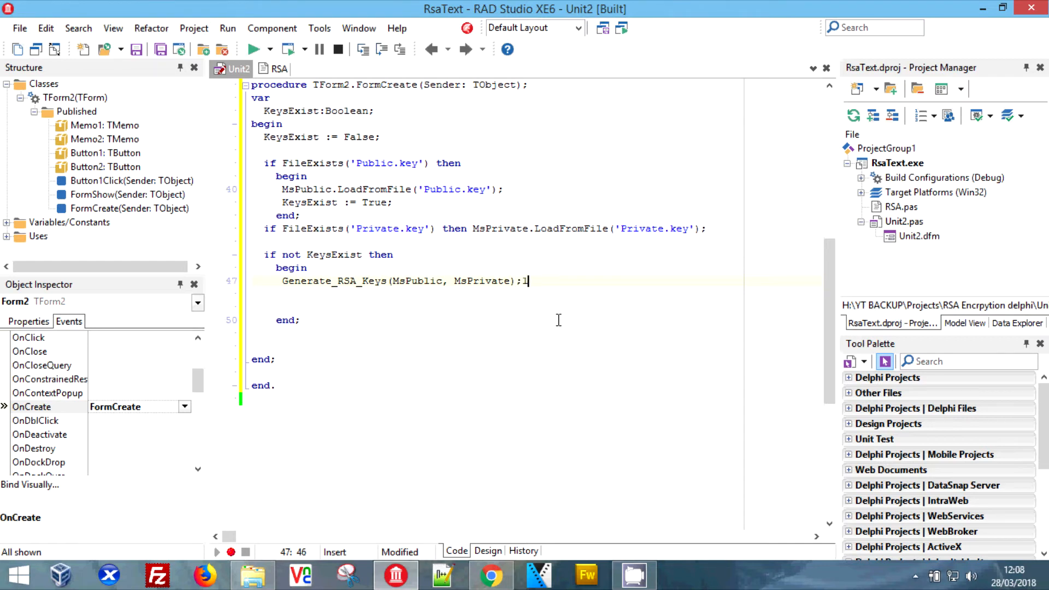
key("Backspace")
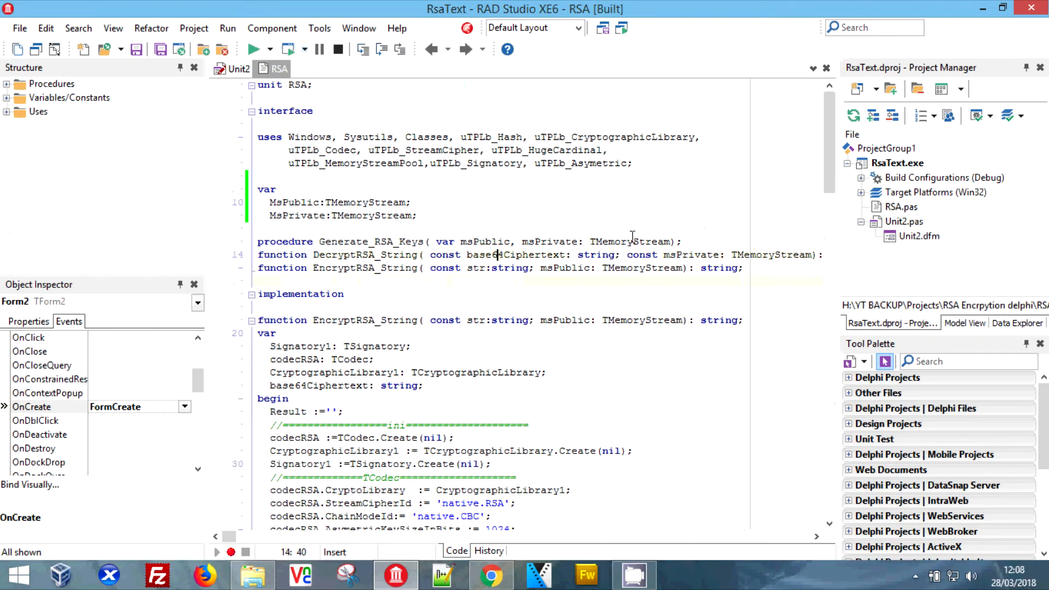
left_click(239, 68)
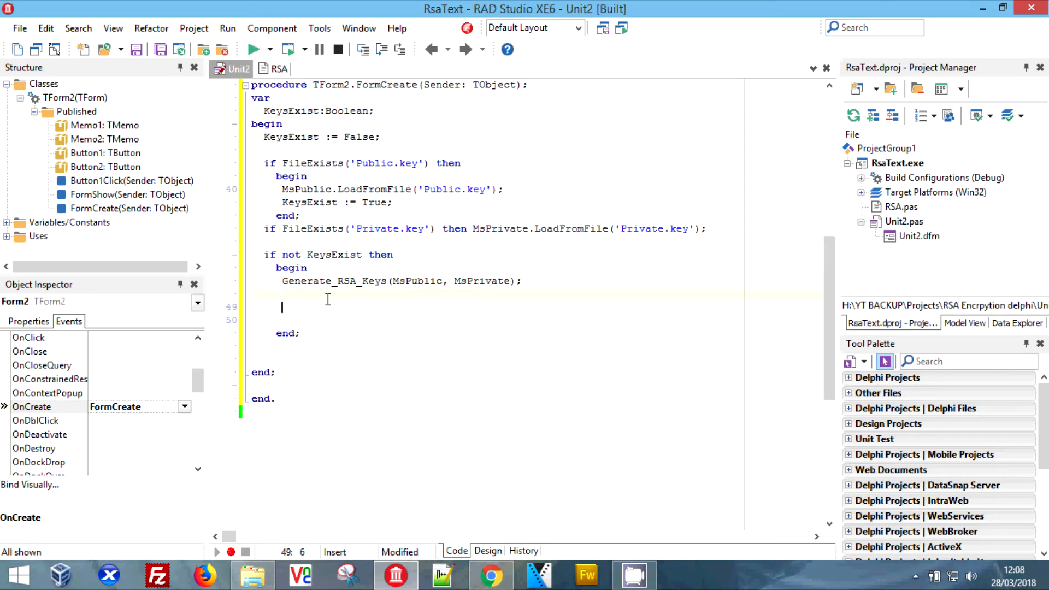
Save the new keys with MsPublic.SaveToFile('Public.key') and MsPrivate.SaveToFile('Private.key').
type("Public")
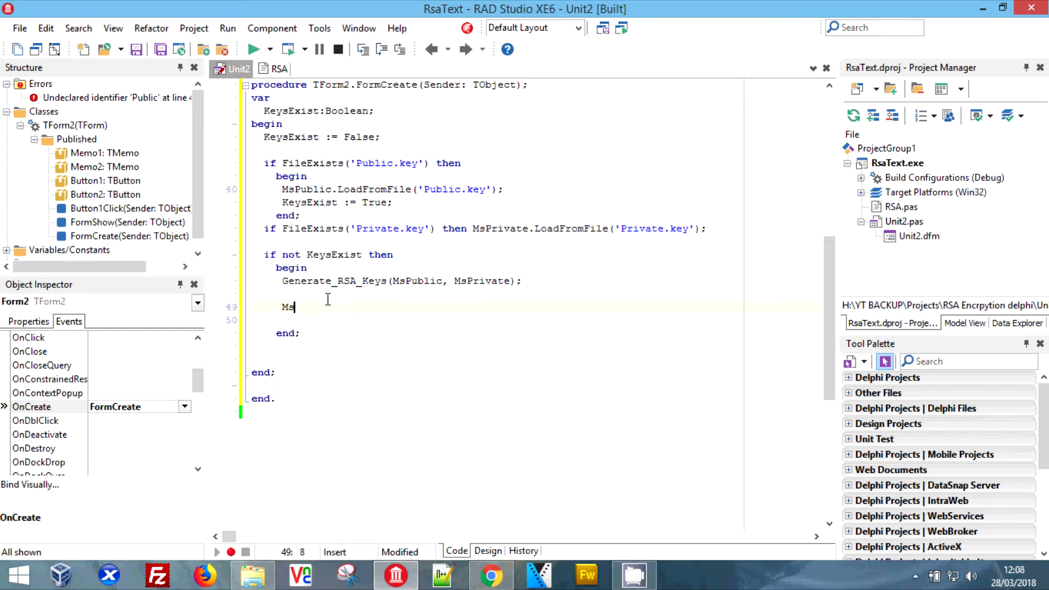
type("Public.")
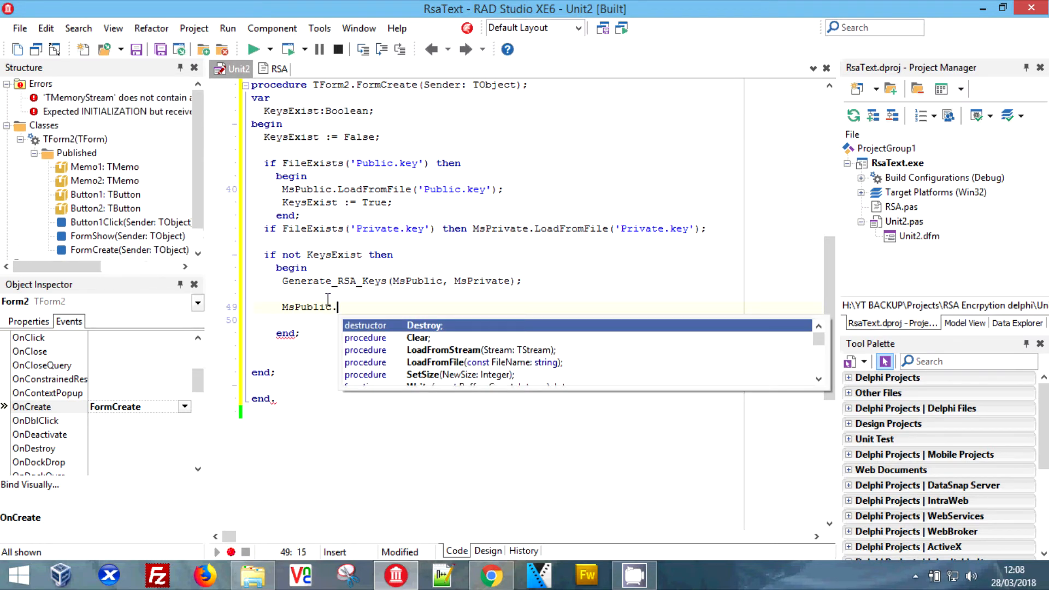
type("SaveToStr")
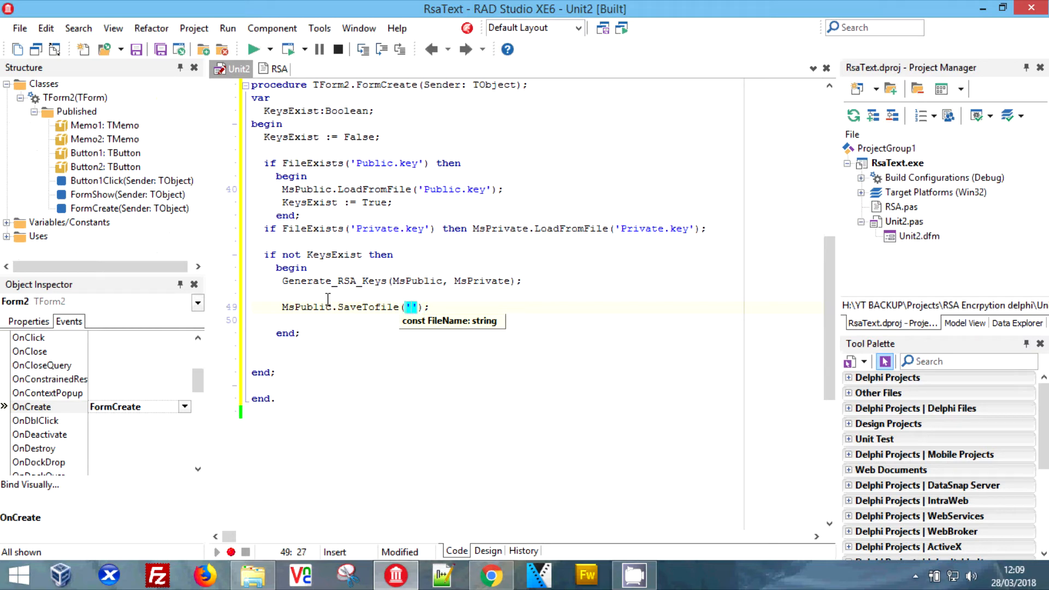
type("Public.key")
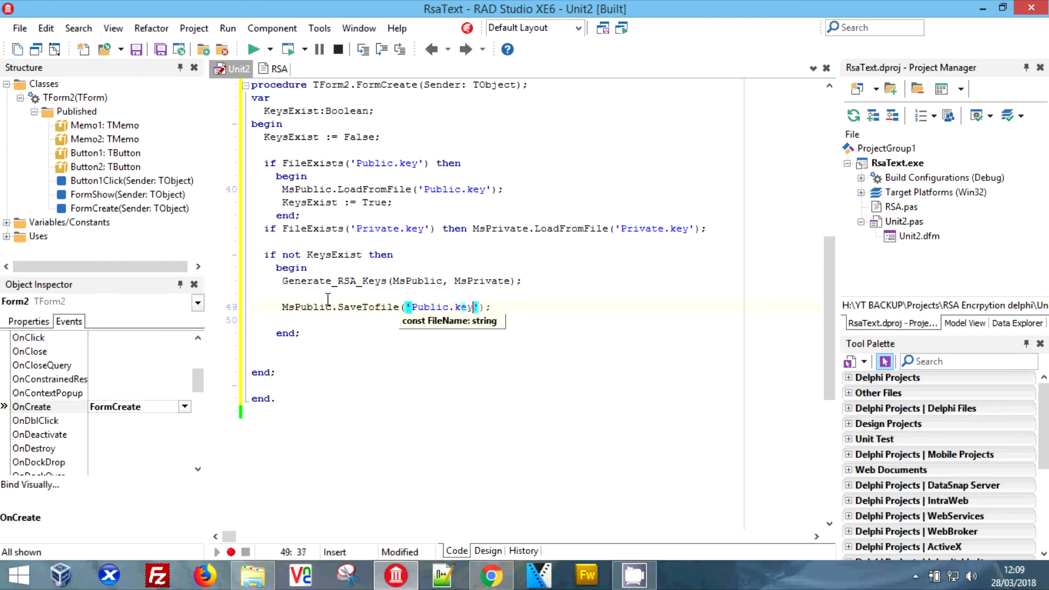
type("Ms")
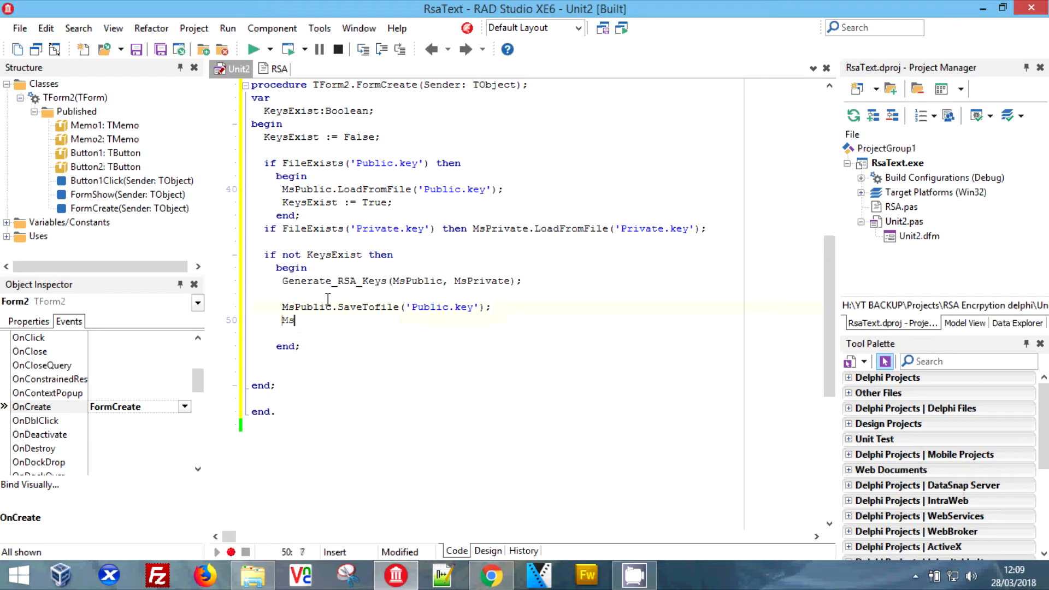
type("Private")
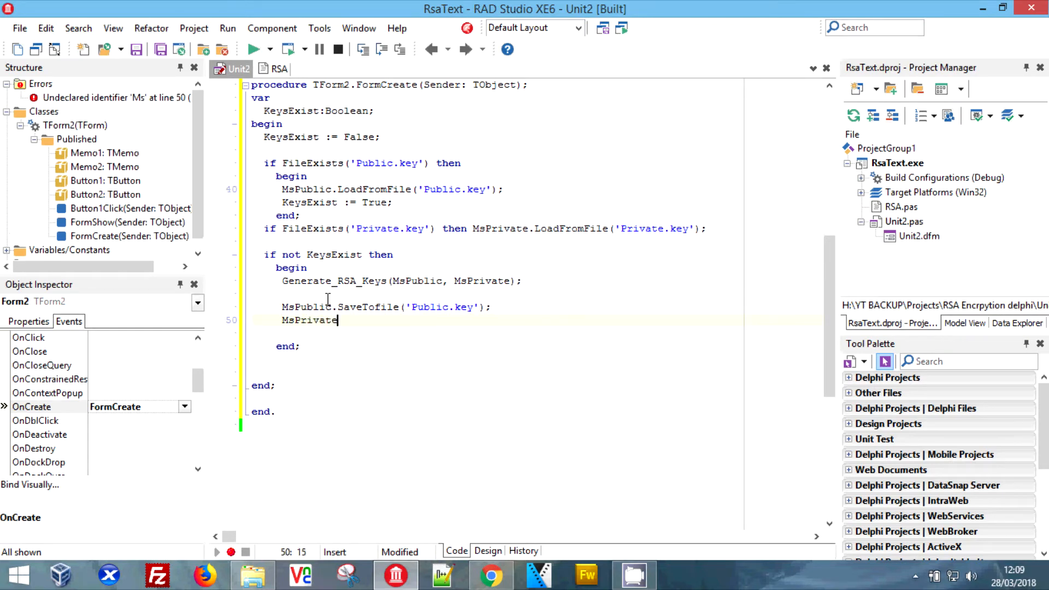
type(".sa")
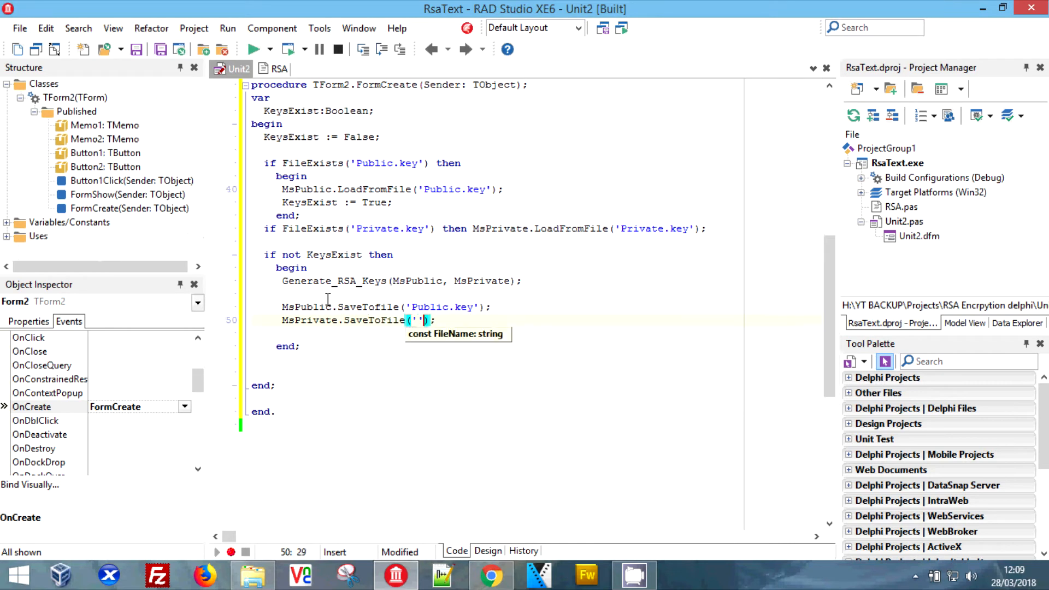
type("Private.key")
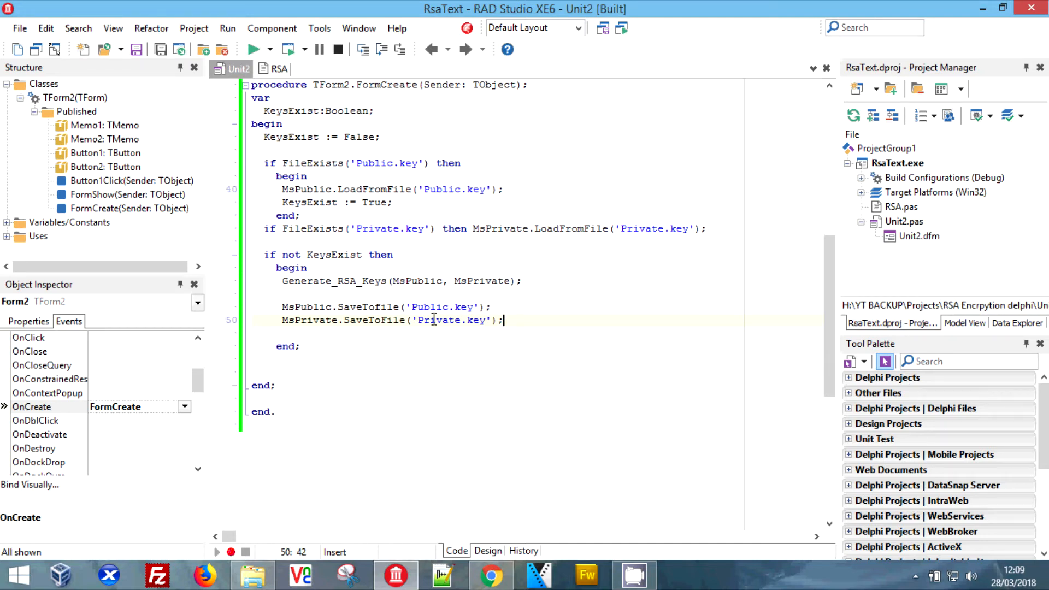
mouse_move(292, 315)
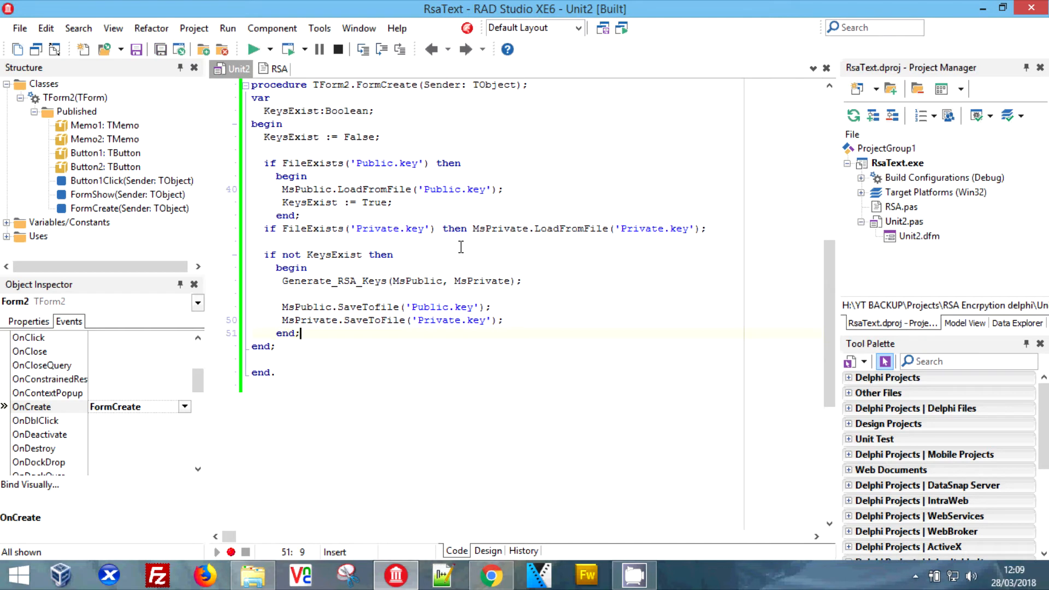
Select the encrypt button, remove its missing Button1Click reference and return to the Unit2 code.
left_click(920, 236)
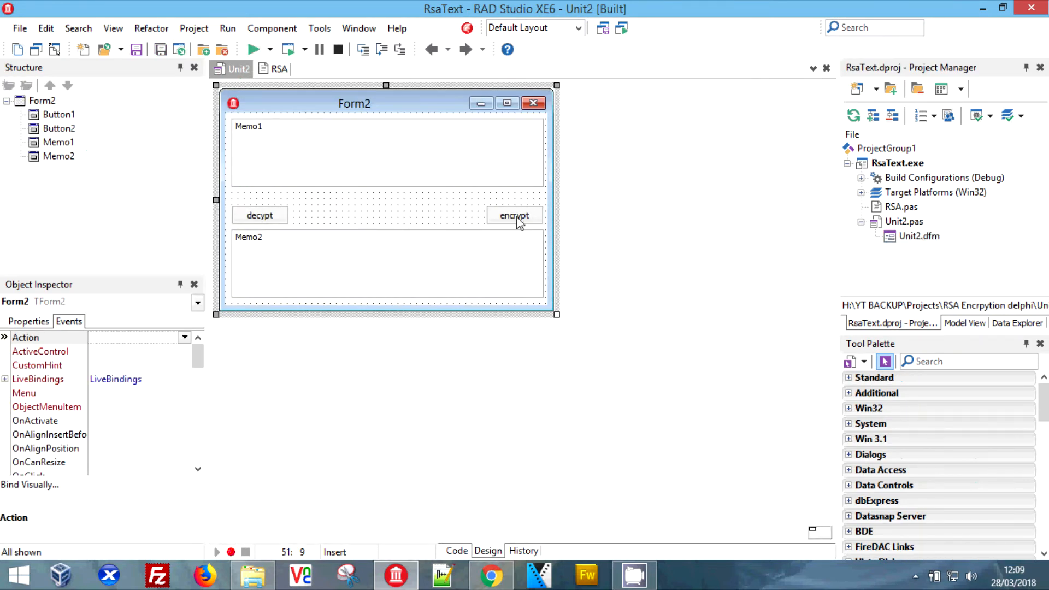
left_click(514, 216)
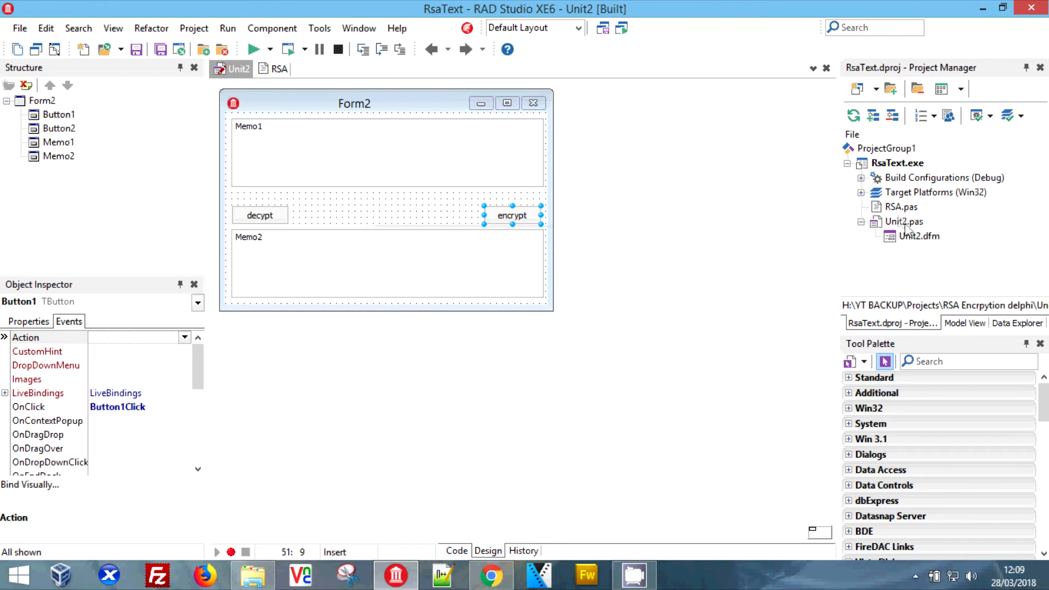
left_click(920, 236)
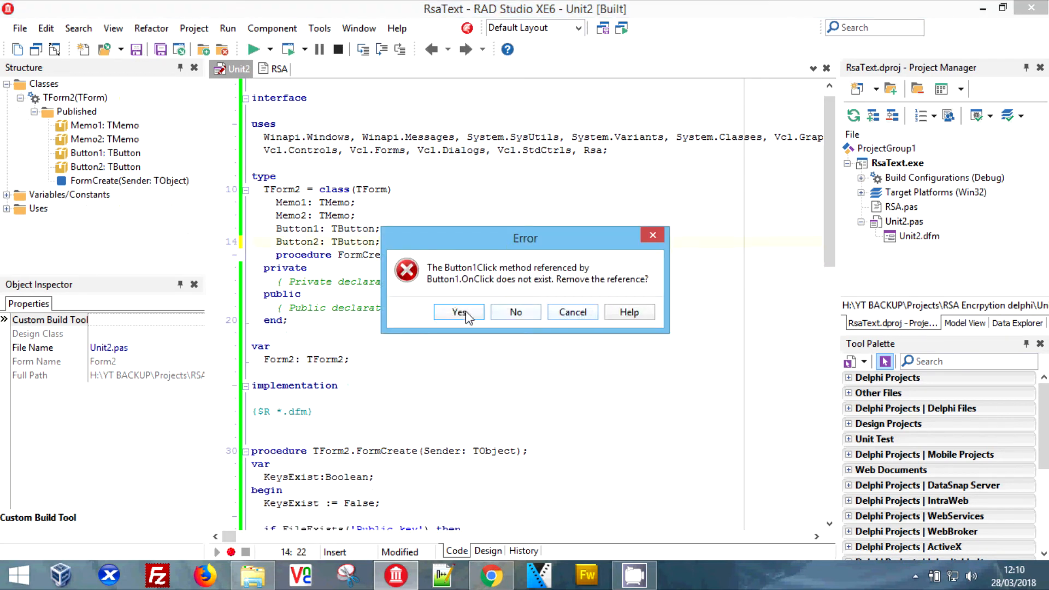
left_click(458, 312)
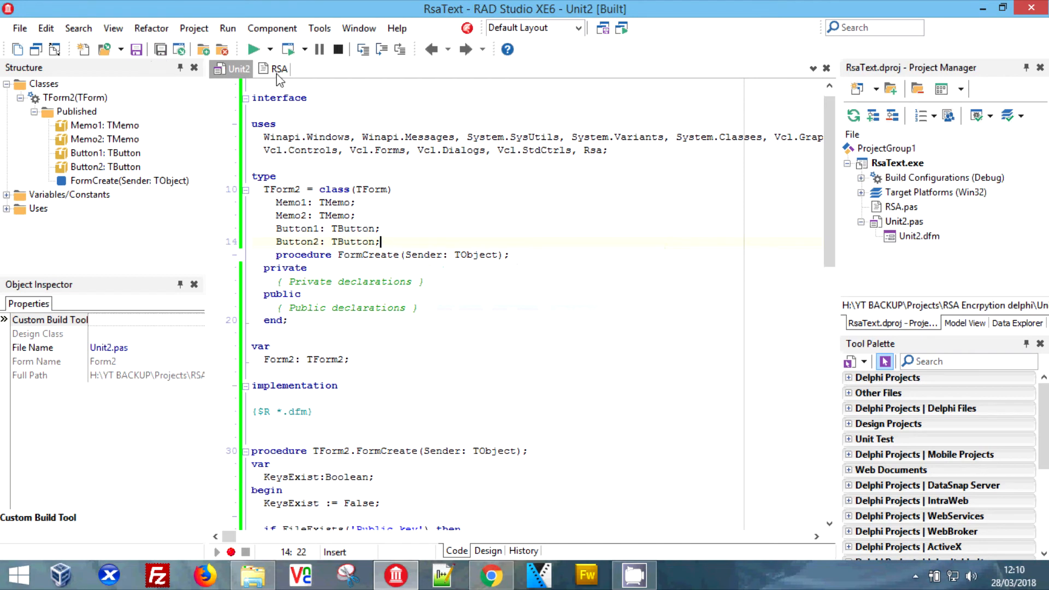
left_click(919, 236)
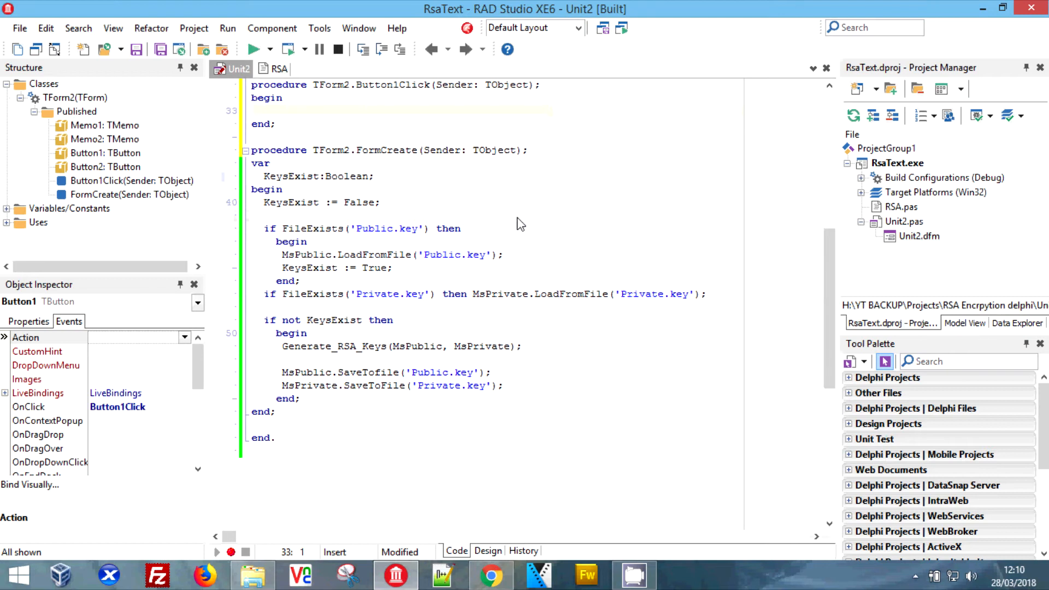
Start Button1Click with EncryptRSA_String(Memo1.Lines.Text, copying the function name from the RSA unit.
left_click(257, 110)
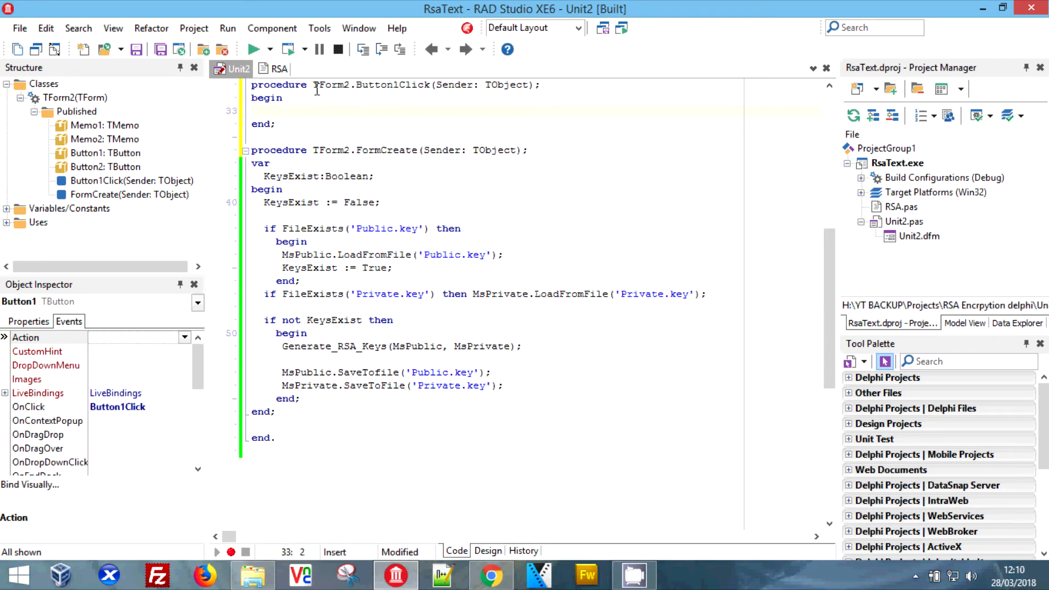
left_click(278, 68)
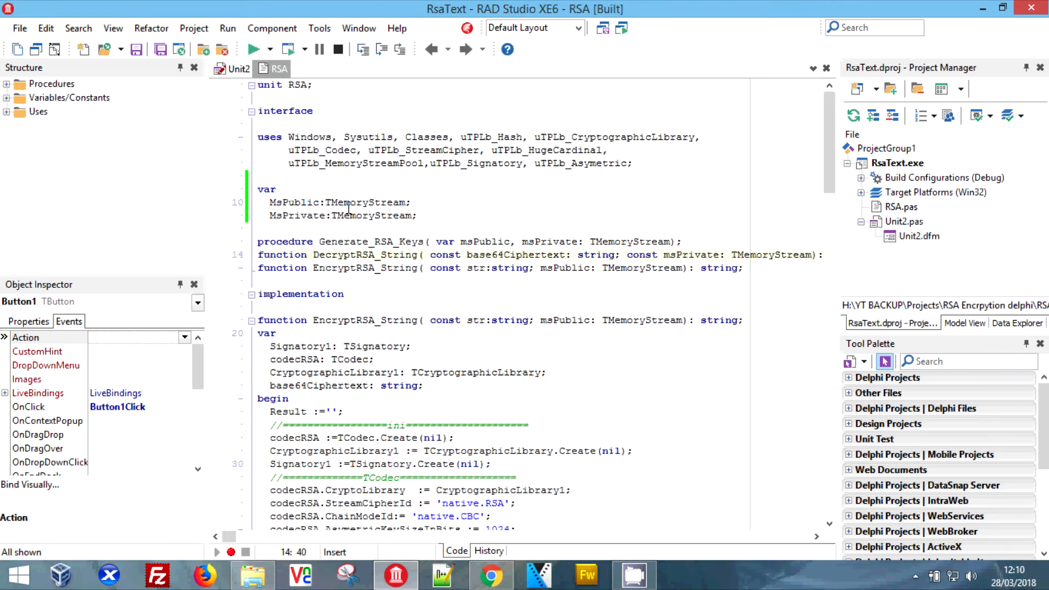
double_click(365, 268)
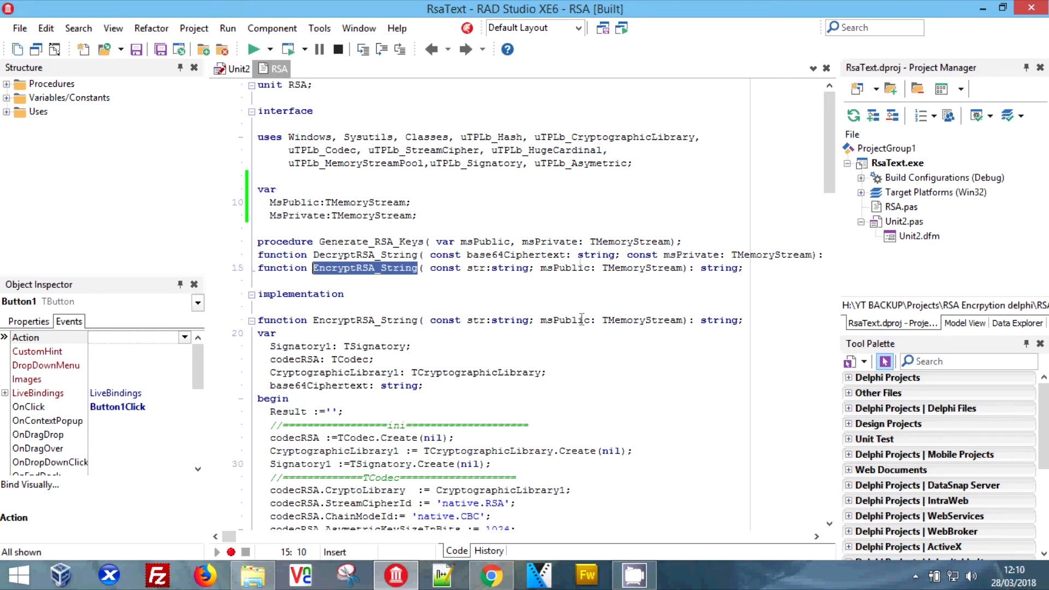
mouse_move(481, 236)
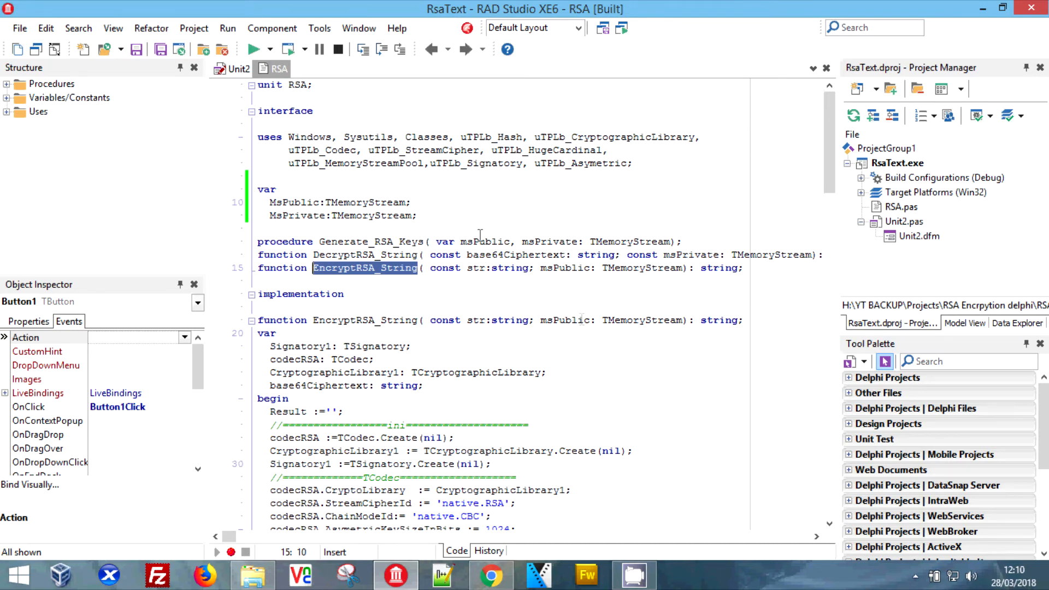
left_click(236, 67)
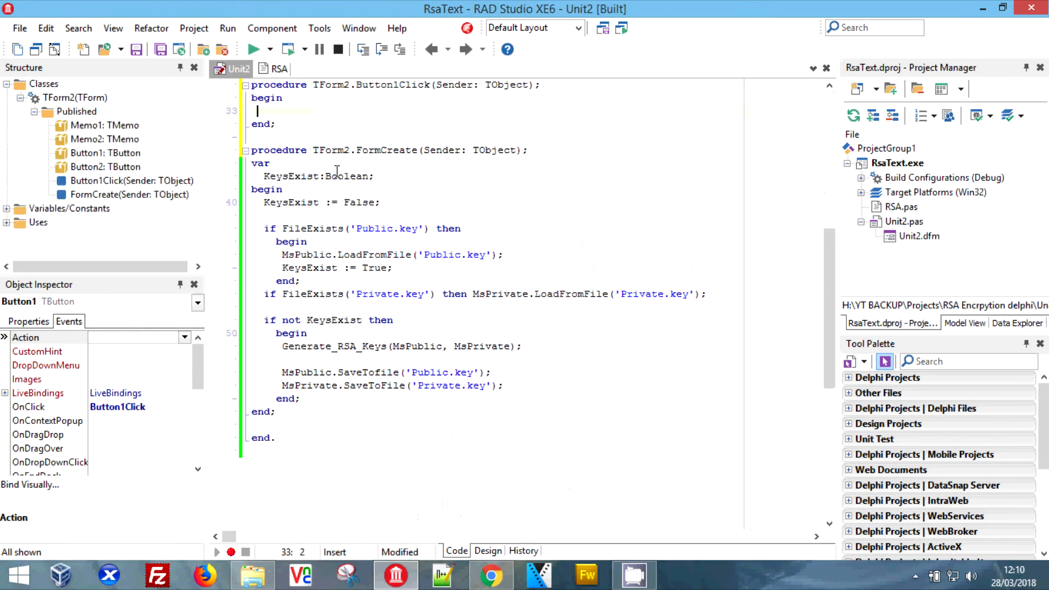
type("EncryptRSA_String")
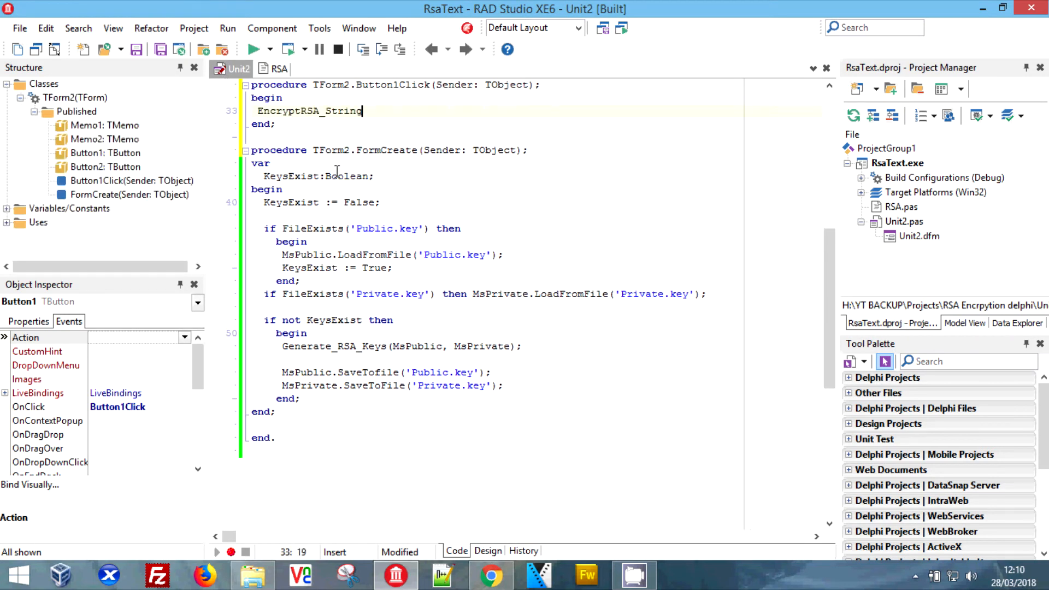
type("(")
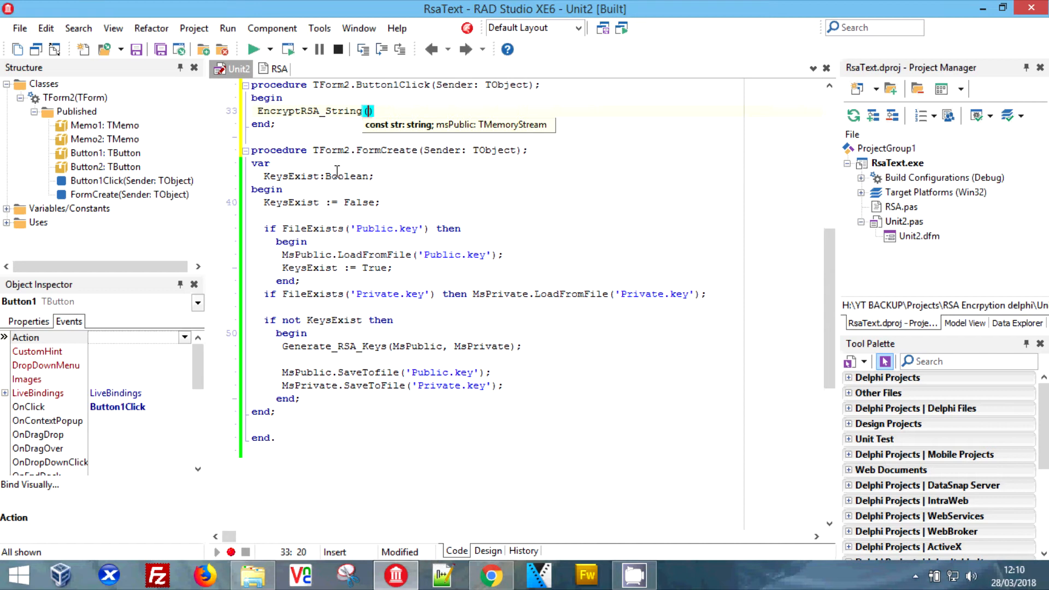
type("Memo1.lines")
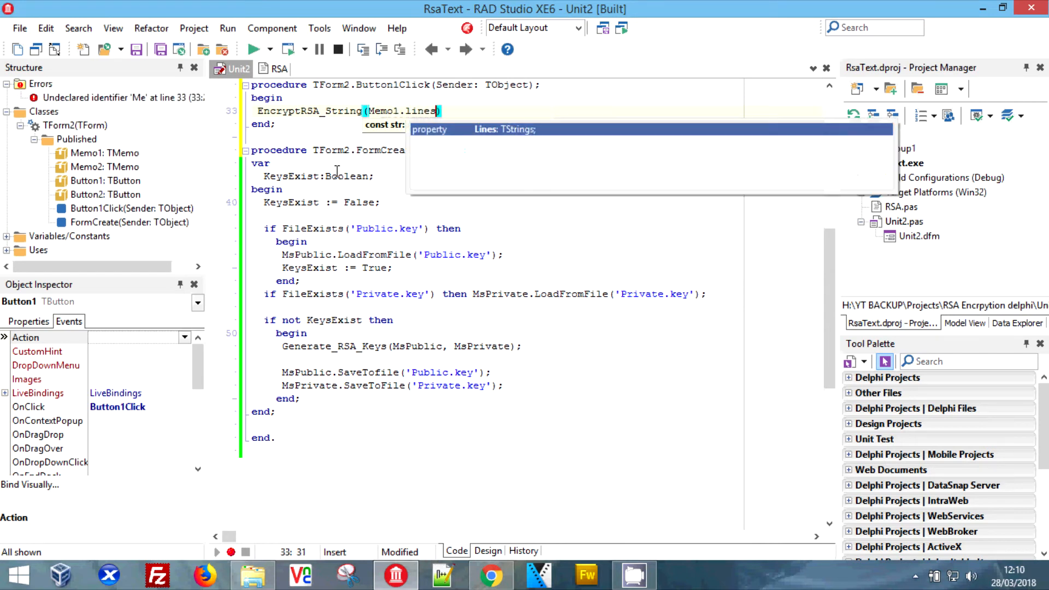
type(".Text")
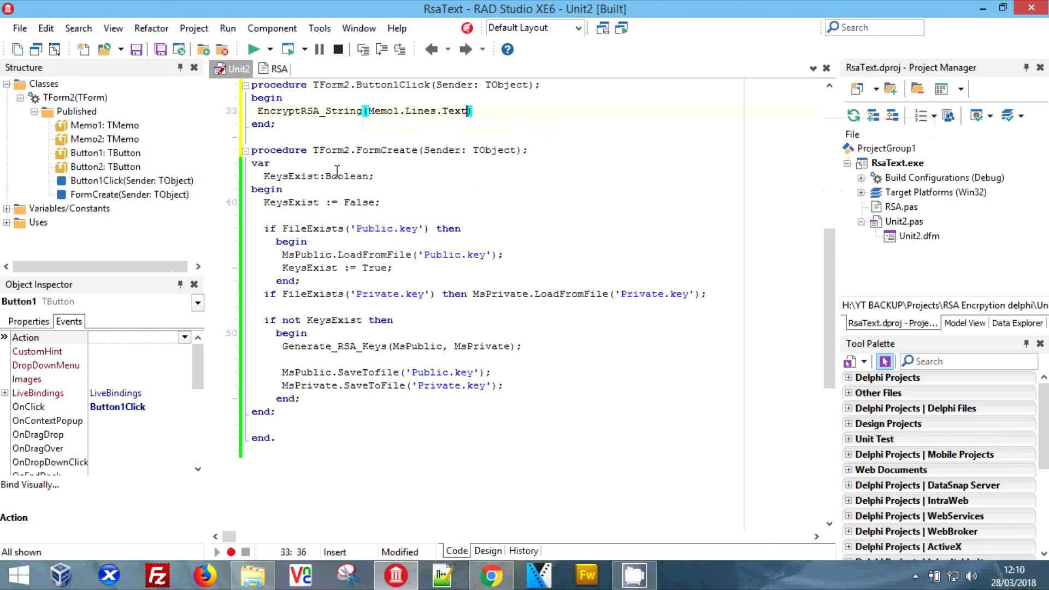
type(",")
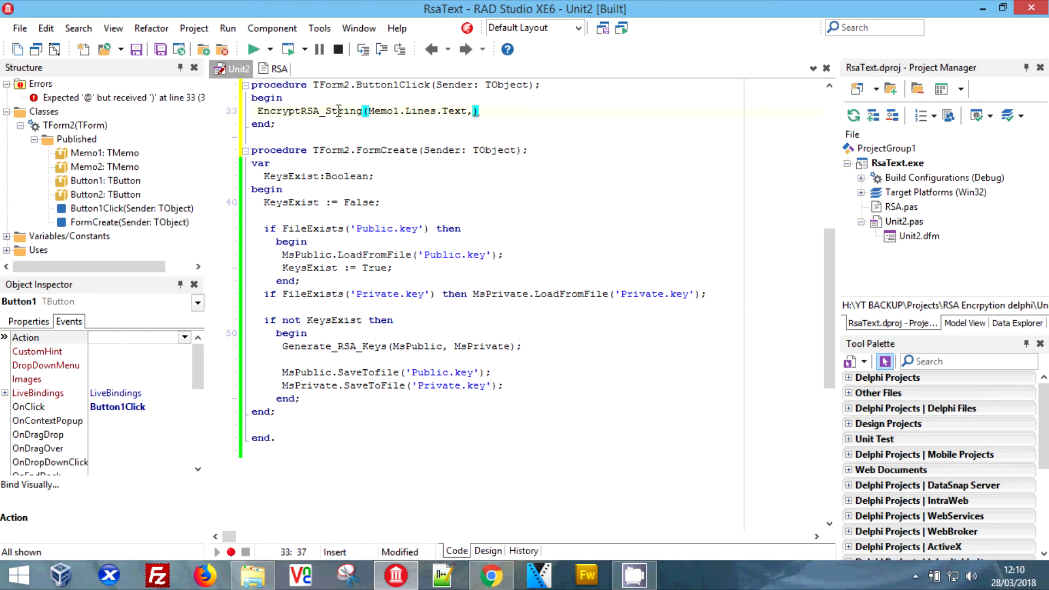
Complete the call with MSPublic and wrap it in Memo2.Lines.Add(EncryptRSA_String(...)).
left_click(275, 68)
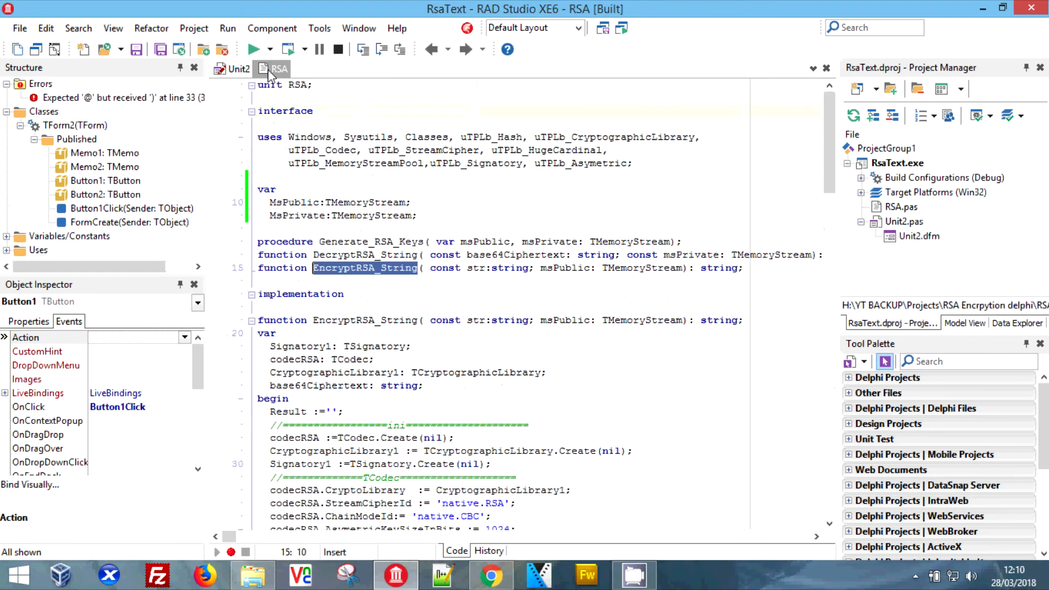
left_click(238, 68)
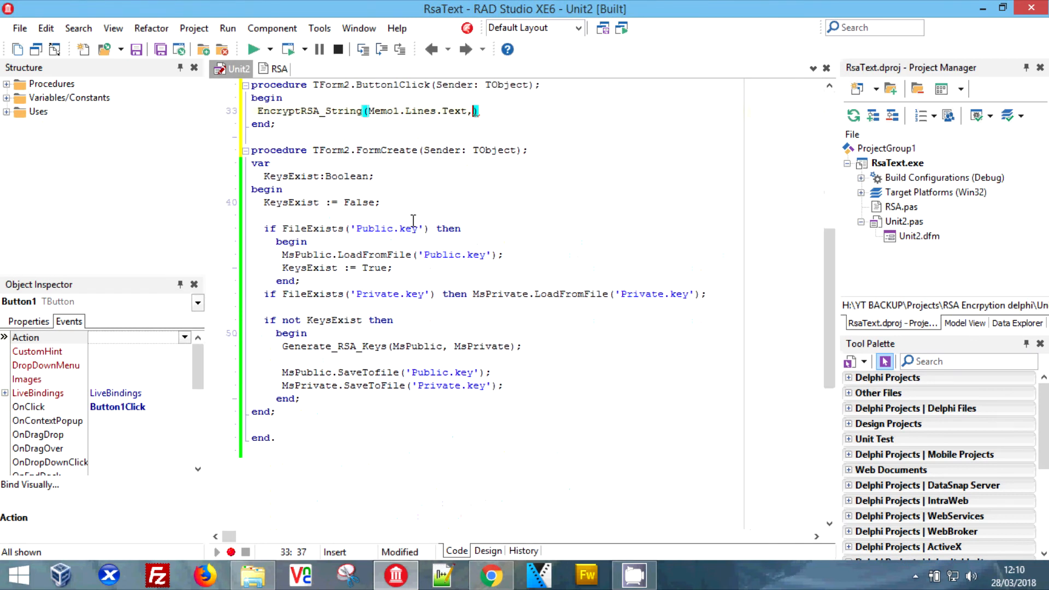
type("MS")
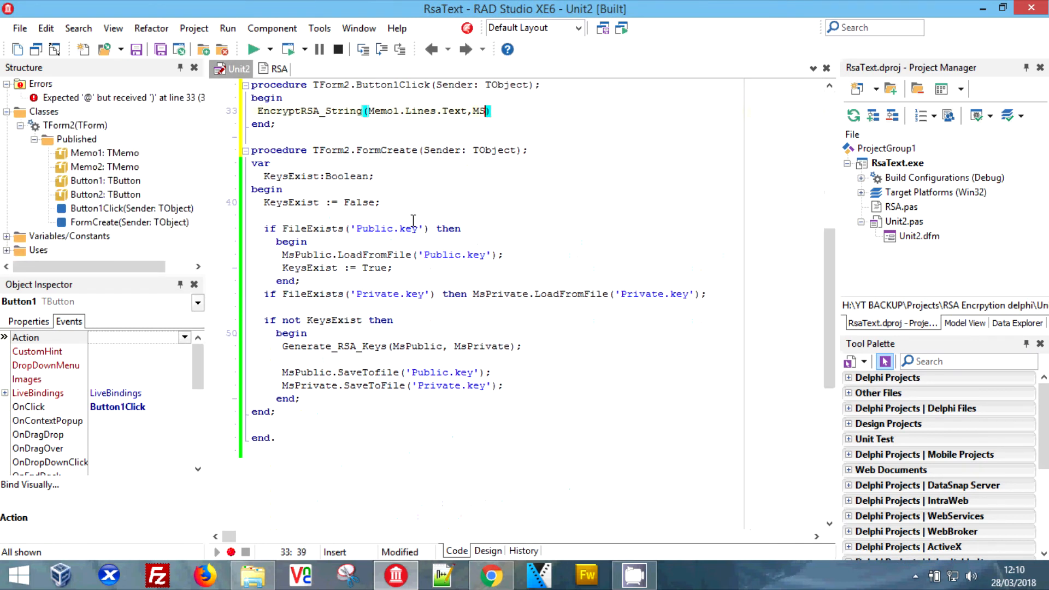
type("Public")
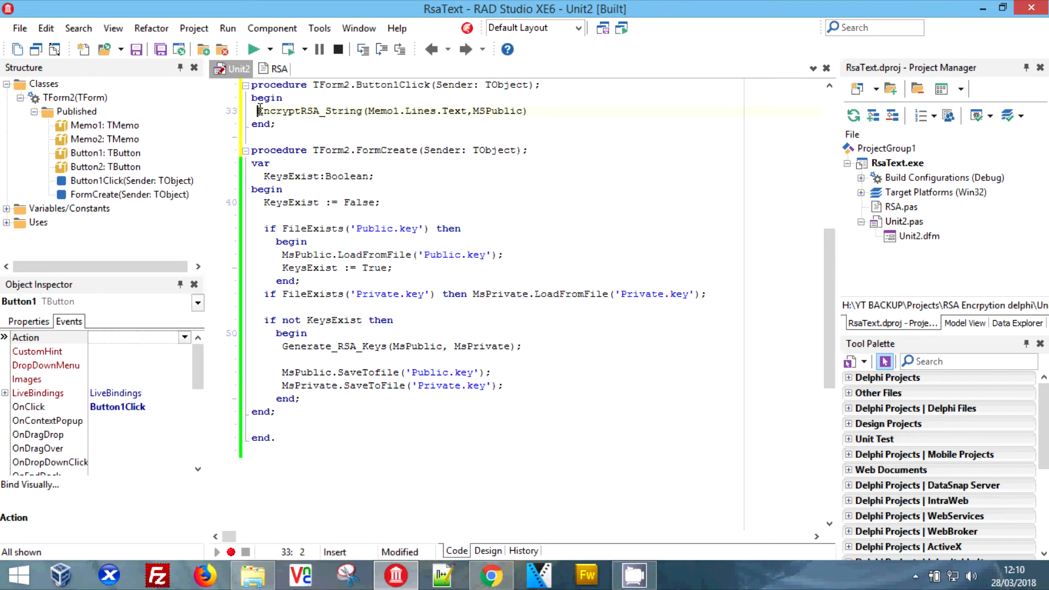
type("MEm")
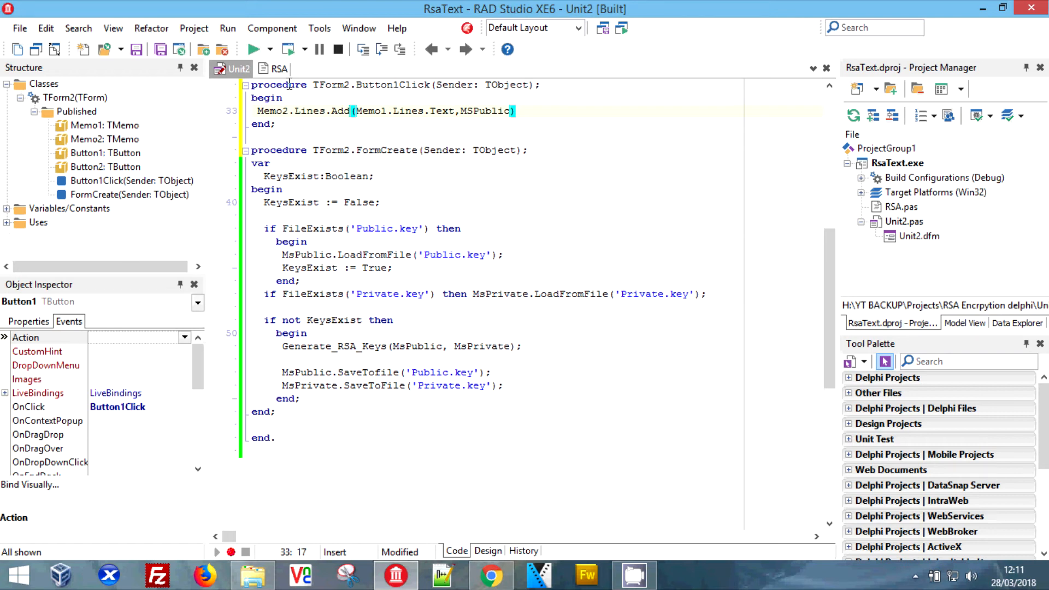
left_click(276, 69)
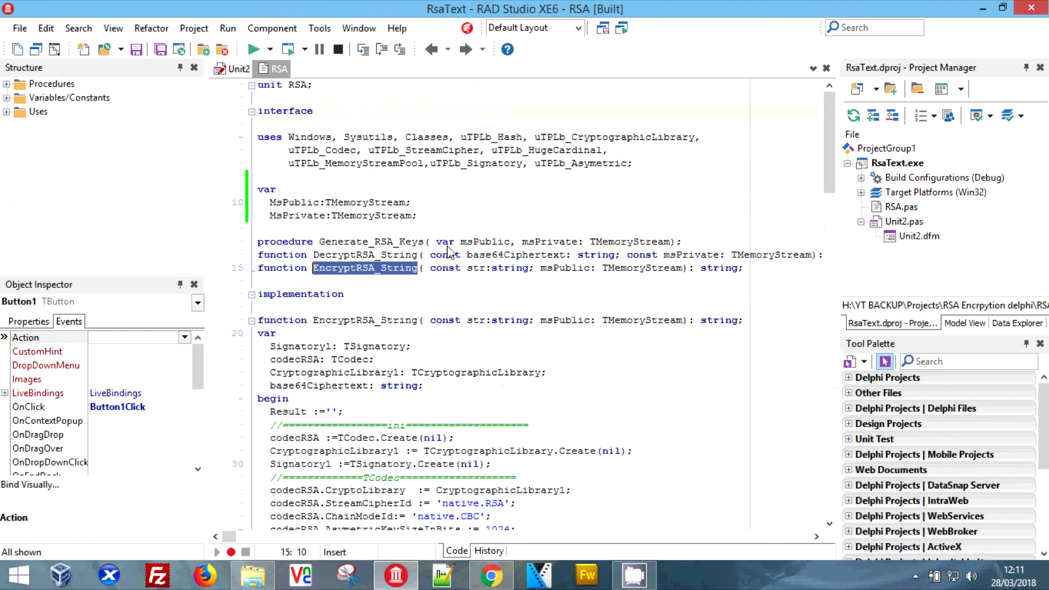
left_click(237, 68)
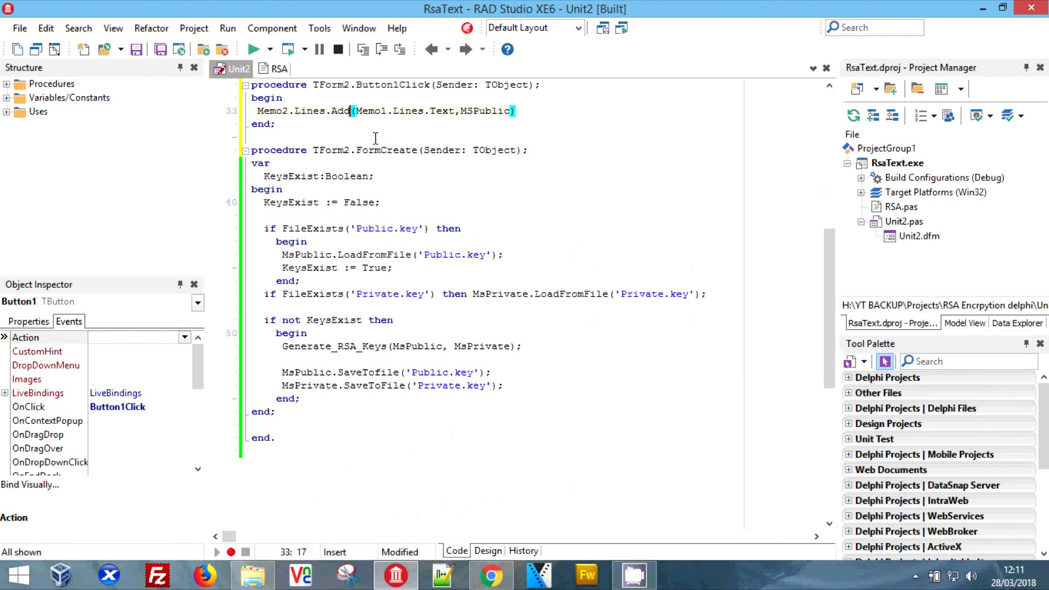
type("EncryptRSA_String(")
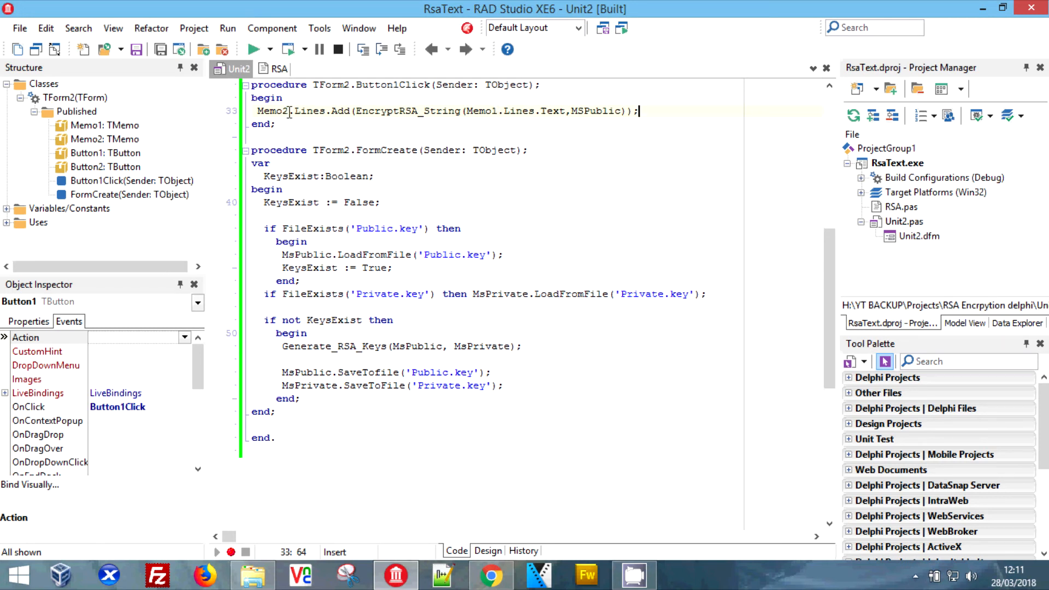
Create the decrypt button's click handler and begin Memo1.Lines.Add( in Button2Click.
left_click(488, 551)
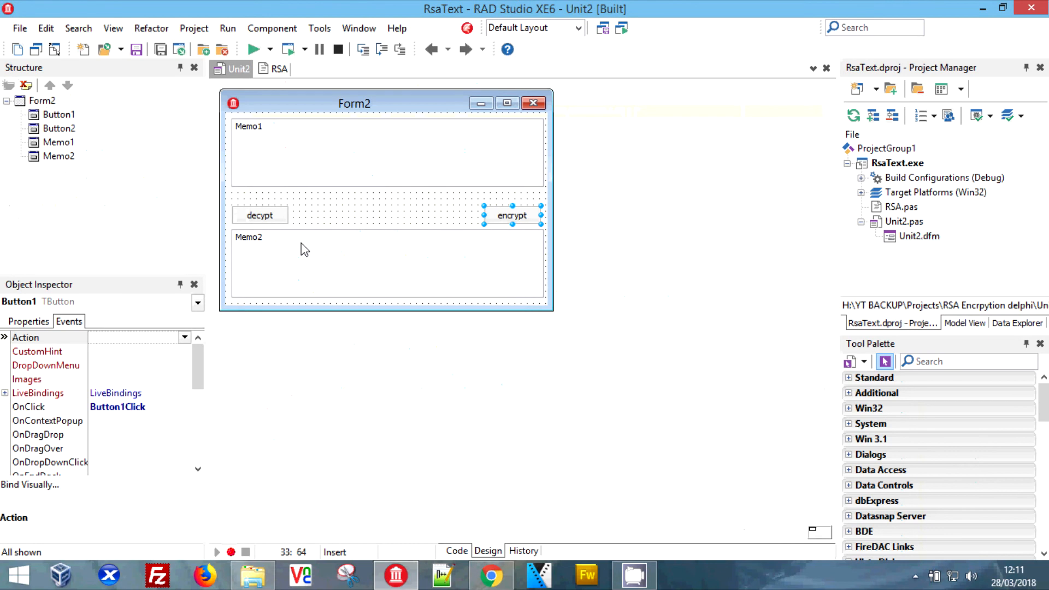
left_click(456, 551)
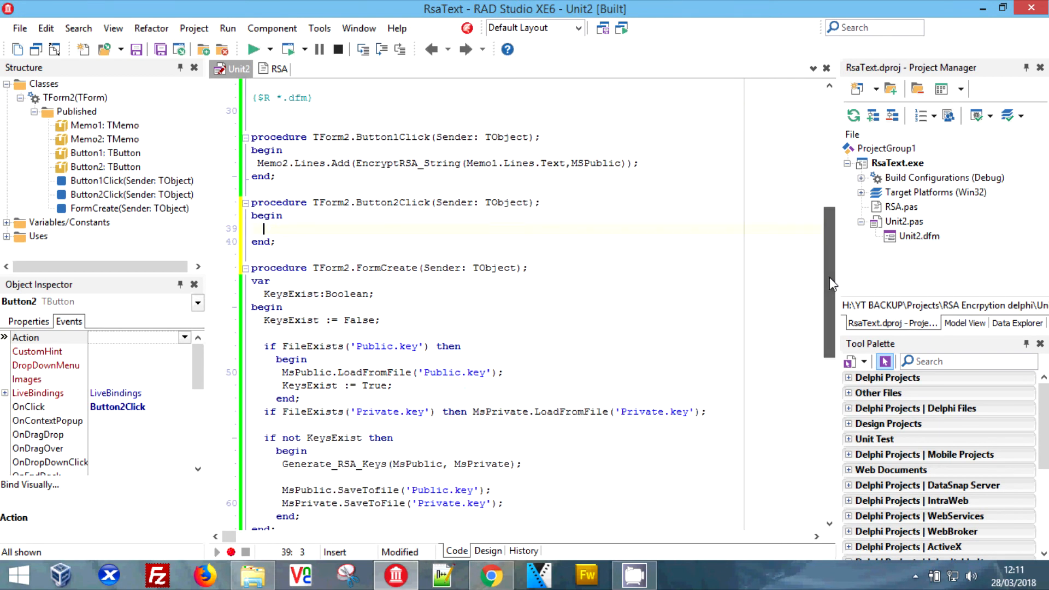
type("ME")
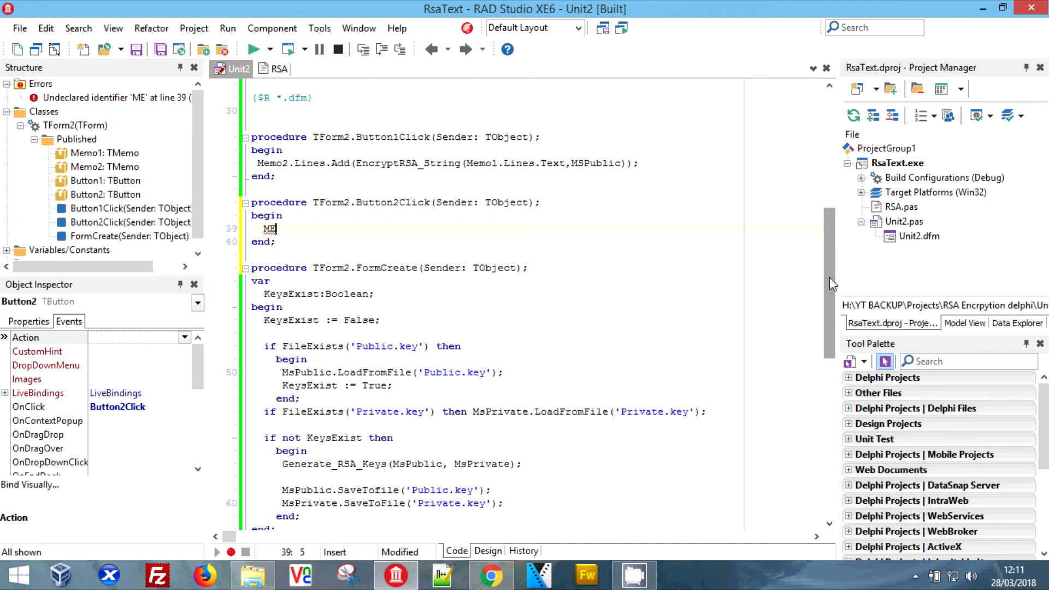
type("emo1.")
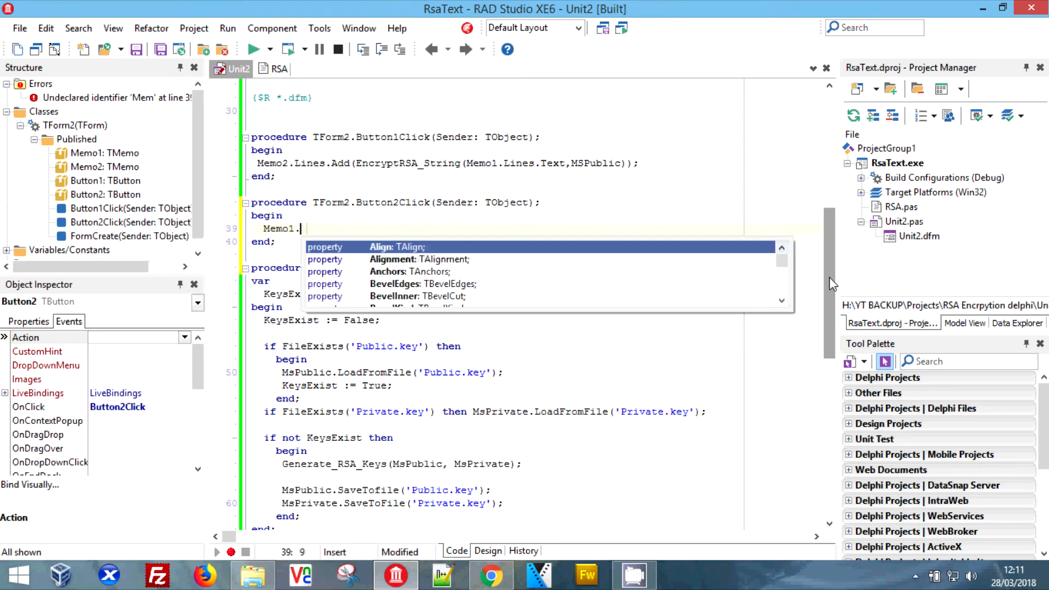
type("Lines.Add()")
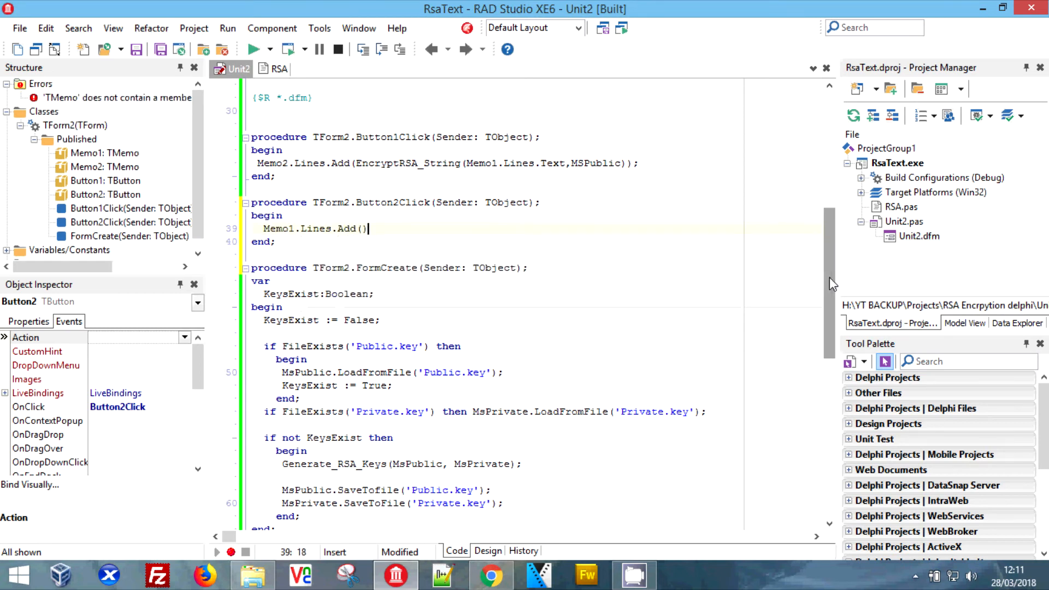
type("(")
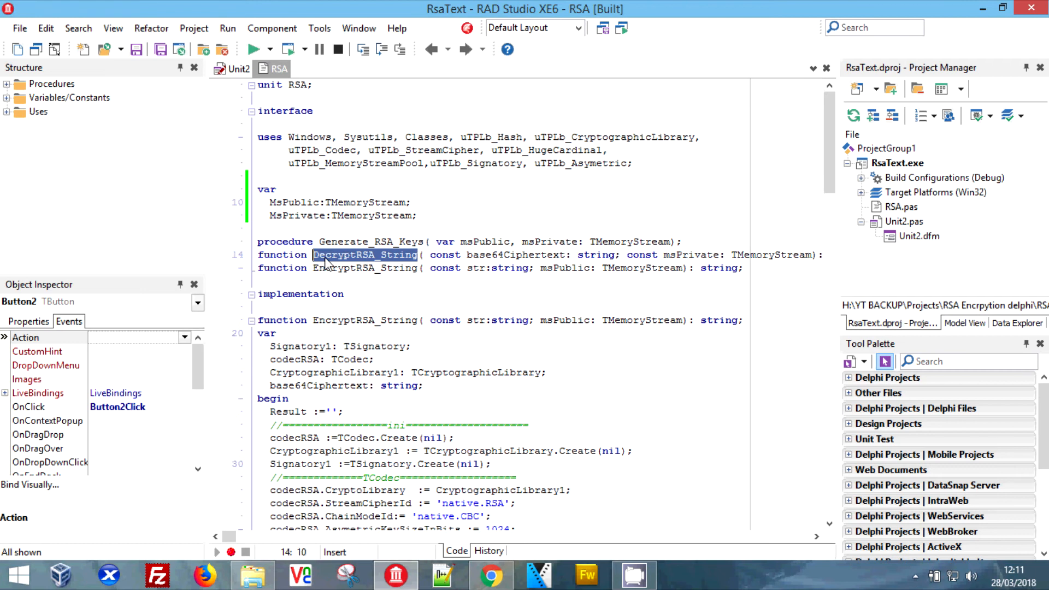
left_click(238, 68)
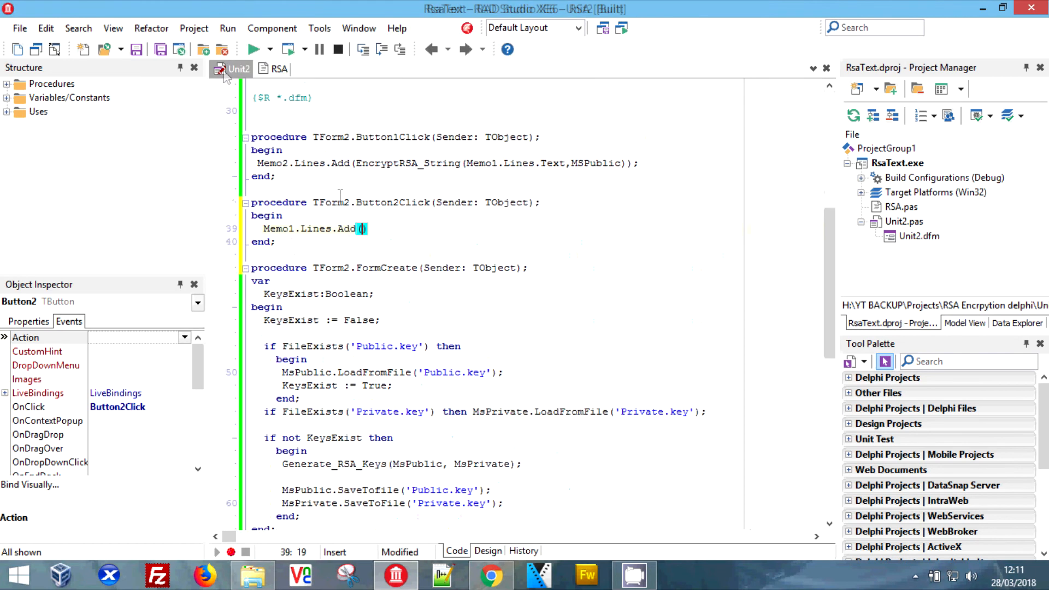
Complete the call as DecryptRSA_String(Memo2.Lines.text, MsPrivate) so the plain text lands in Memo1.
type("DecryptRSA_String(")
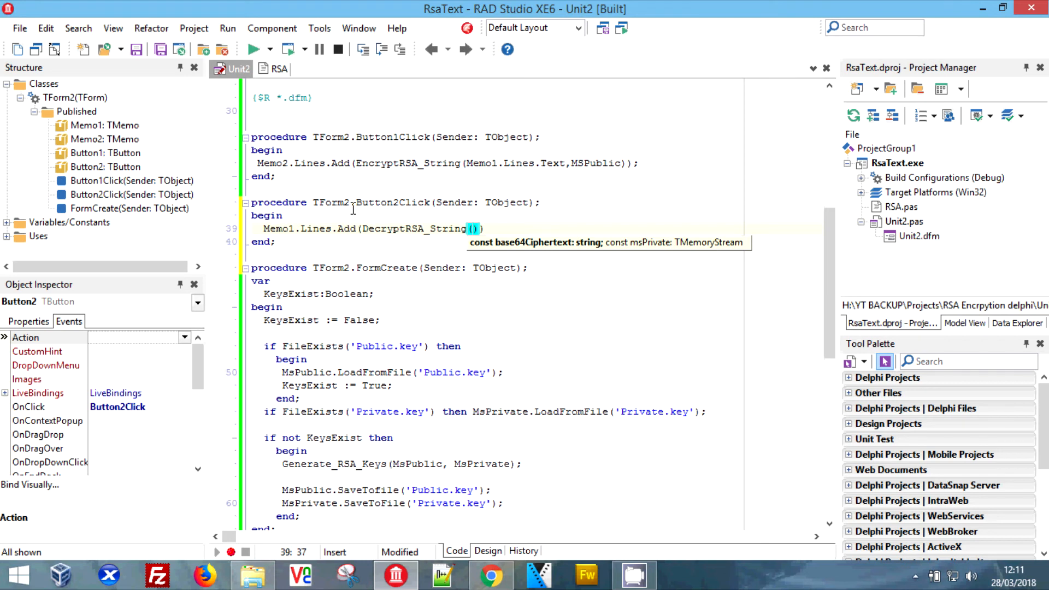
type("M")
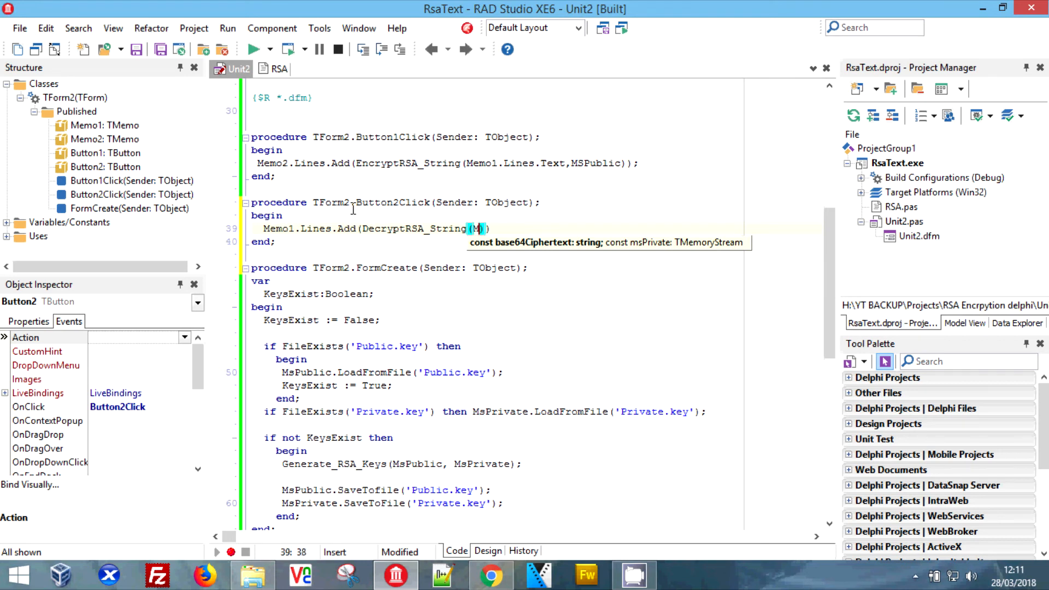
type("em")
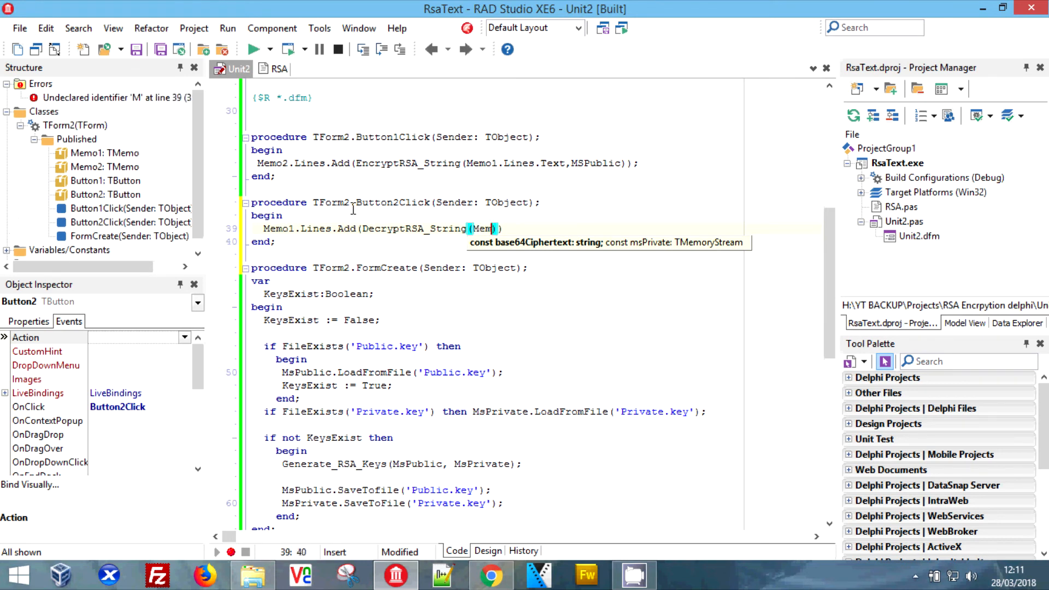
type("o2.Lines")
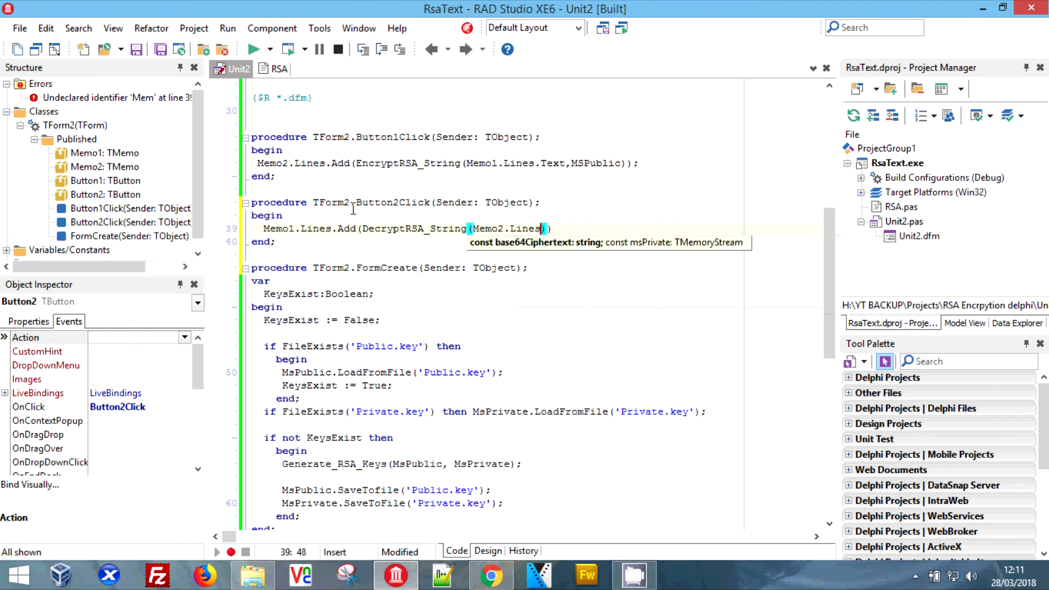
type(".e")
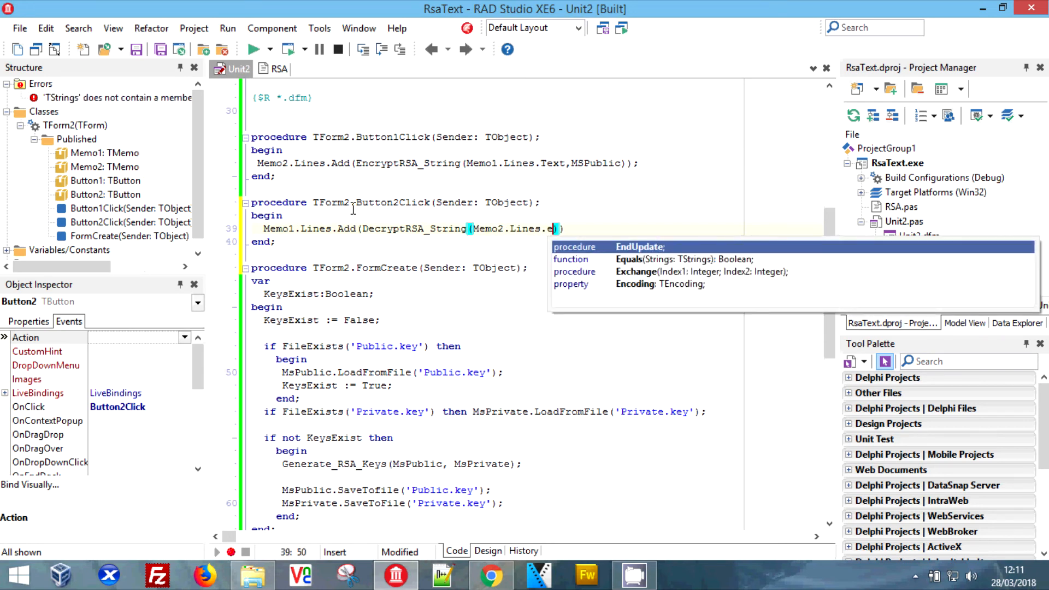
type("t")
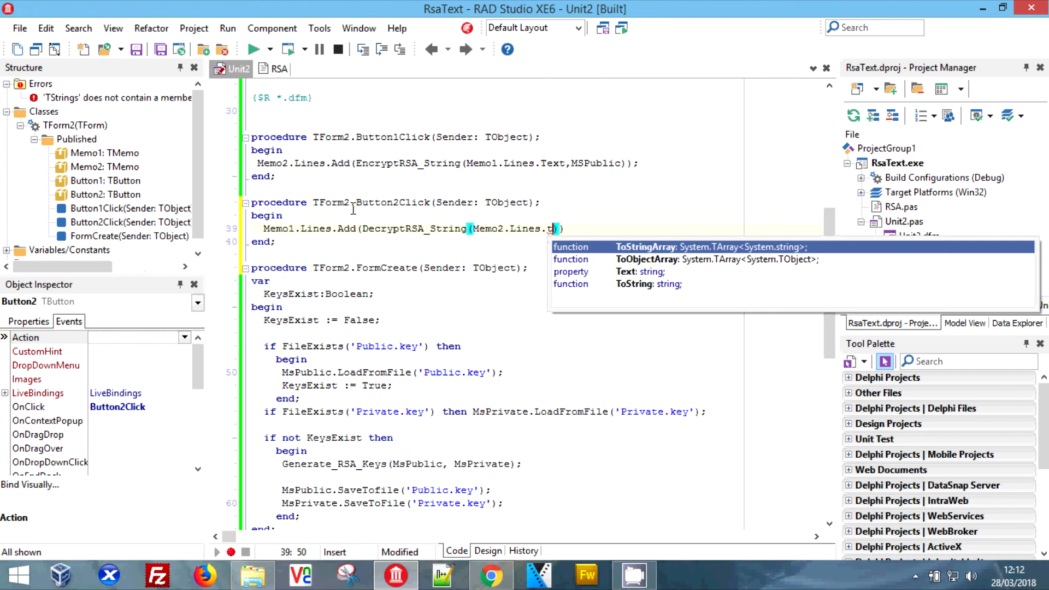
type("ex")
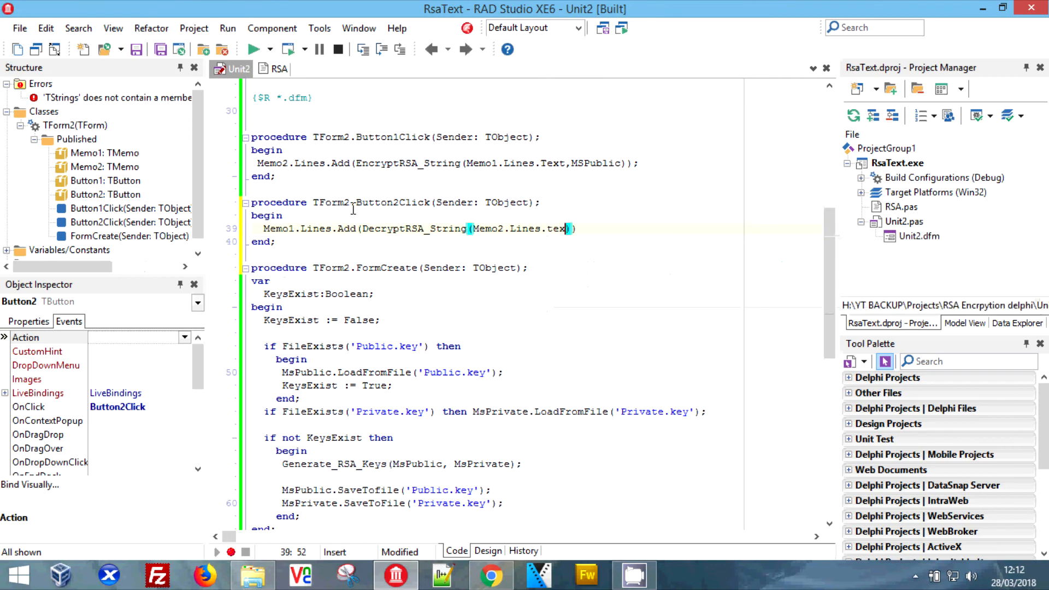
type("t,")
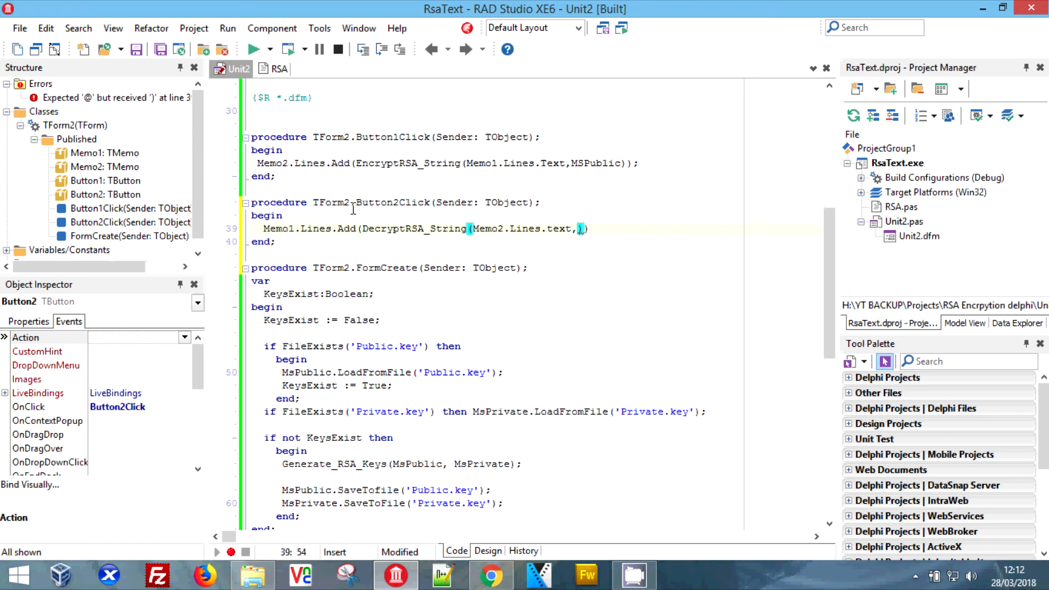
type("MsPu")
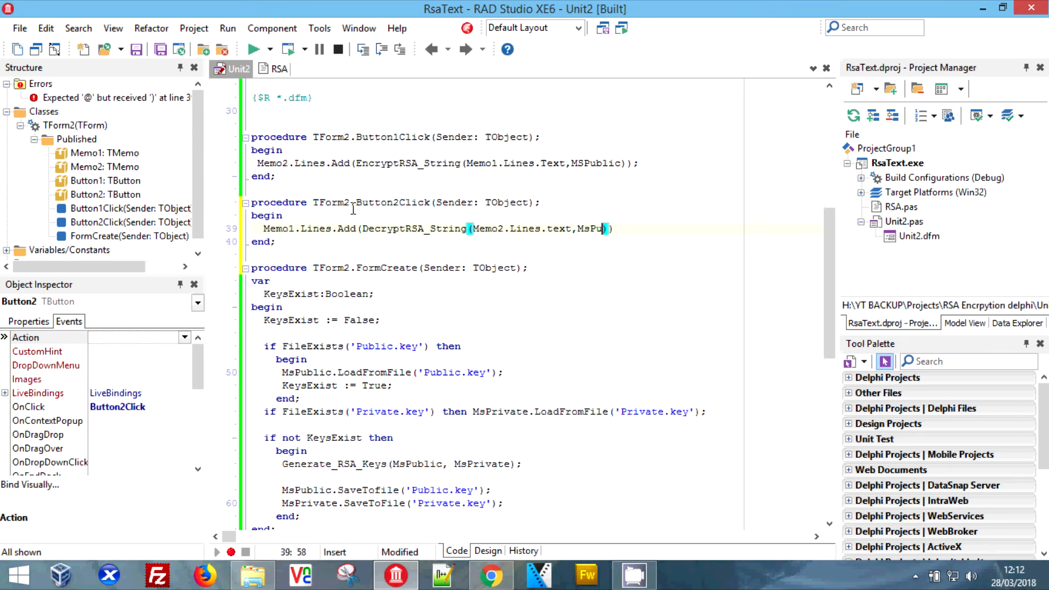
type("rivat")
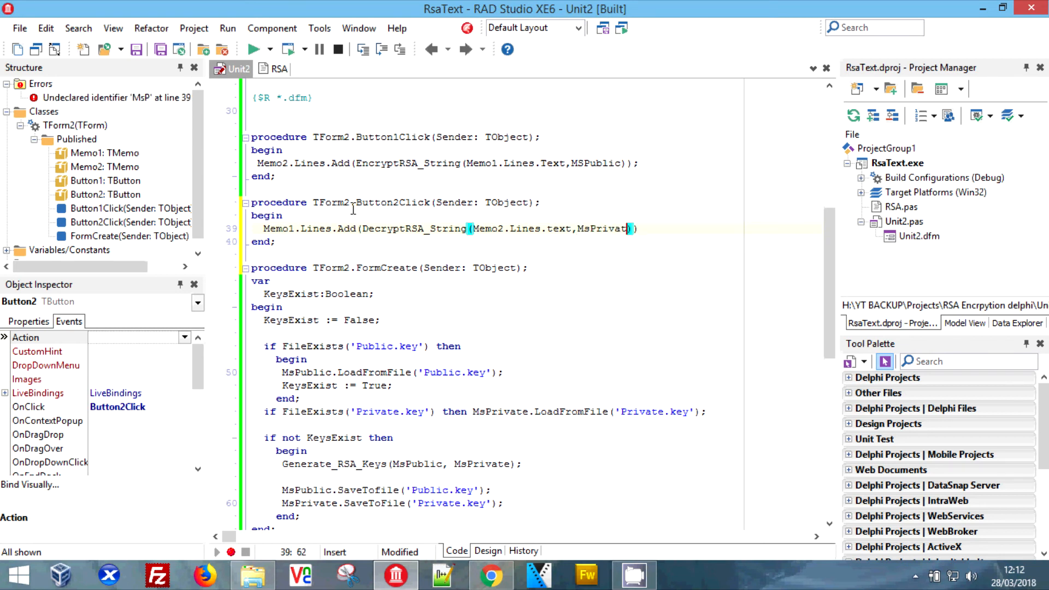
type("e)")
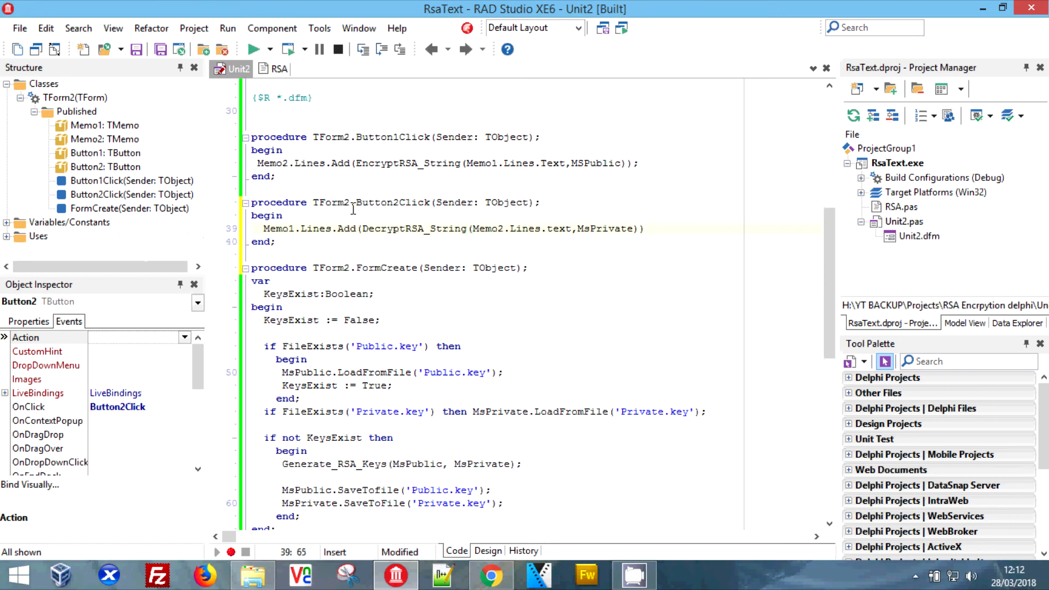
left_click(137, 50)
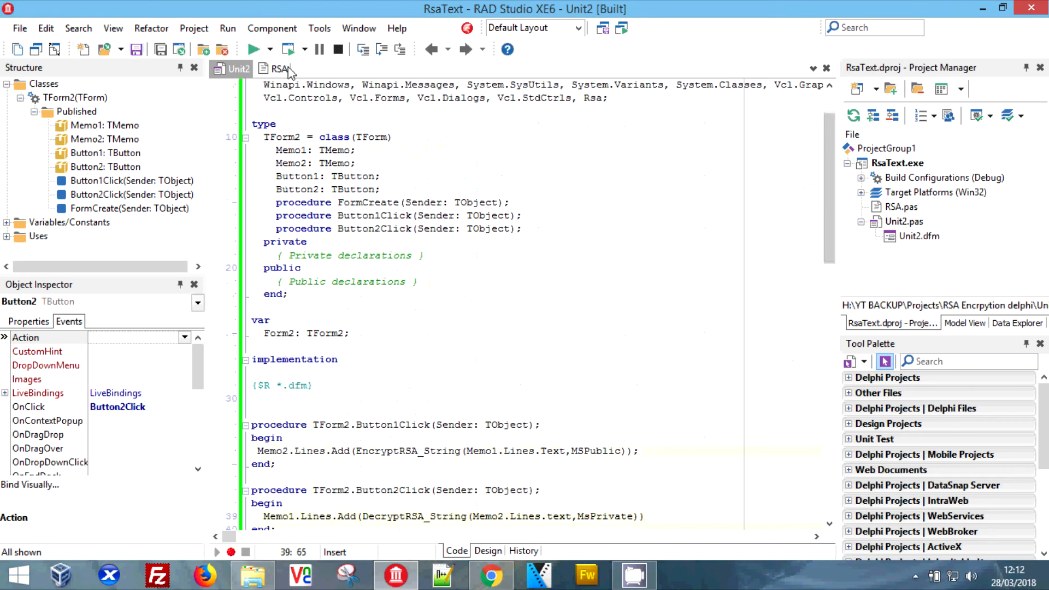
Compile RsaText and switch to its project folder in File Explorer.
left_click(272, 50)
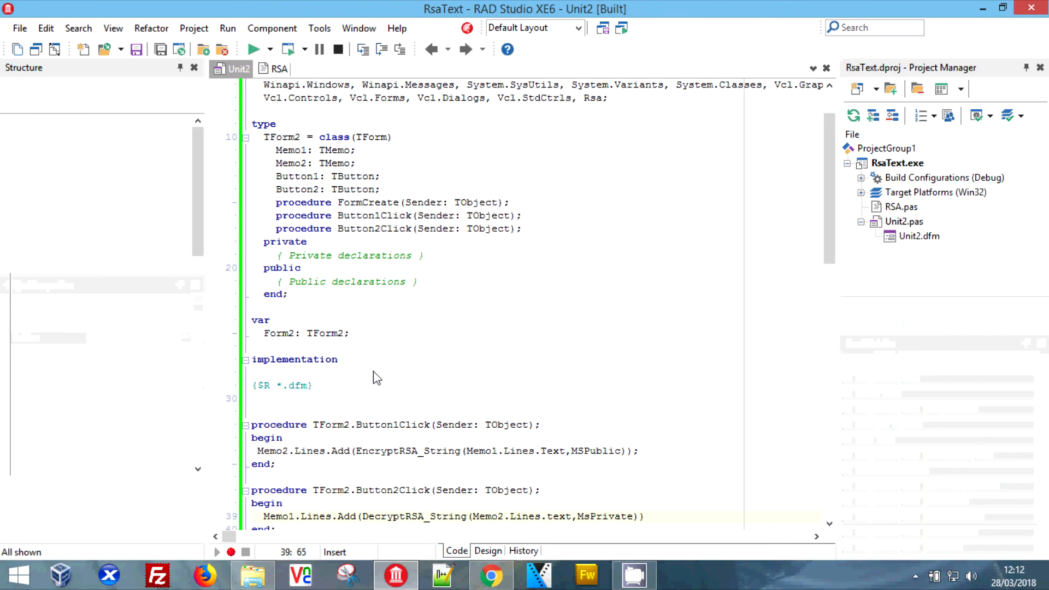
left_click(252, 49)
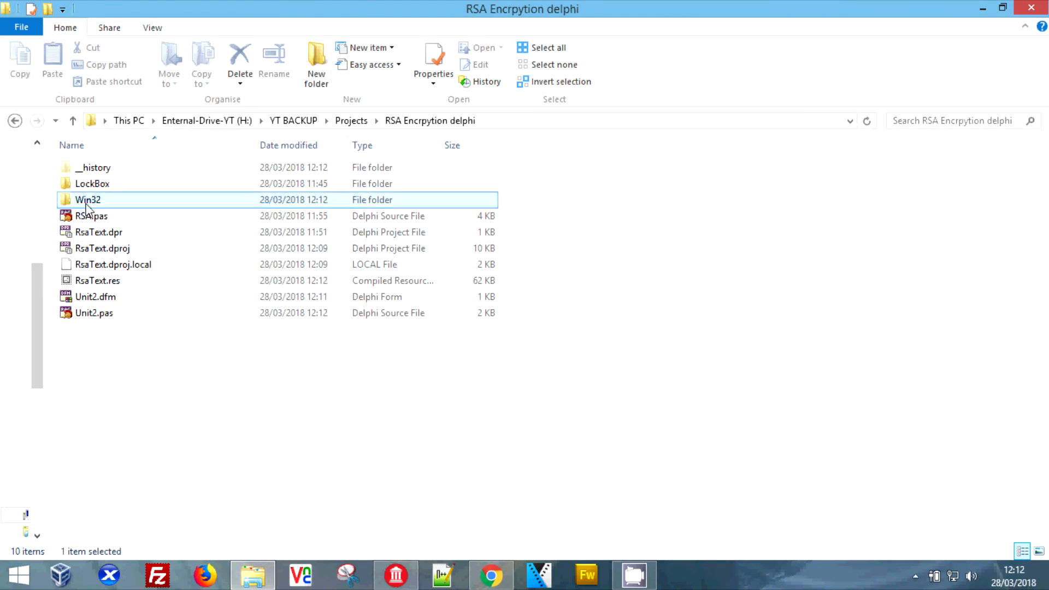
Go into Win32 then Debug to reach the compiled RsaText executable.
double_click(87, 199)
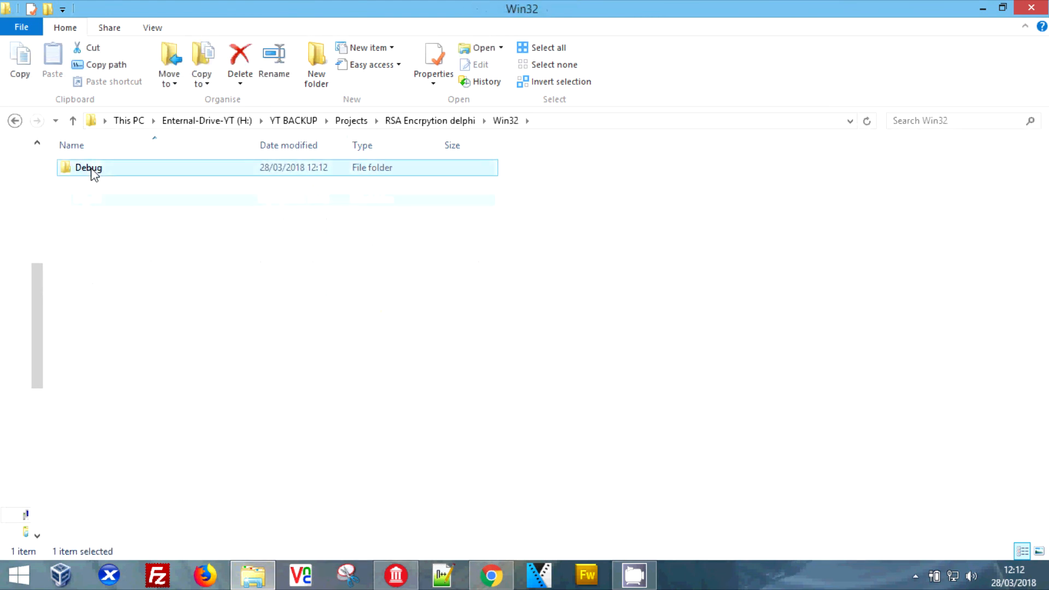
double_click(88, 168)
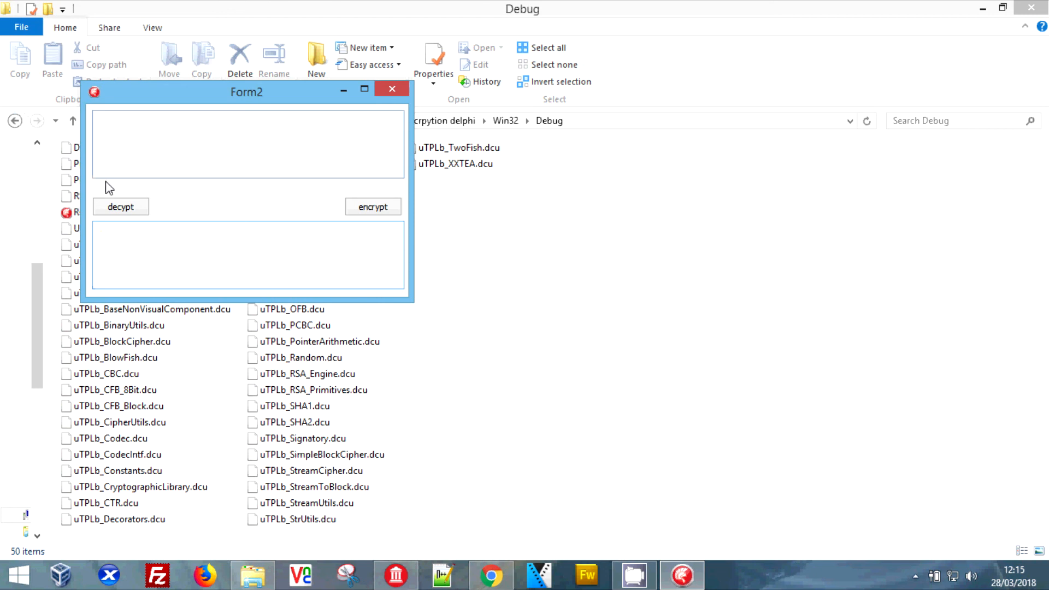
Enter helloworld in the top memo and encrypt it to Base64 ciphertext.
type("hello")
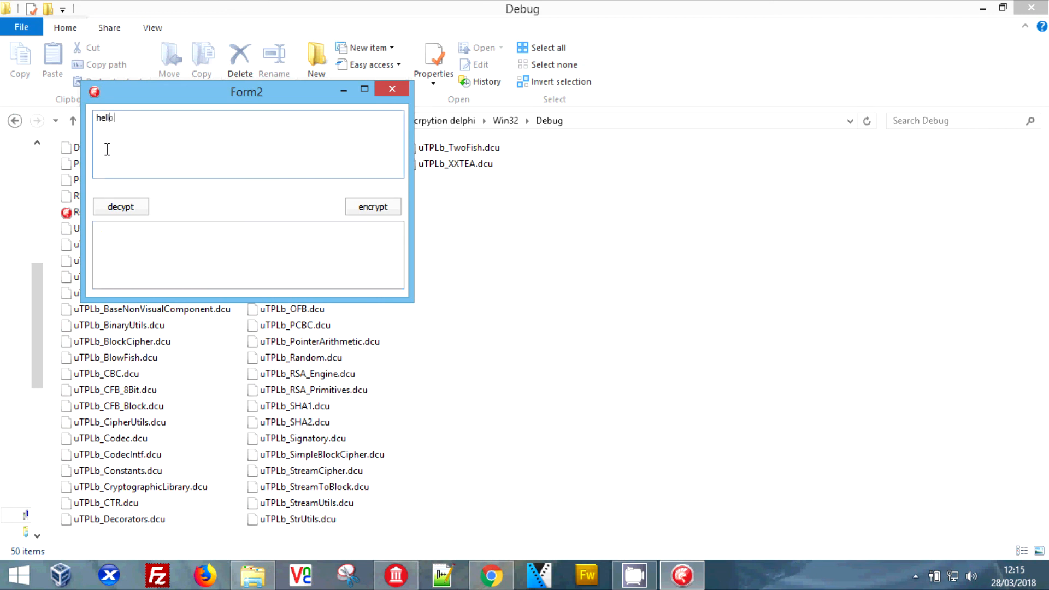
type("world")
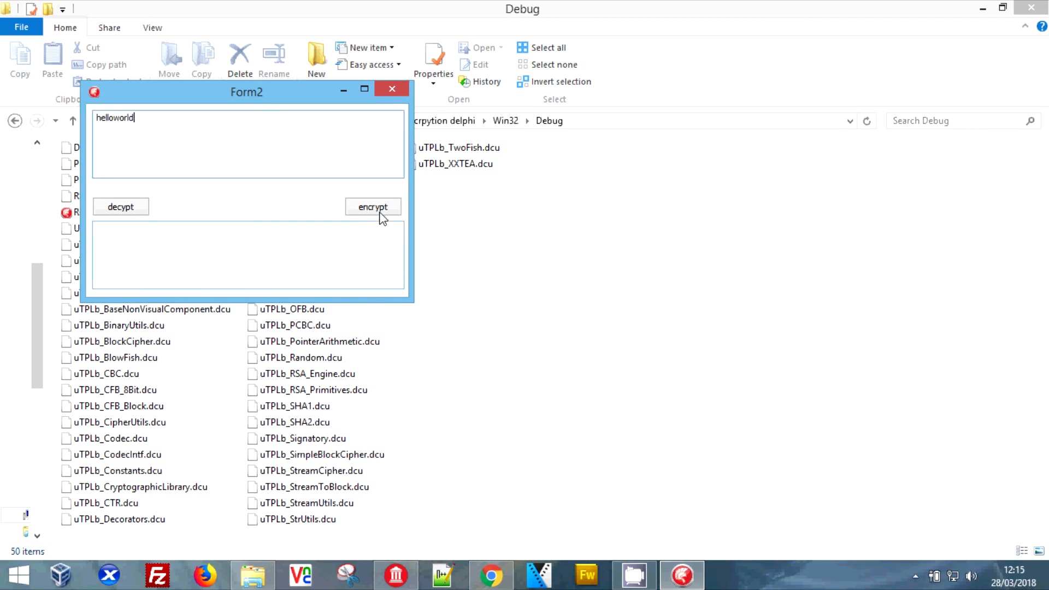
left_click(373, 206)
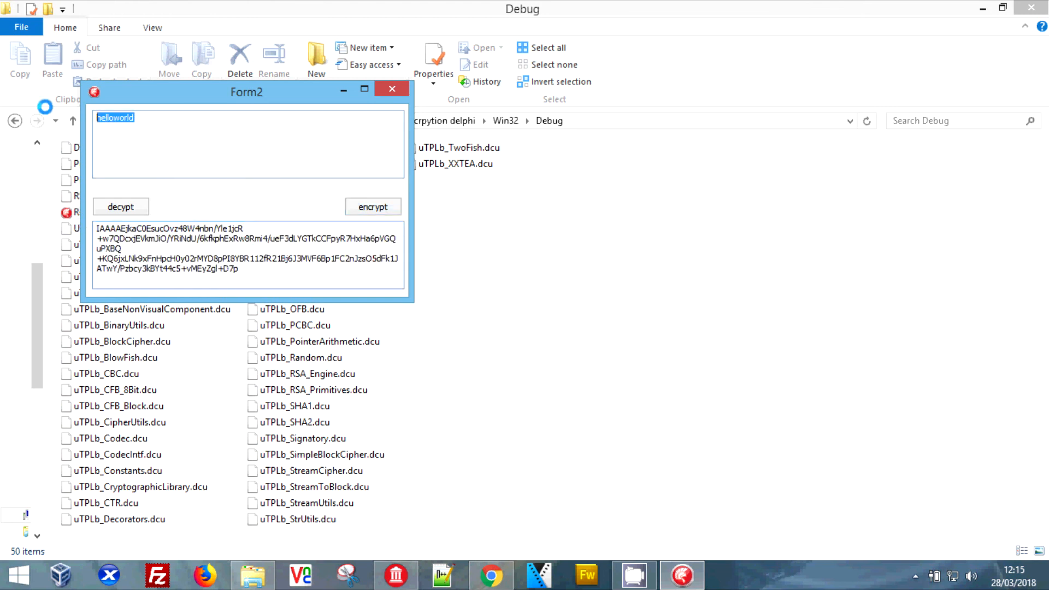
Decrypt the ciphertext back to plain text and move Form2 toward the screen centre.
left_click(120, 206)
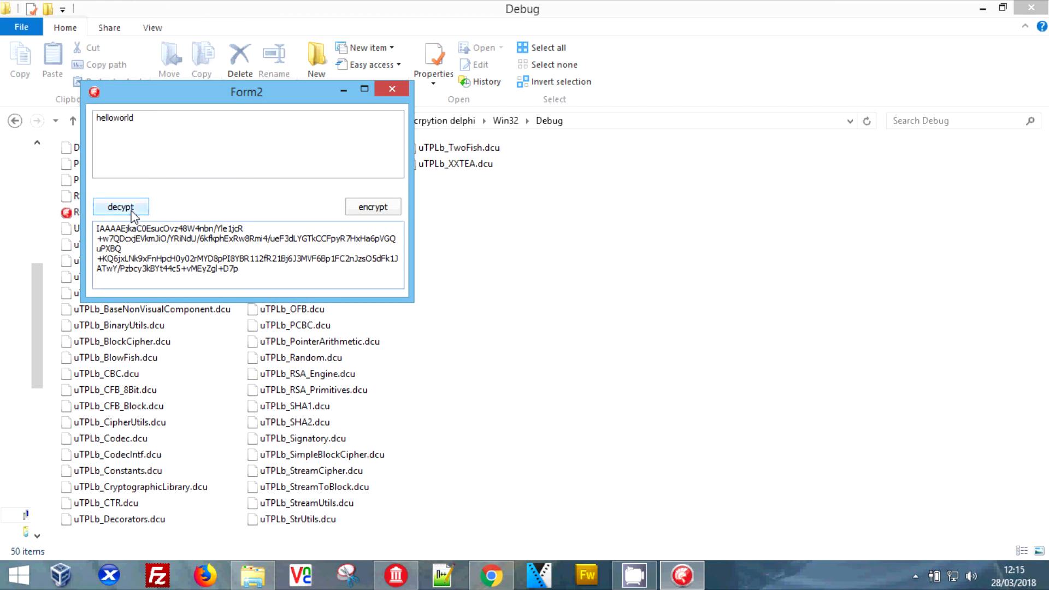
left_click(120, 206)
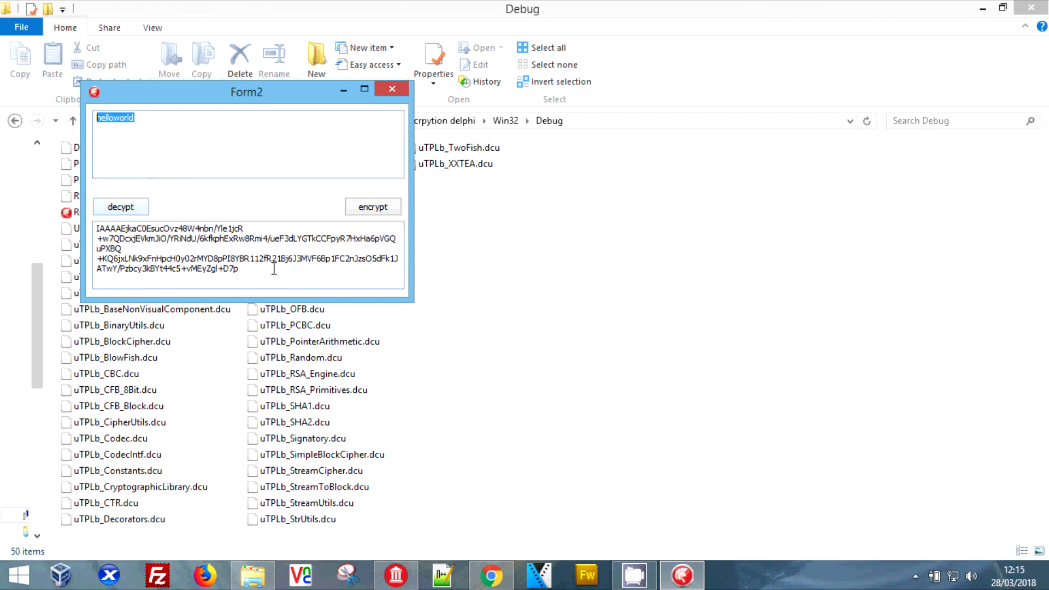
left_click_drag(246, 92, 531, 227)
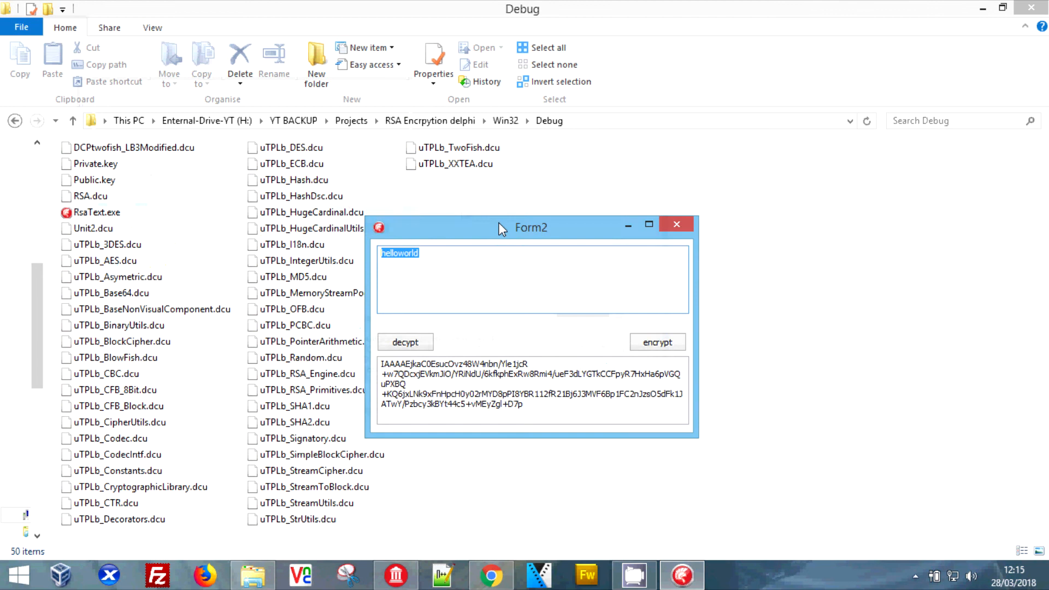